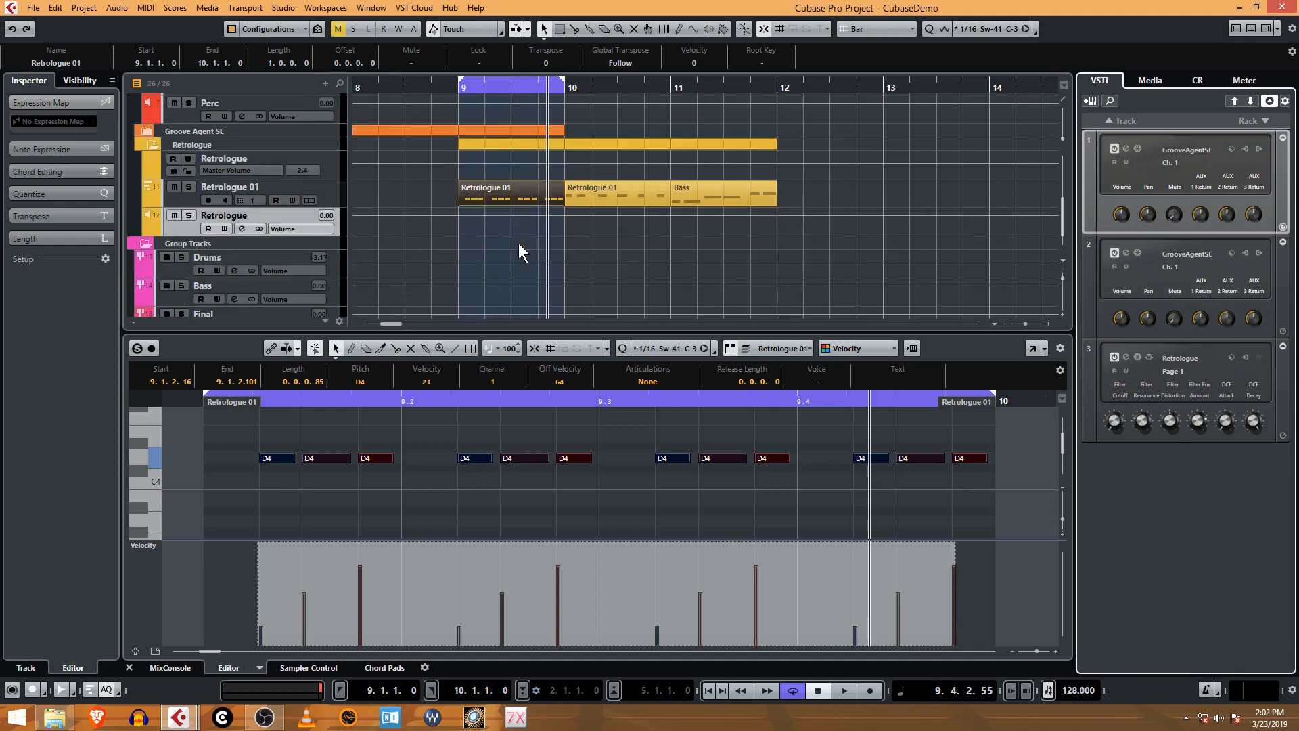
pyautogui.moveTo(472, 247)
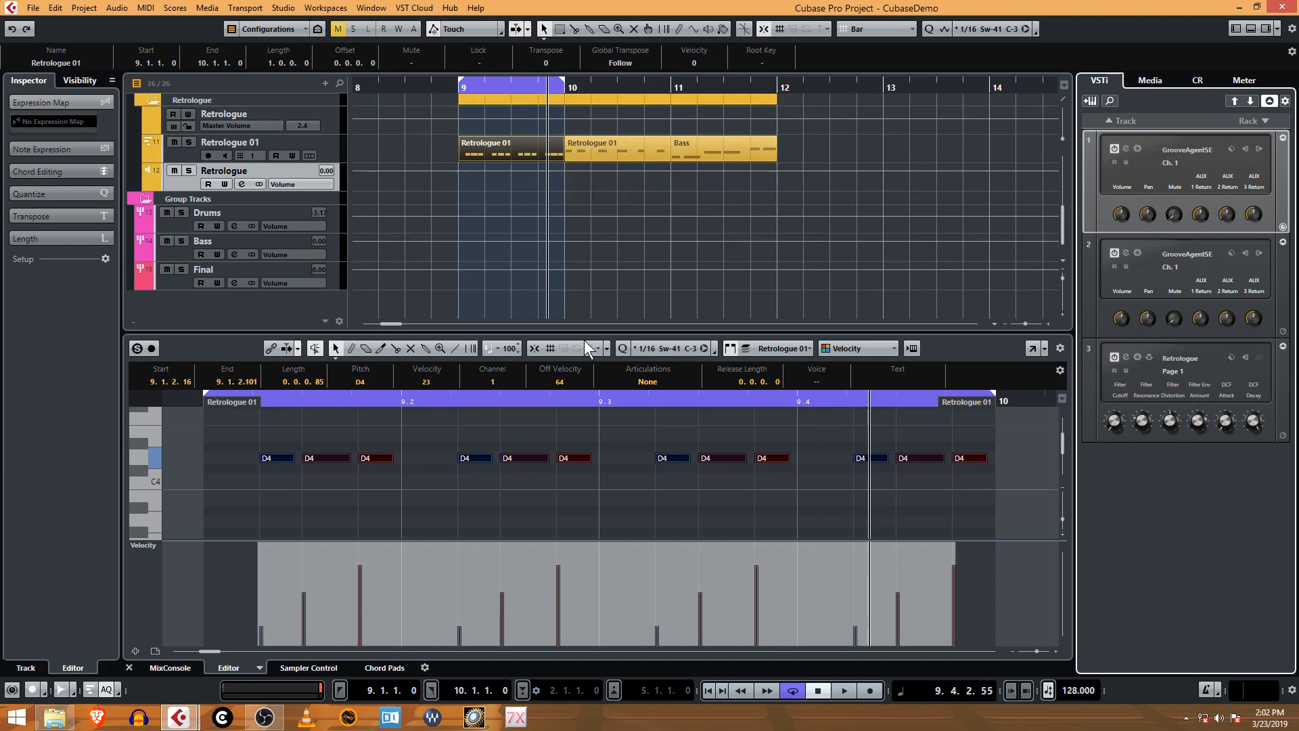
# - Add a stereo FX channel track named Delay using the PingPongDelay effect
pyautogui.scroll(3)
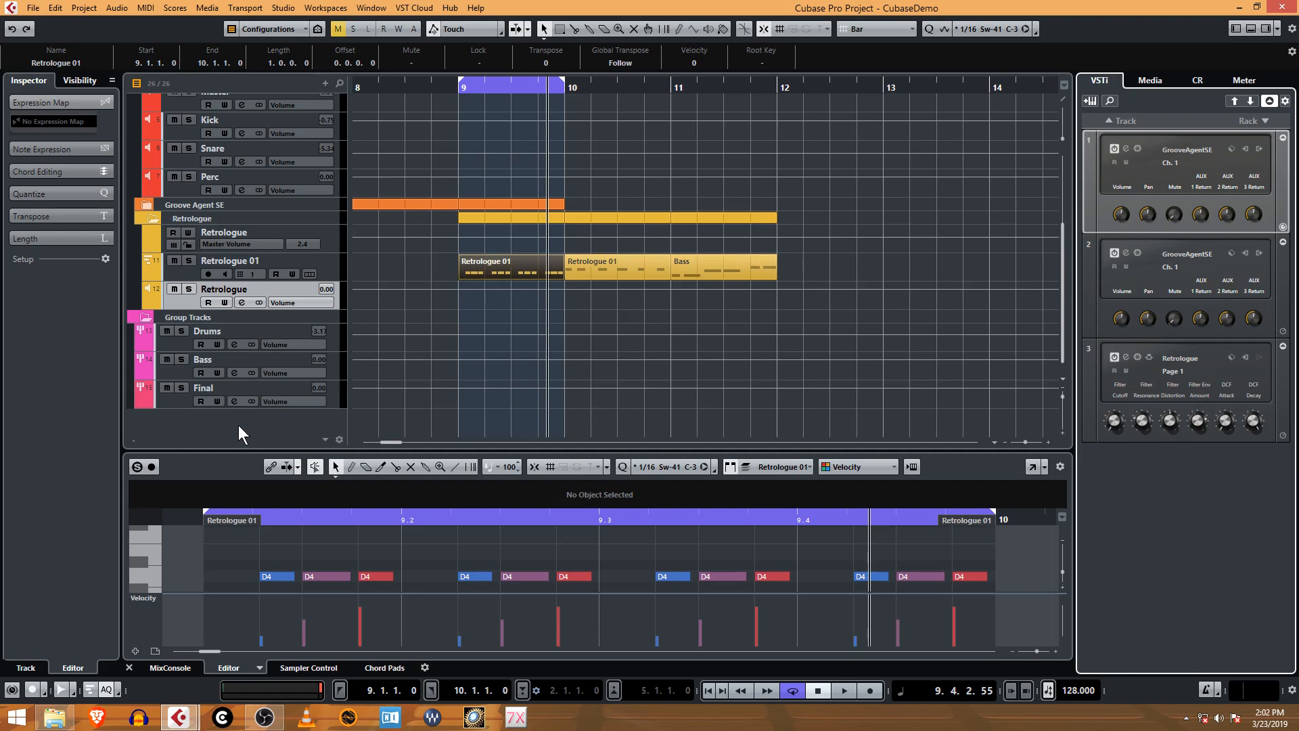
pyautogui.moveTo(252, 429)
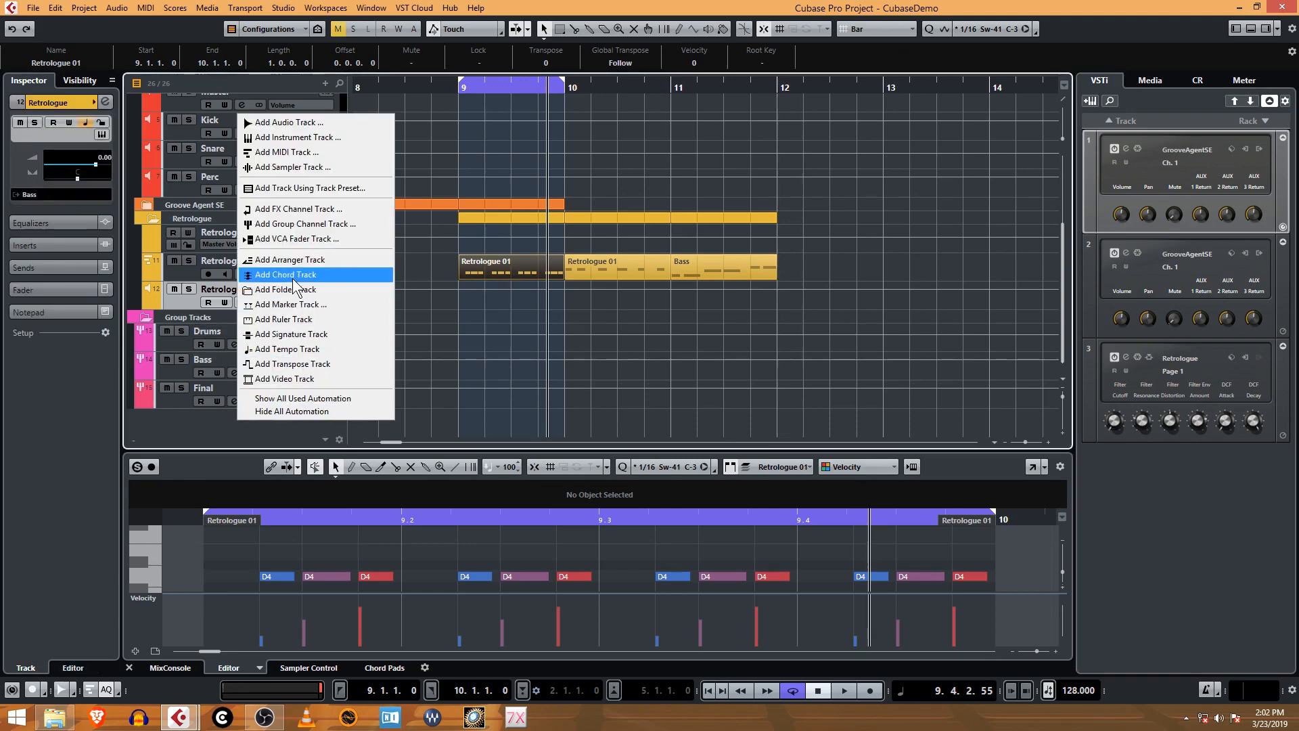
pyautogui.moveTo(315, 209)
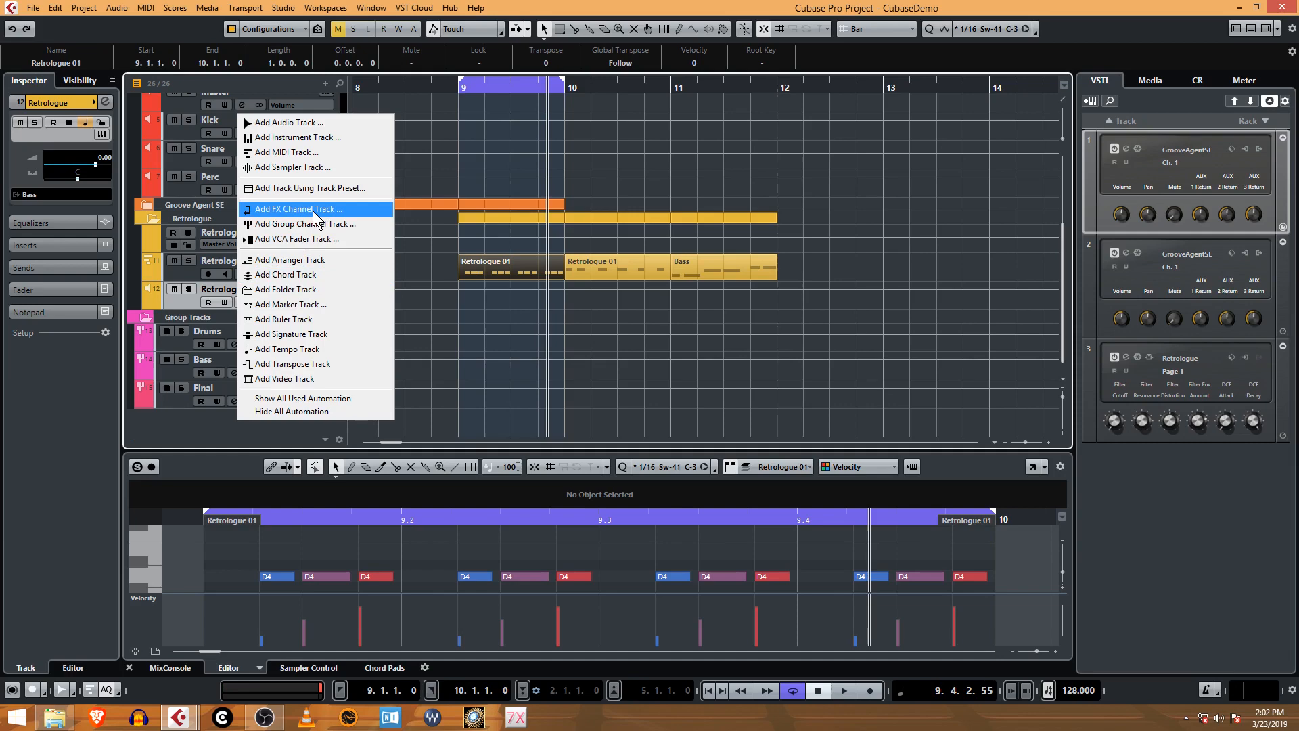
pyautogui.click(295, 208)
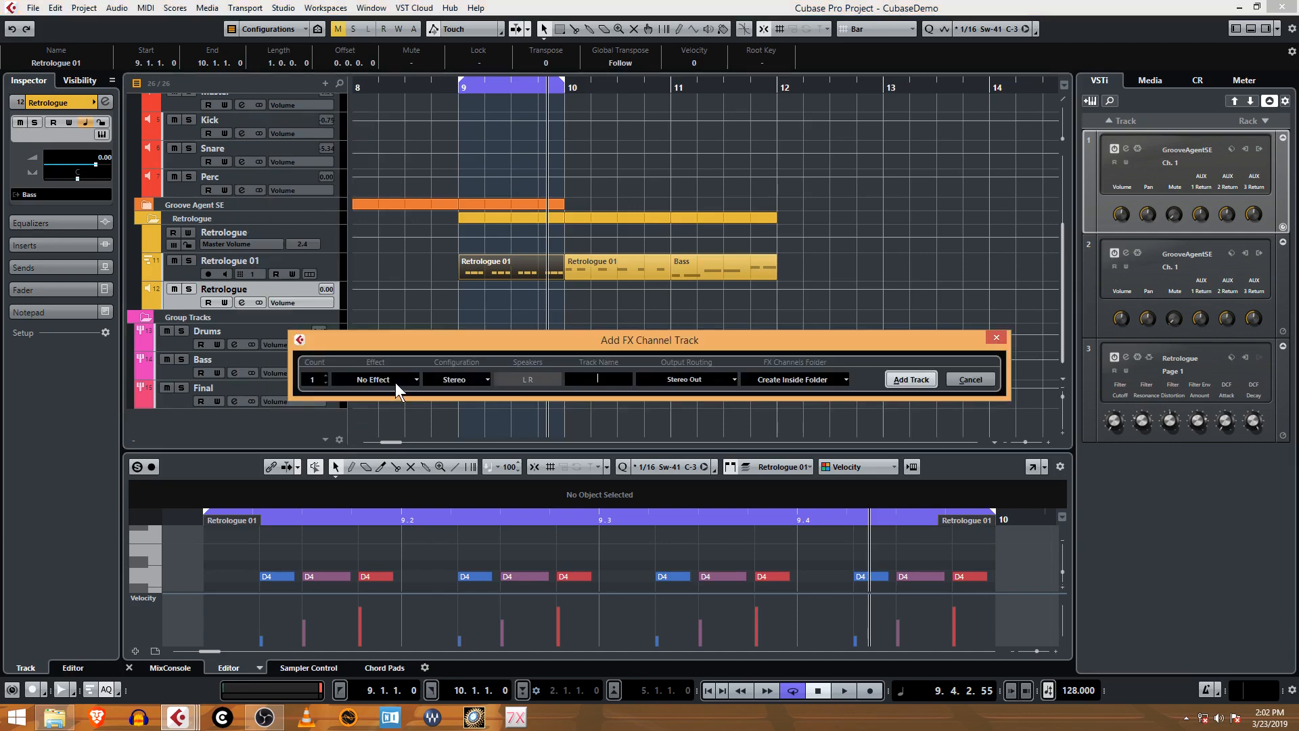
pyautogui.click(377, 378)
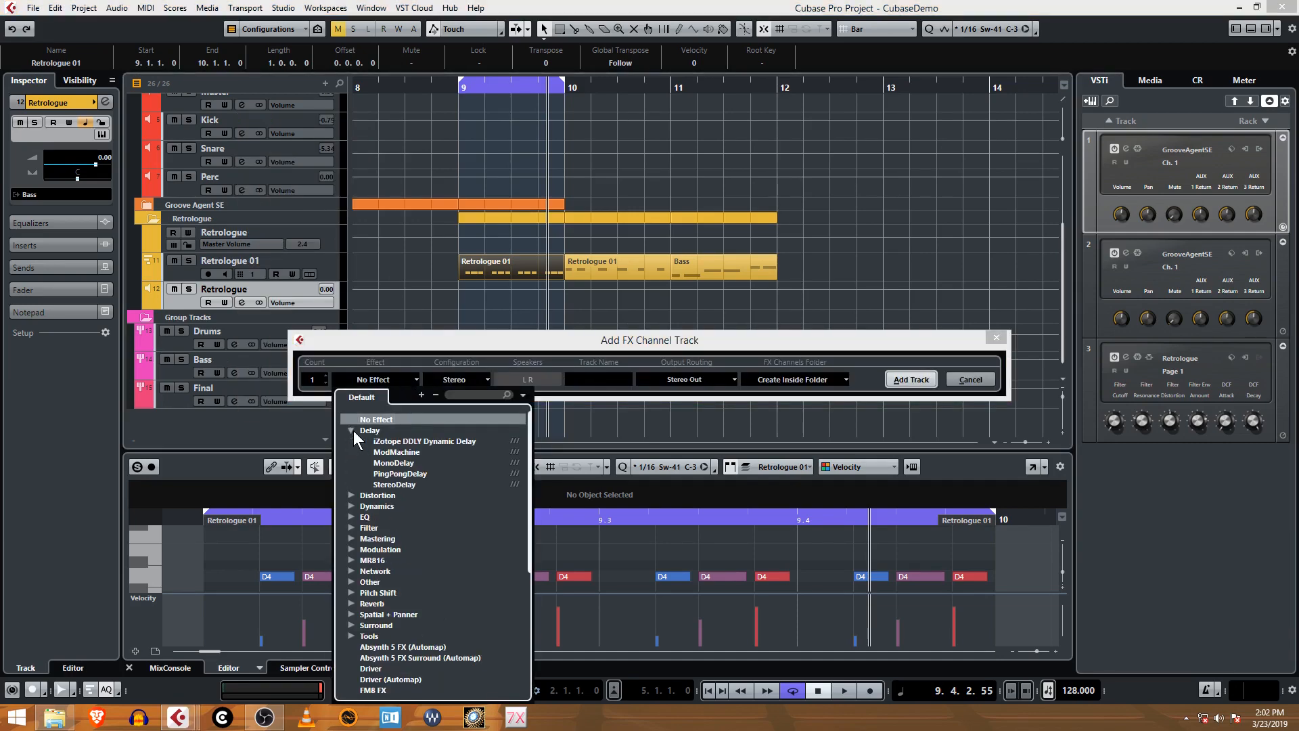
pyautogui.click(399, 473)
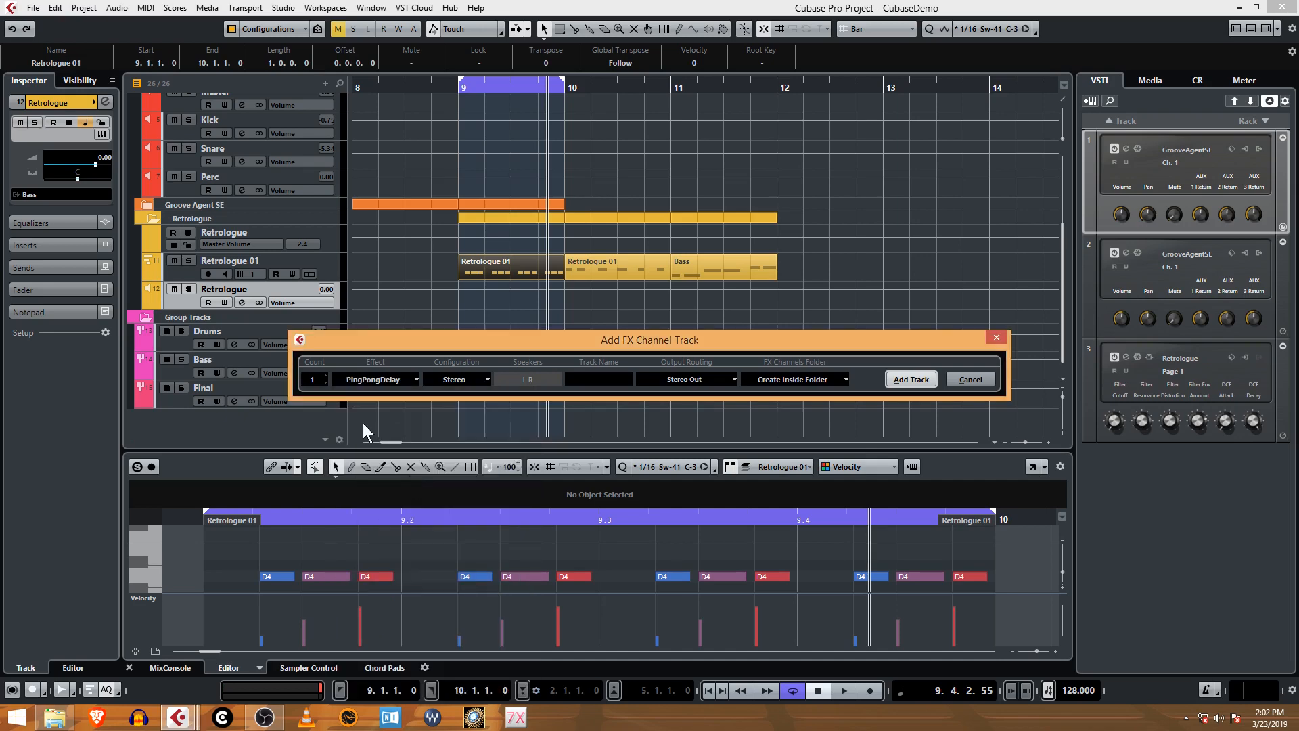
pyautogui.moveTo(977, 390)
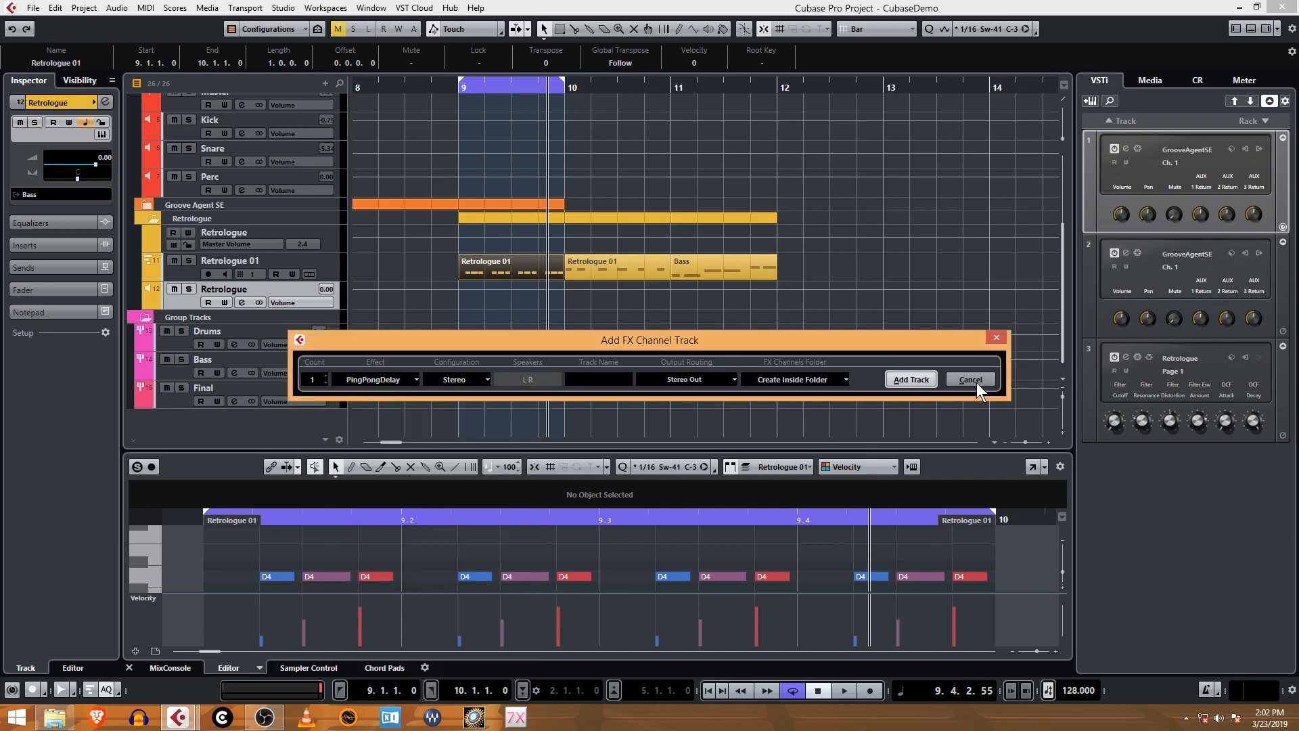
pyautogui.moveTo(385, 390)
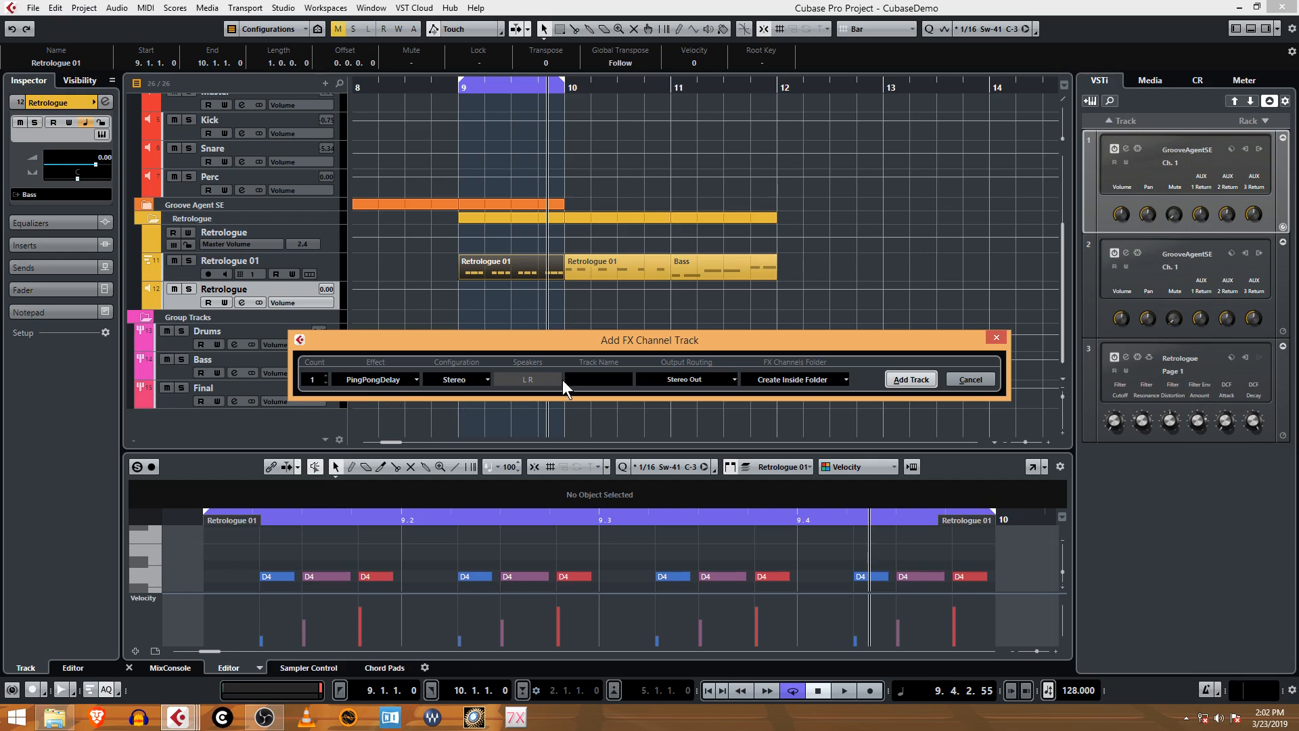
pyautogui.moveTo(298, 342)
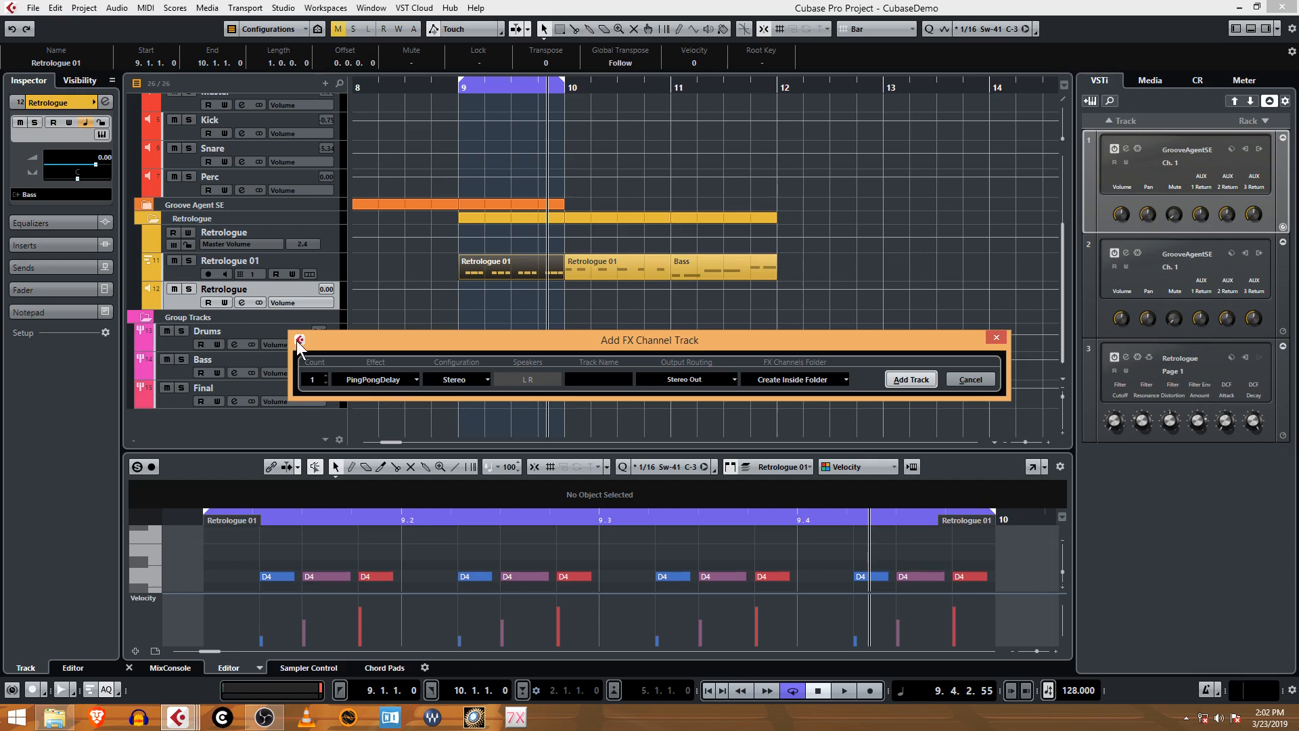
pyautogui.click(598, 379)
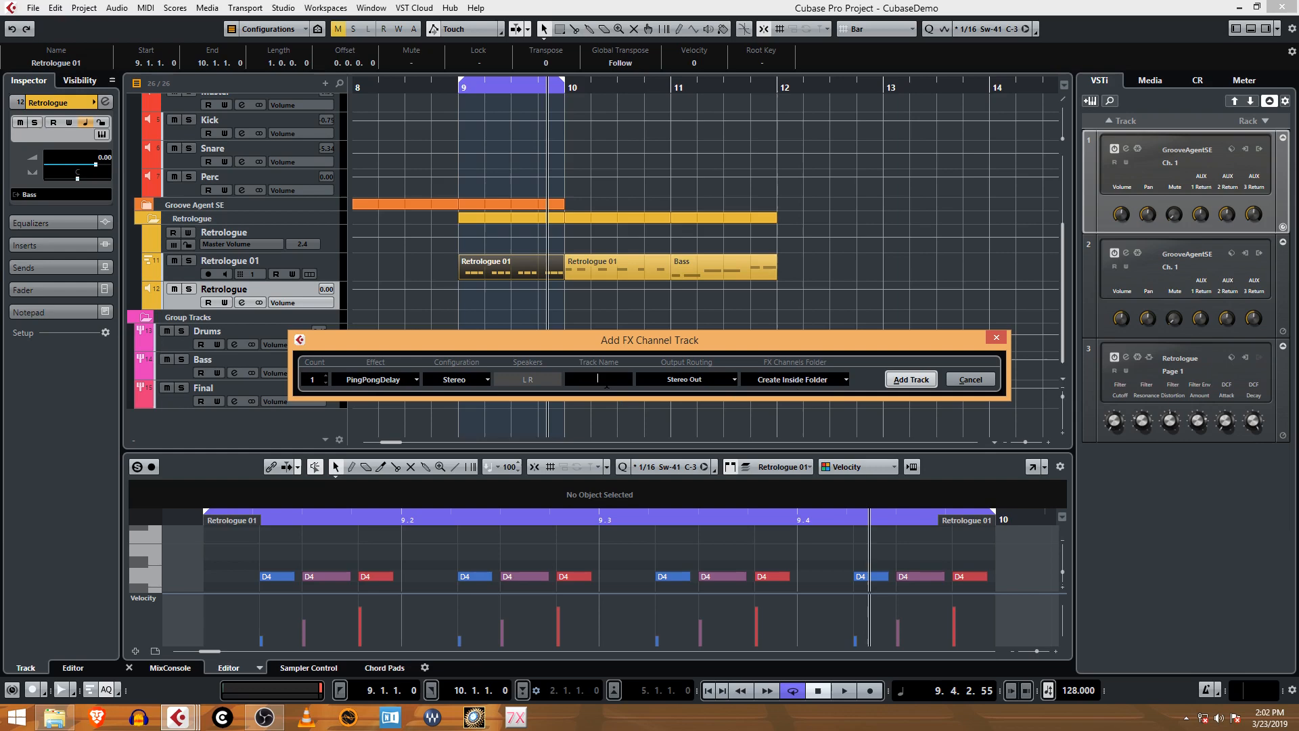
pyautogui.write('Dela')
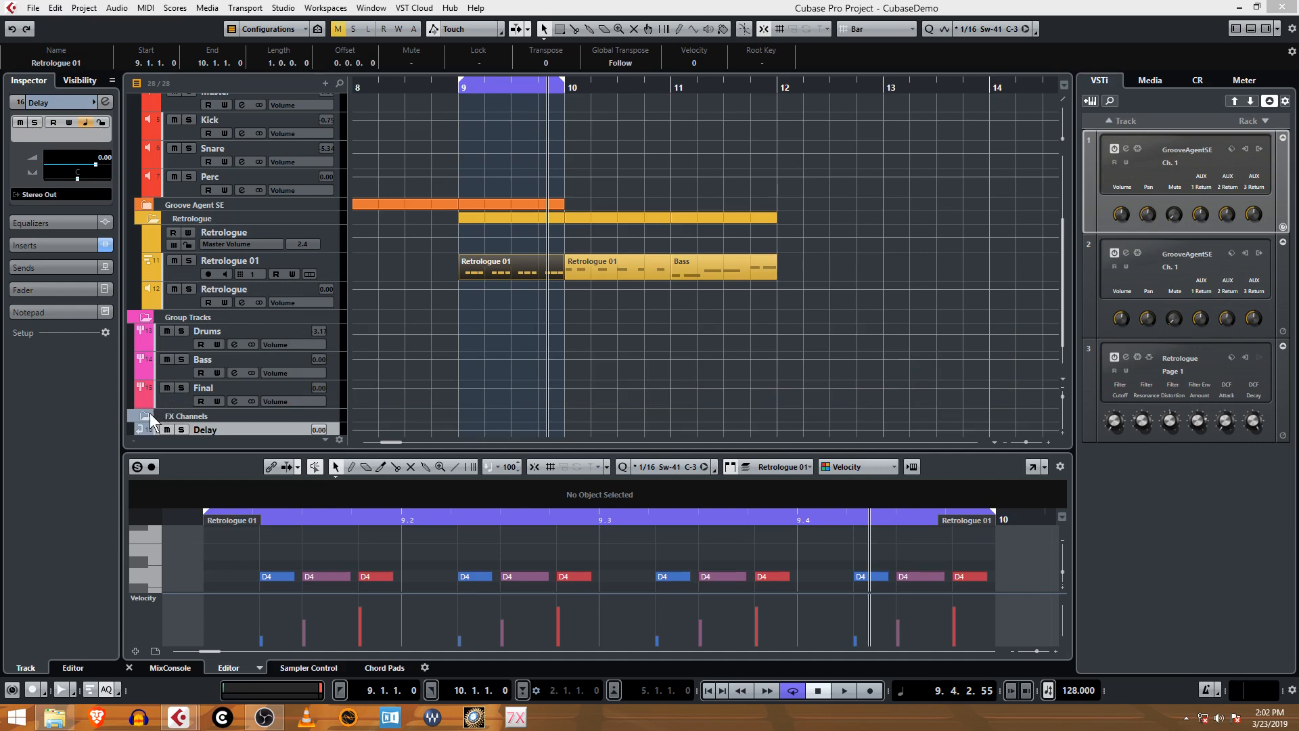
# - Move the FX Channels folder above Group Tracks and select the Delay FX track
pyautogui.click(186, 415)
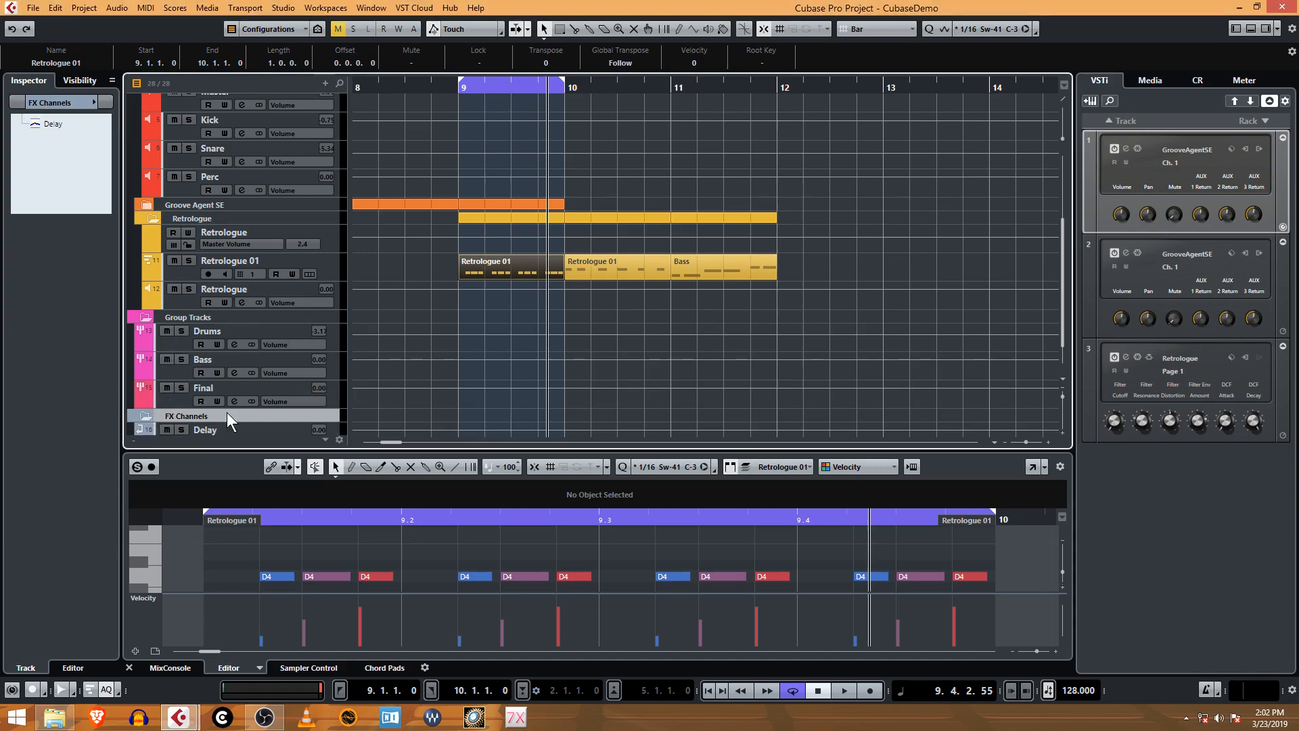
pyautogui.click(132, 317)
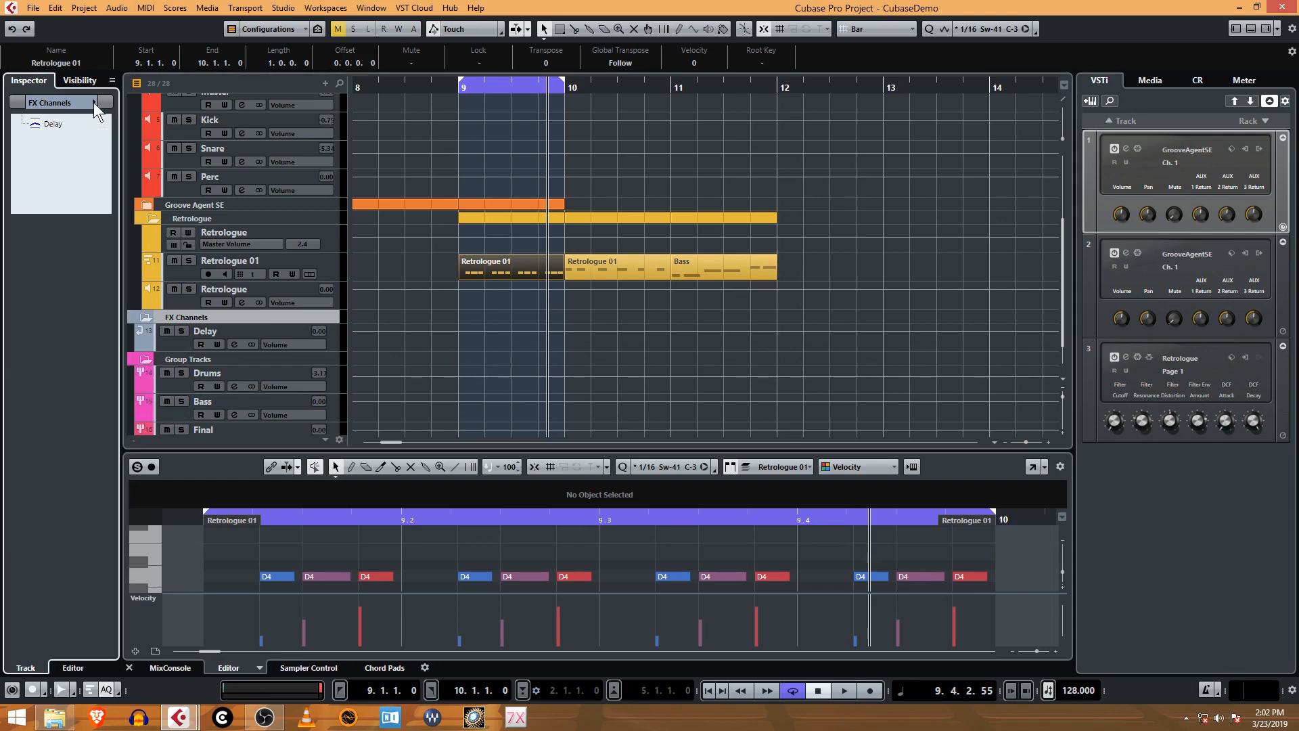
pyautogui.click(102, 102)
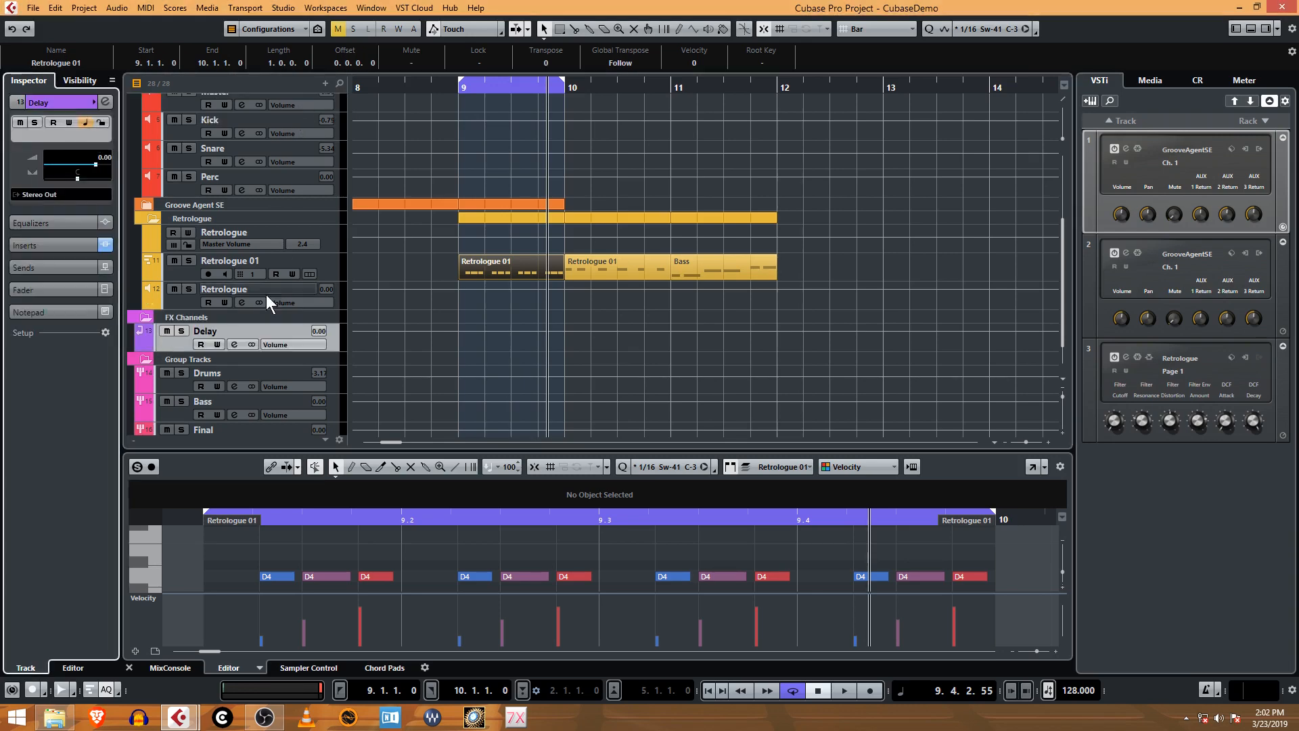
pyautogui.click(97, 102)
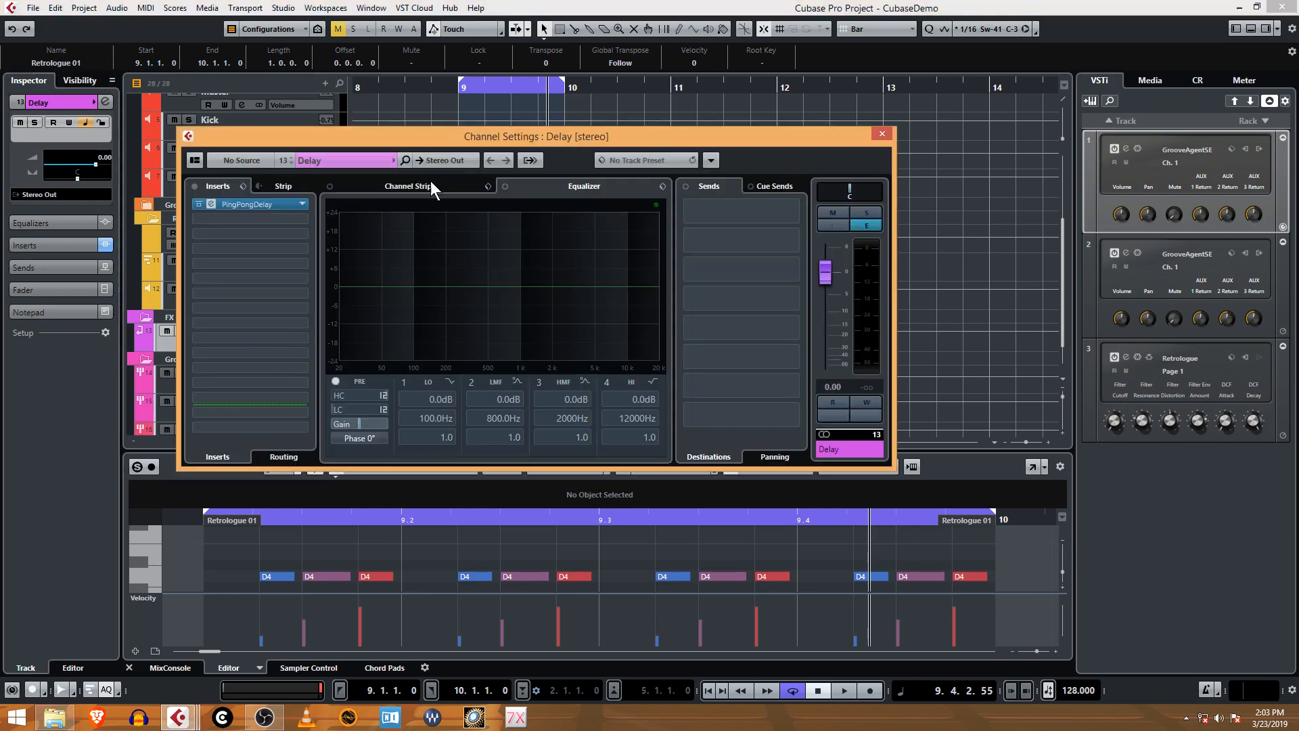
# - Close Channel Settings and set the PingPongDelay delay time to 1/4 D, moving its window aside
pyautogui.click(880, 133)
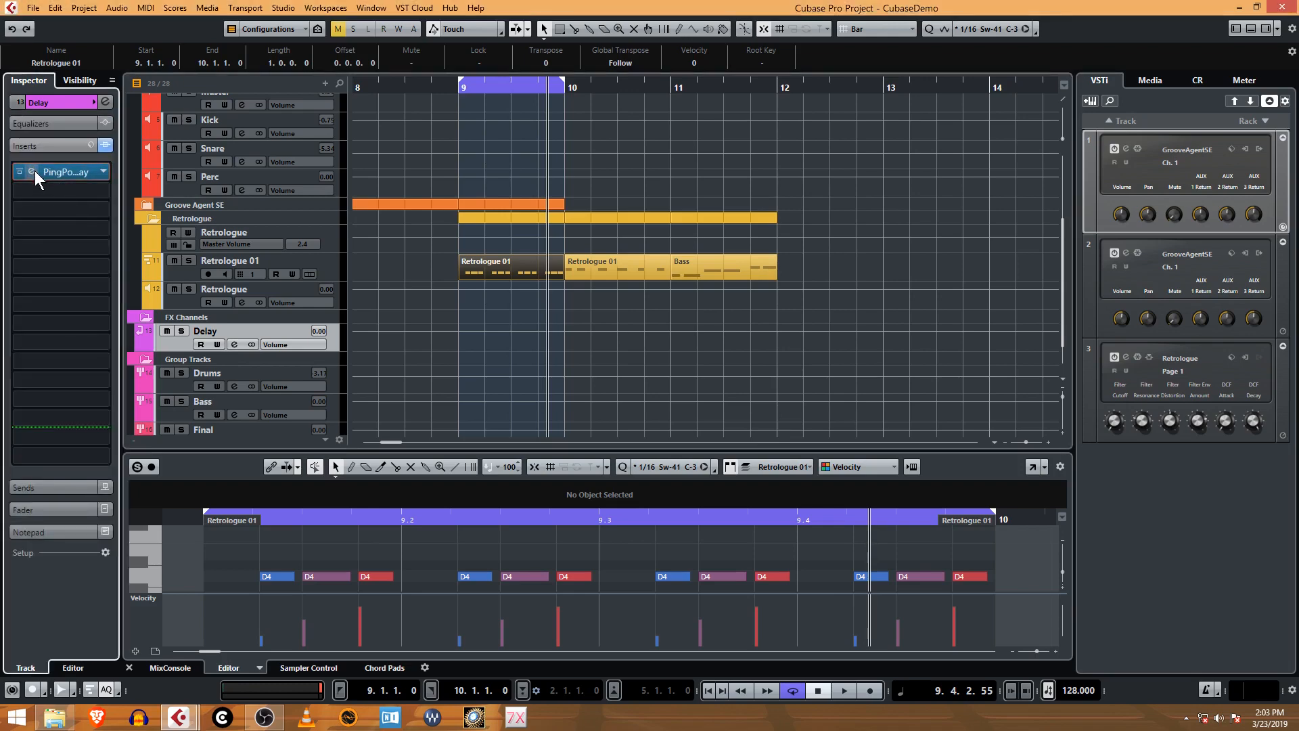
pyautogui.click(29, 171)
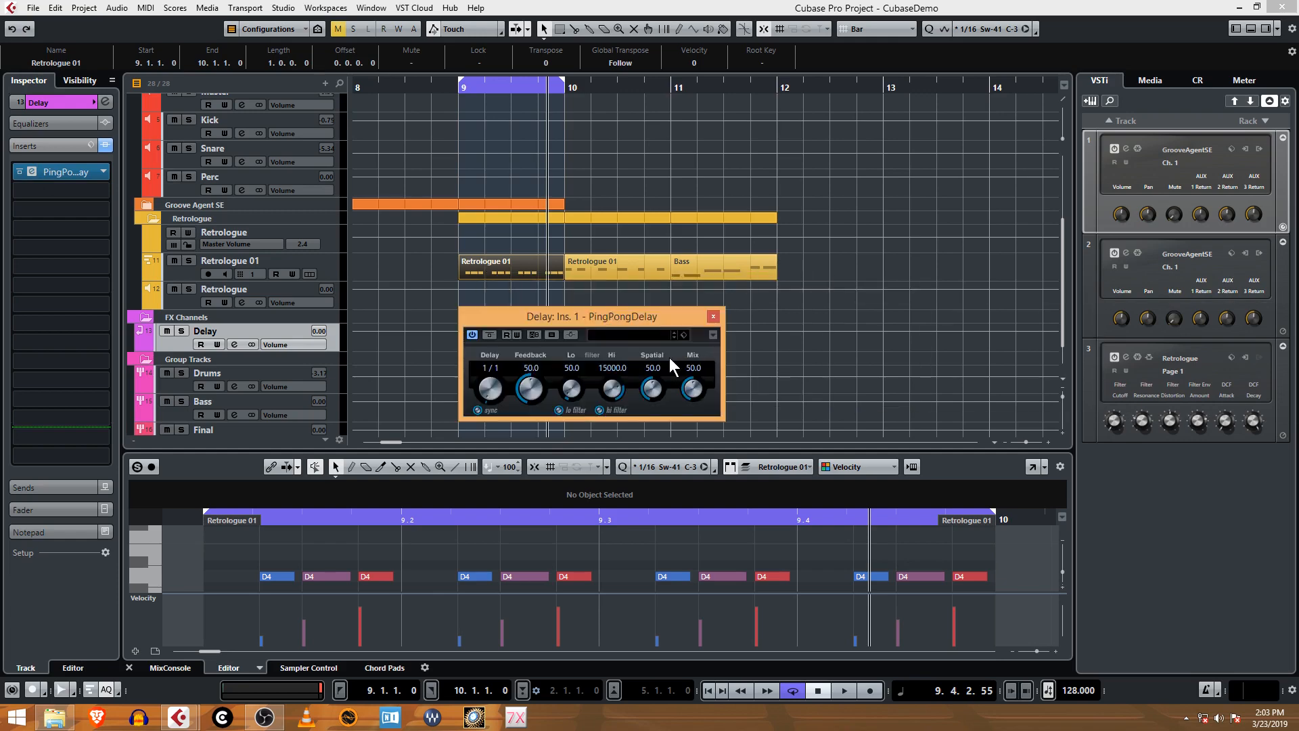
pyautogui.click(497, 368)
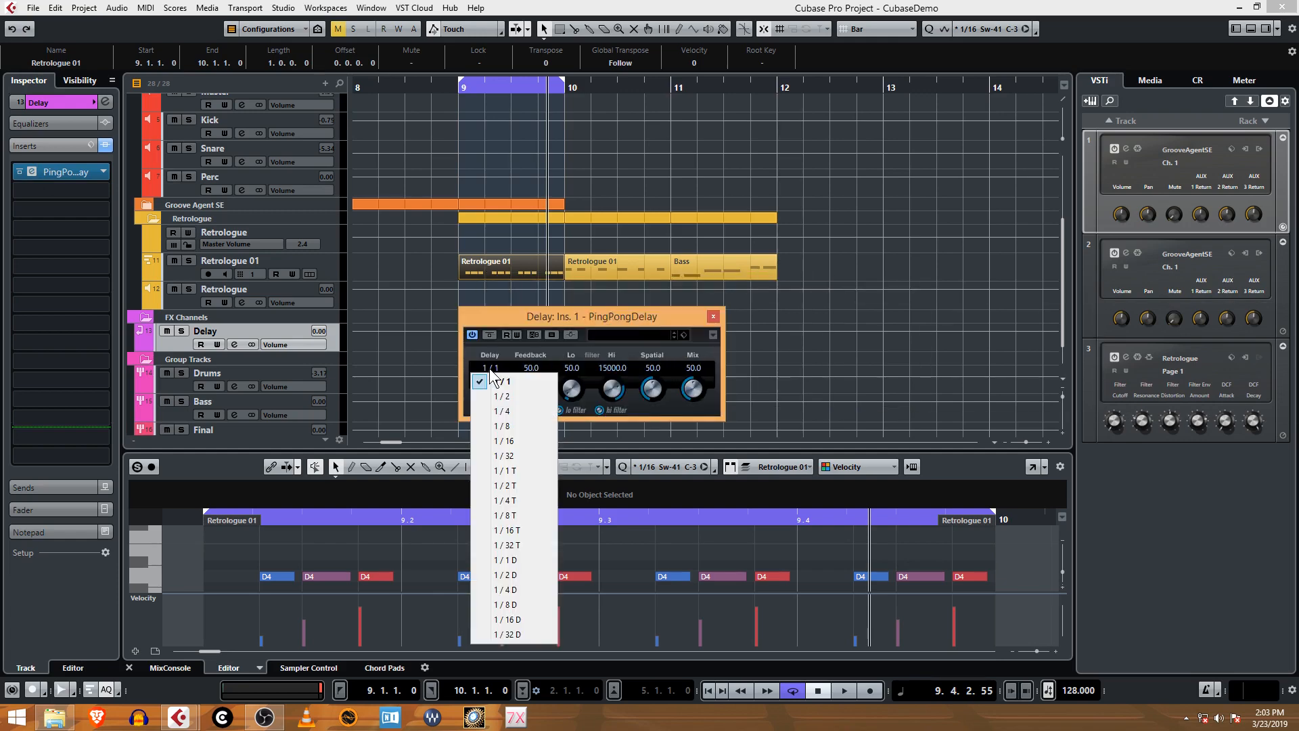
pyautogui.click(504, 575)
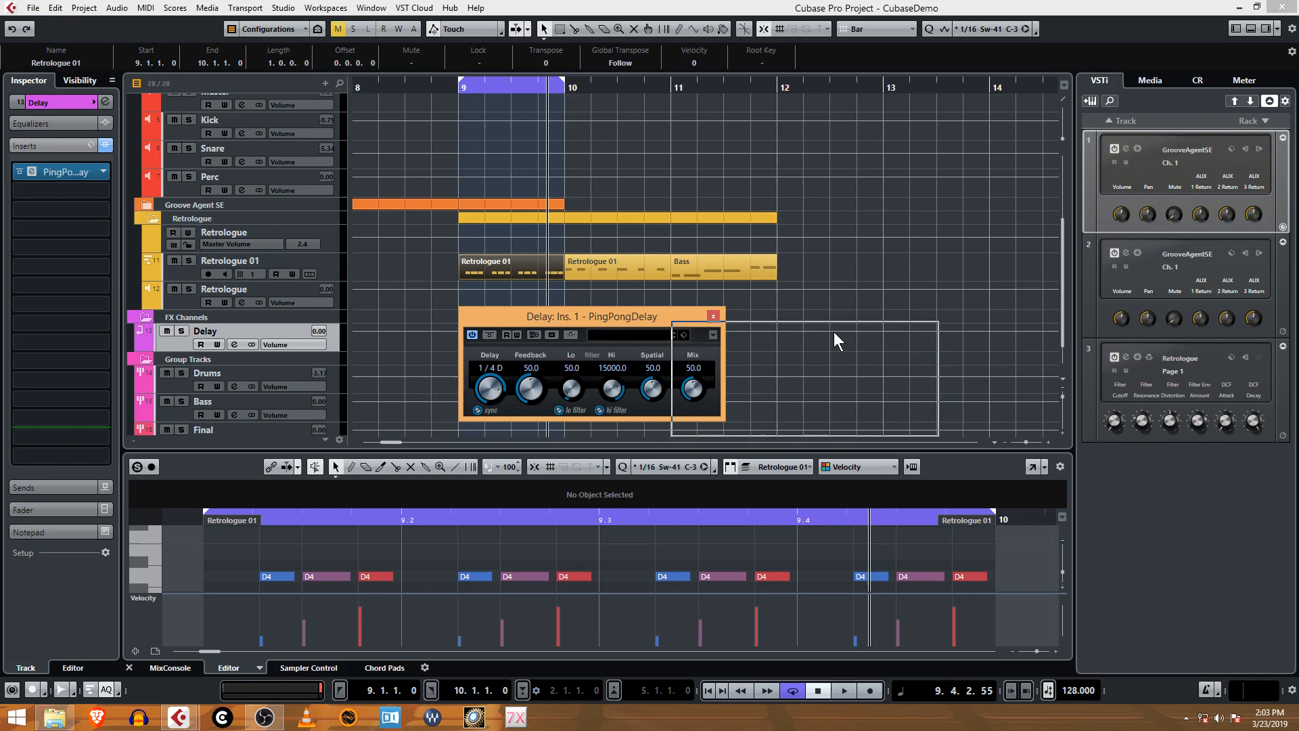
pyautogui.click(706, 690)
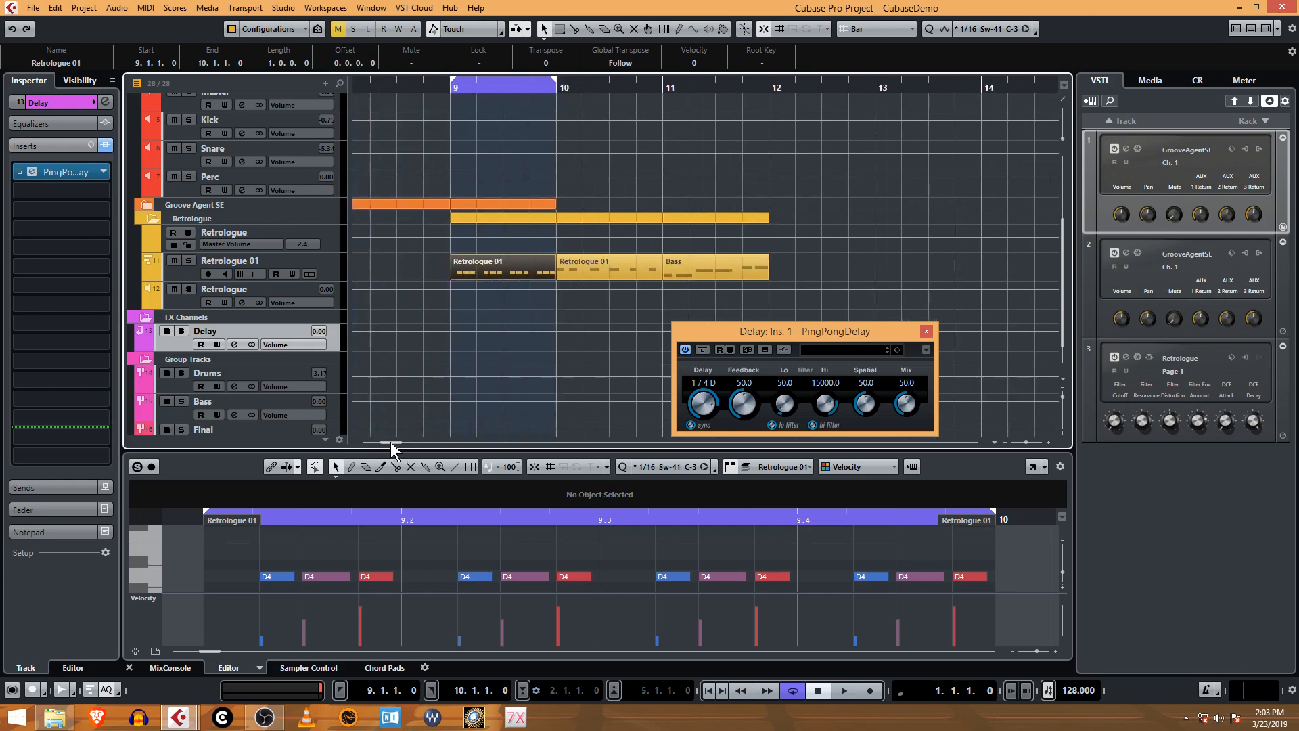
# - Start playback from bar 9 and scroll through the project
pyautogui.hscroll(-3)
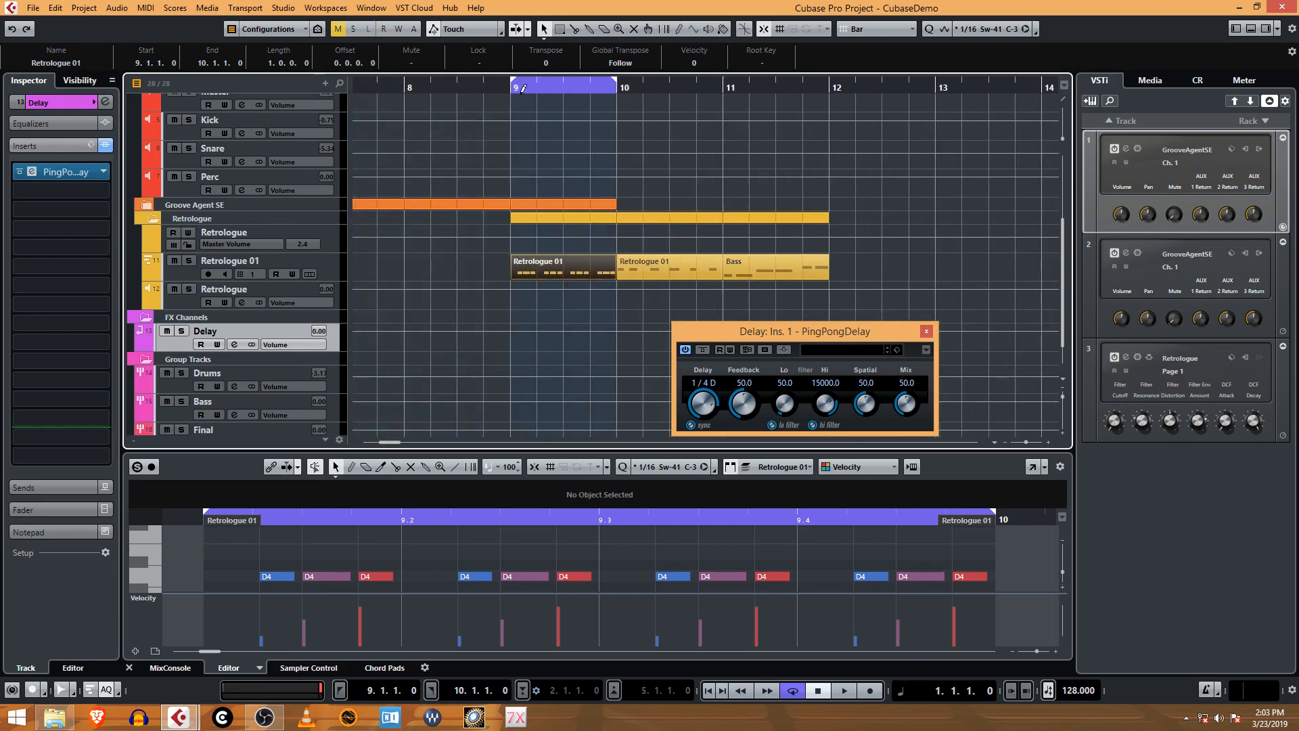
pyautogui.click(843, 690)
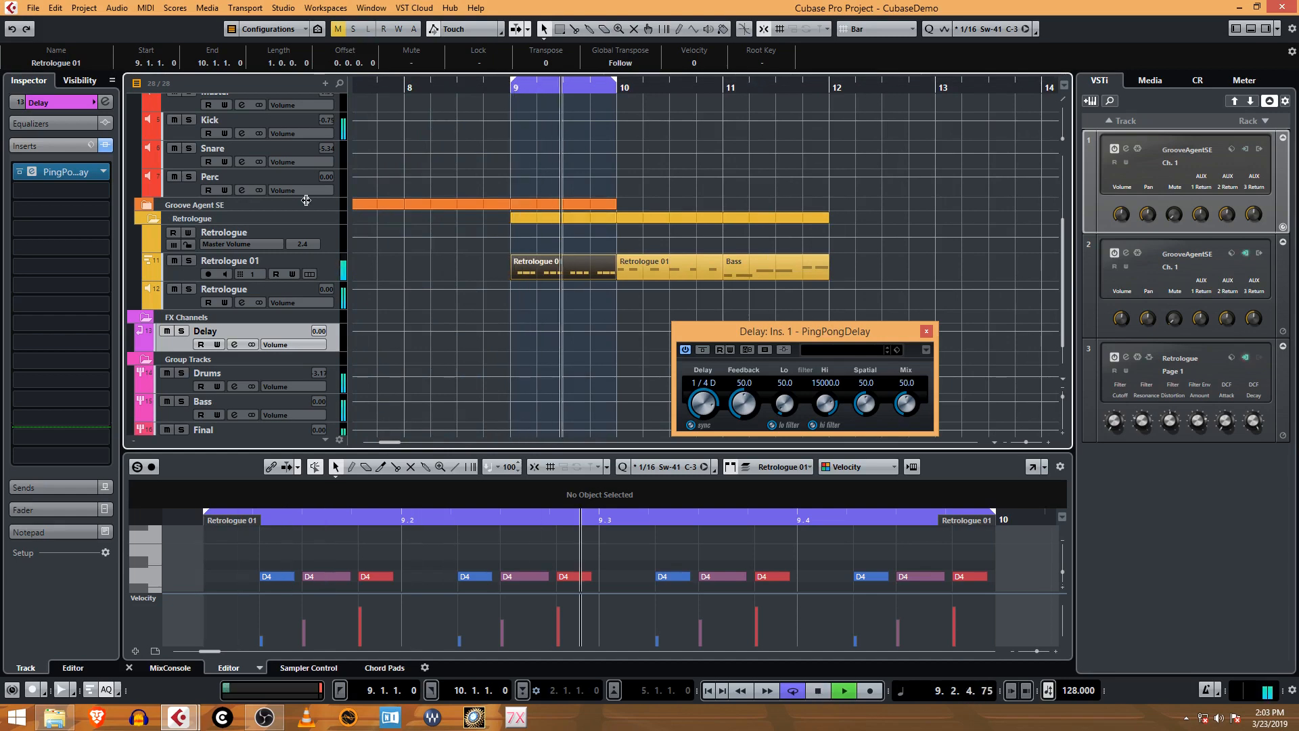
pyautogui.scroll(3)
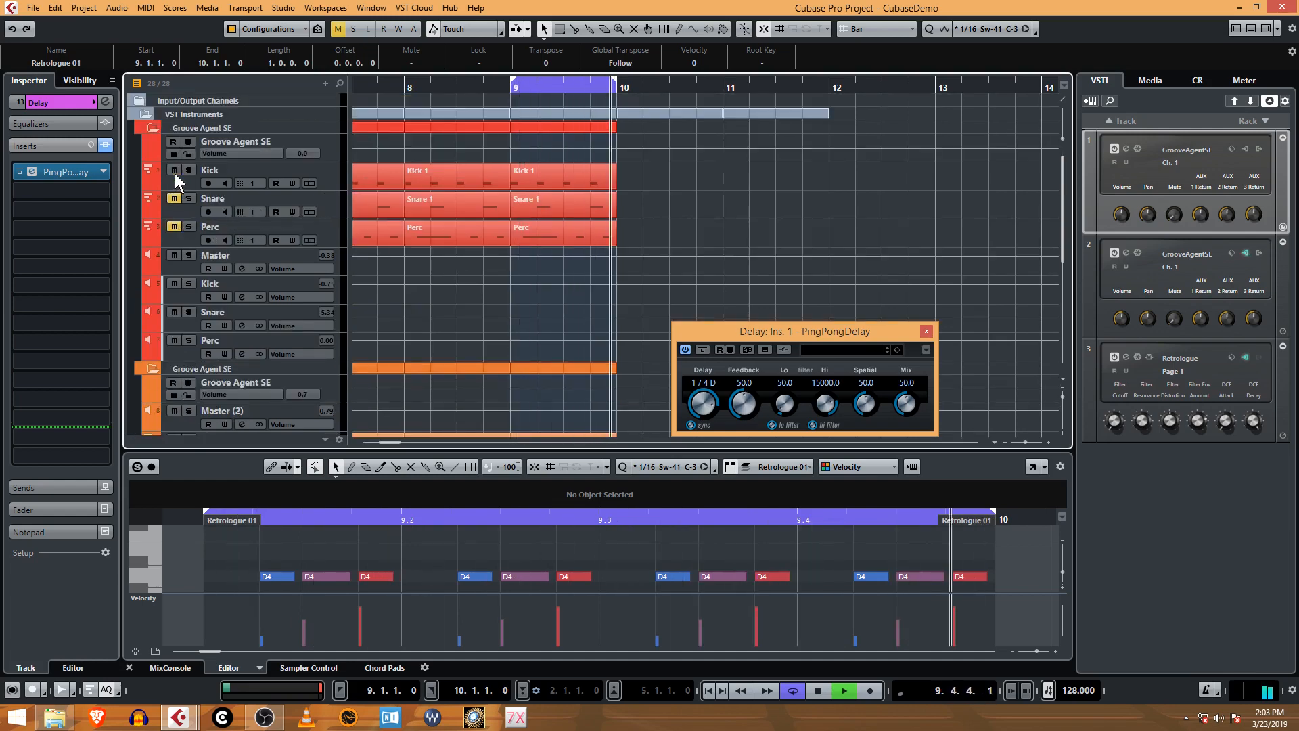
pyautogui.scroll(-3)
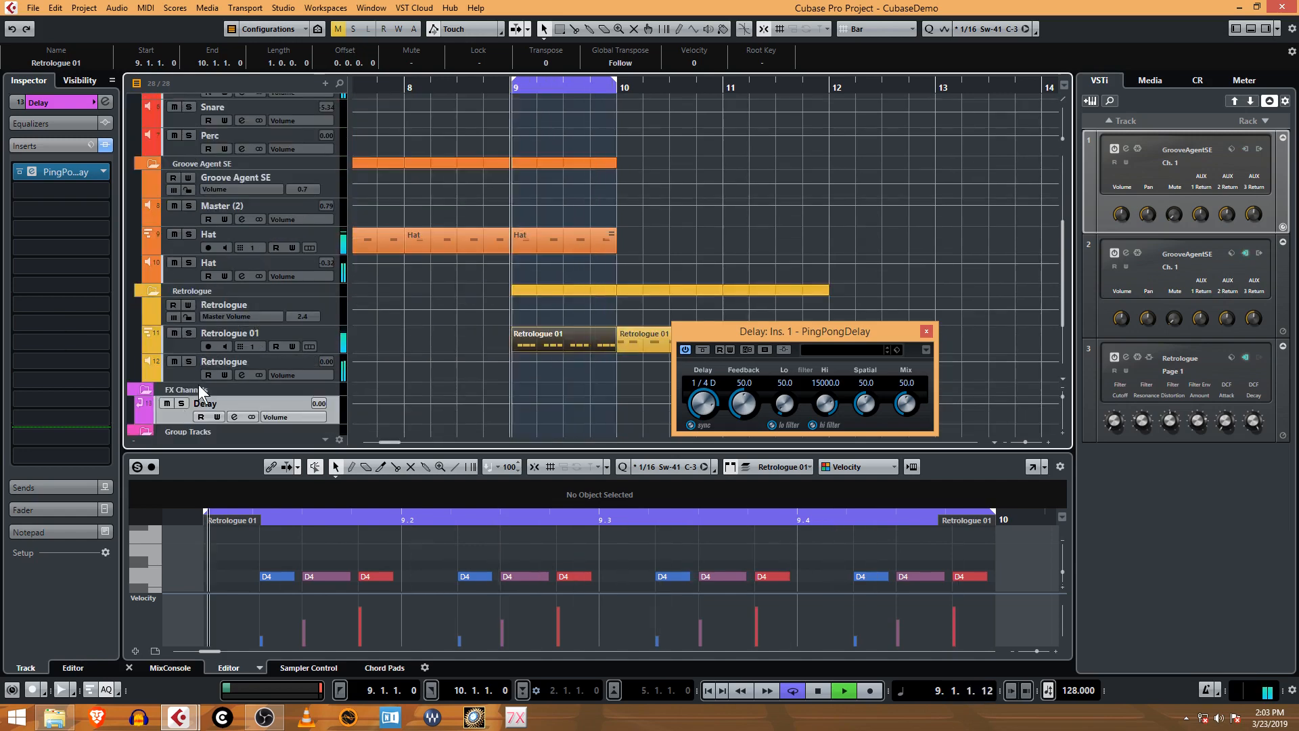
pyautogui.scroll(-3)
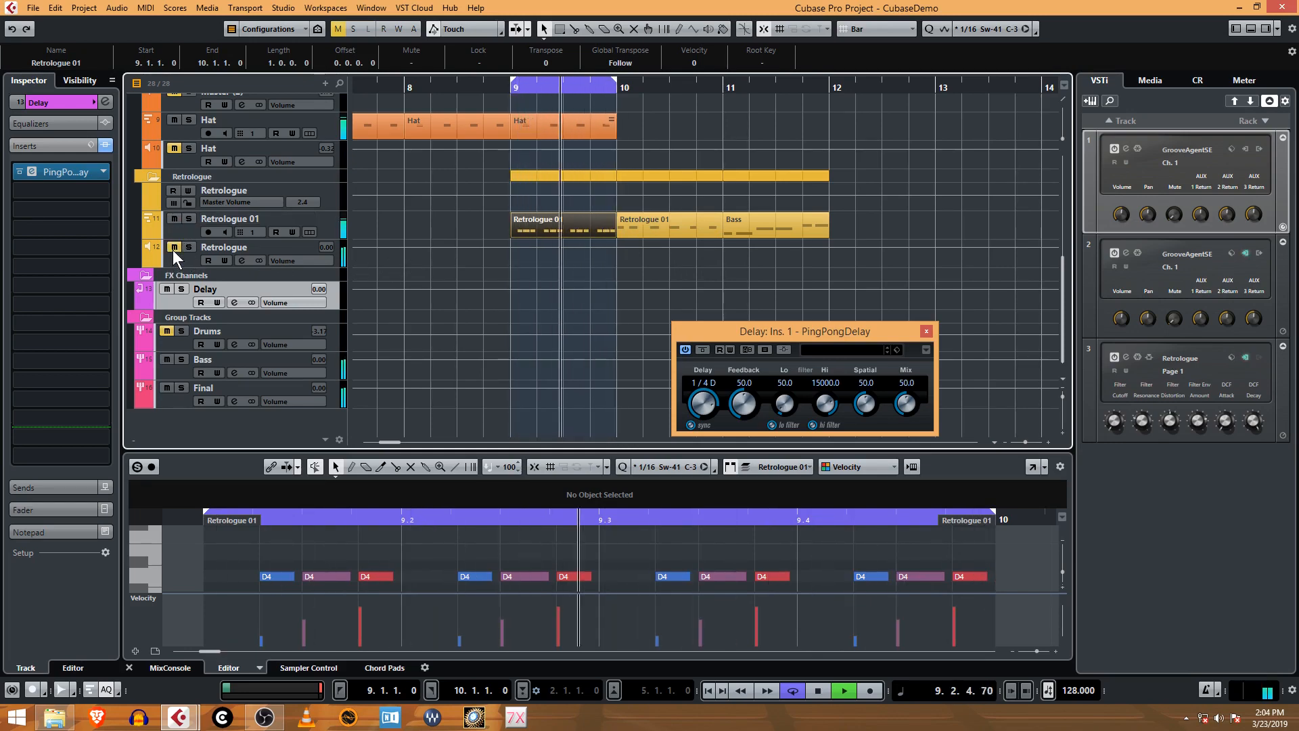
# - Rename the bottom Retrologue instrument track to Bass
pyautogui.click(224, 246)
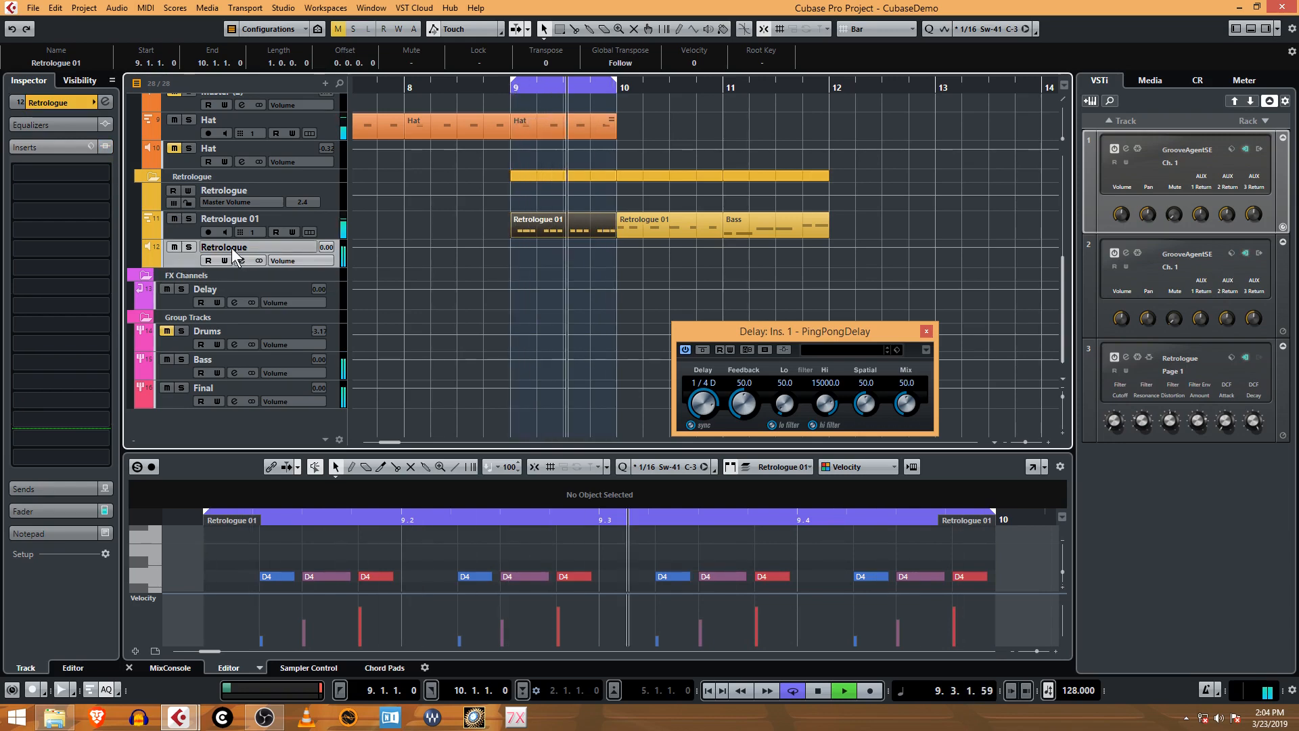
pyautogui.doubleClick(221, 246)
pyautogui.write('Bass')
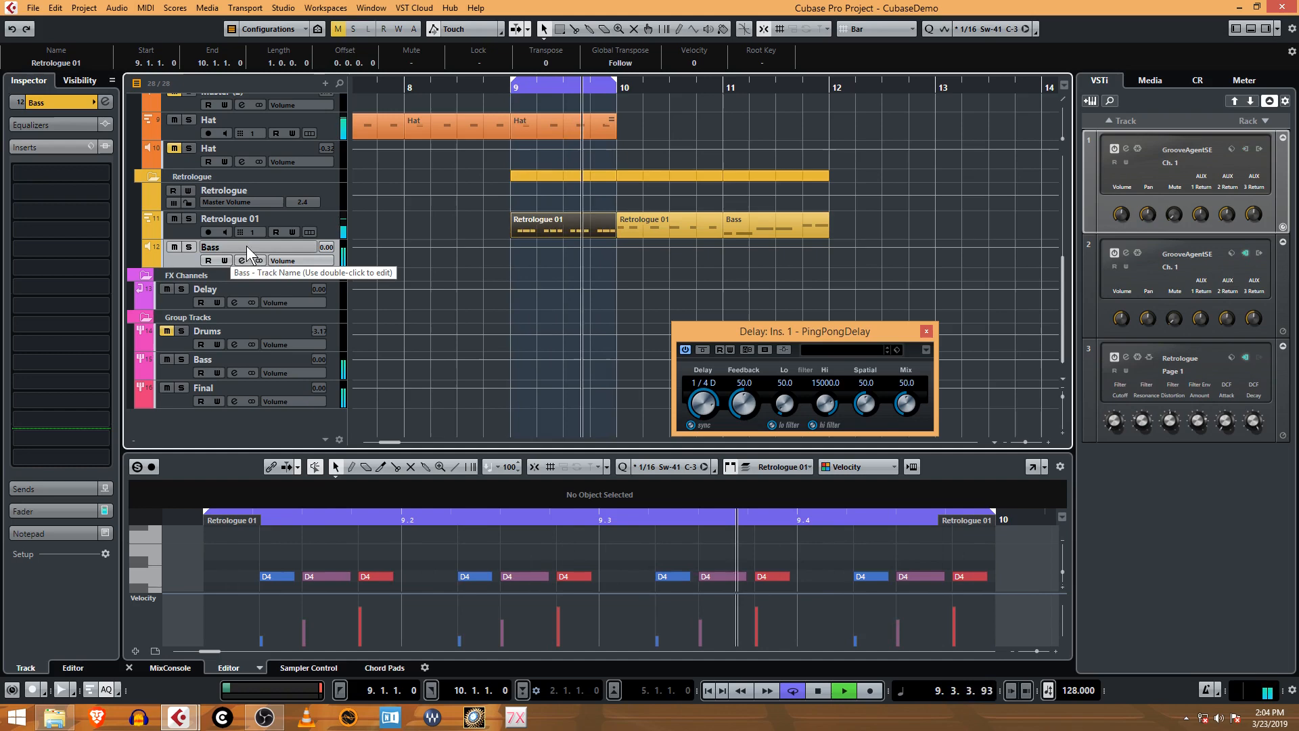
pyautogui.moveTo(749, 392)
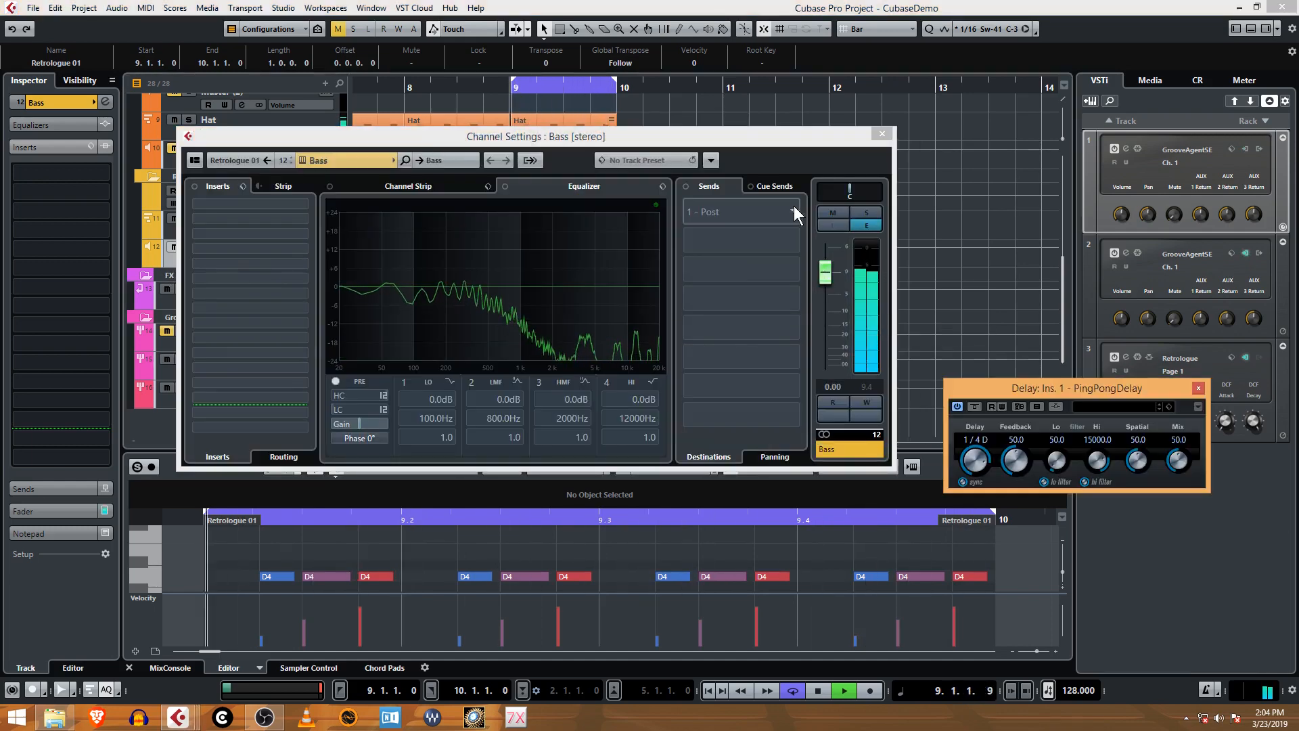
# - Set Bass's first send destination to the Delay FX channel and activate it
pyautogui.click(737, 211)
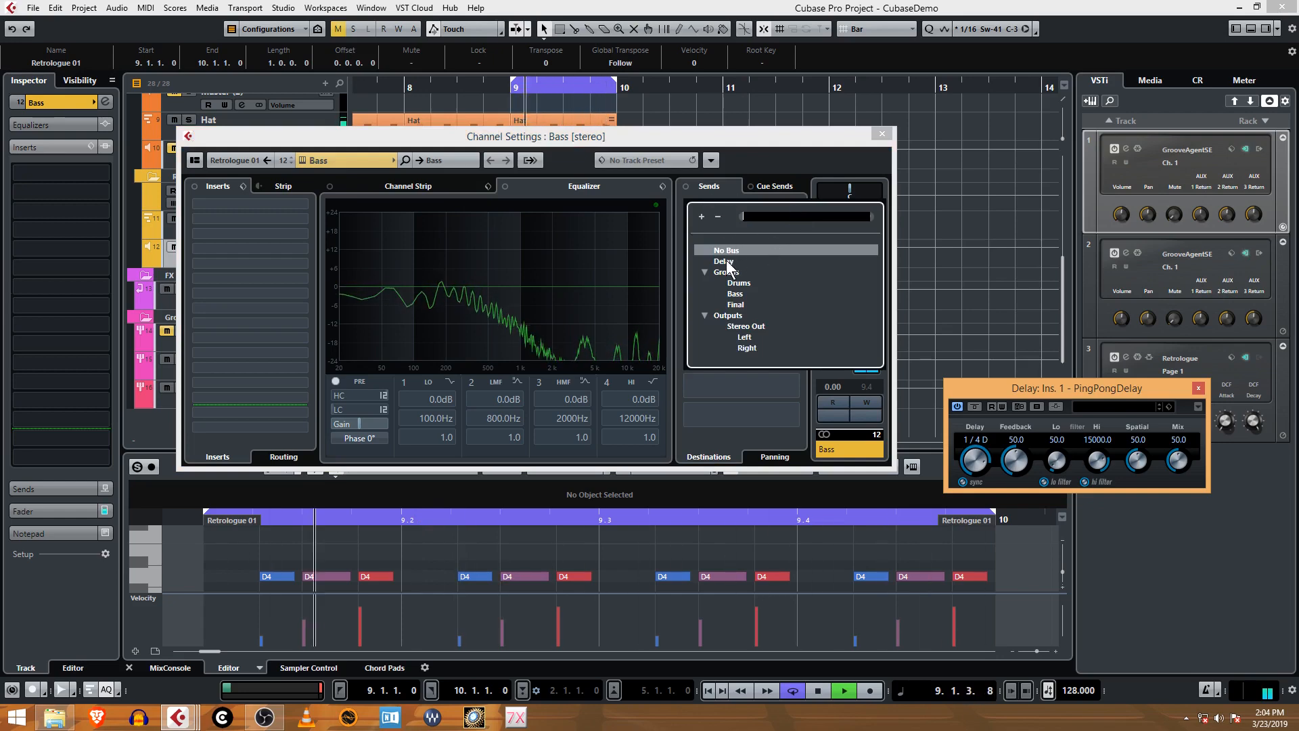
pyautogui.click(723, 262)
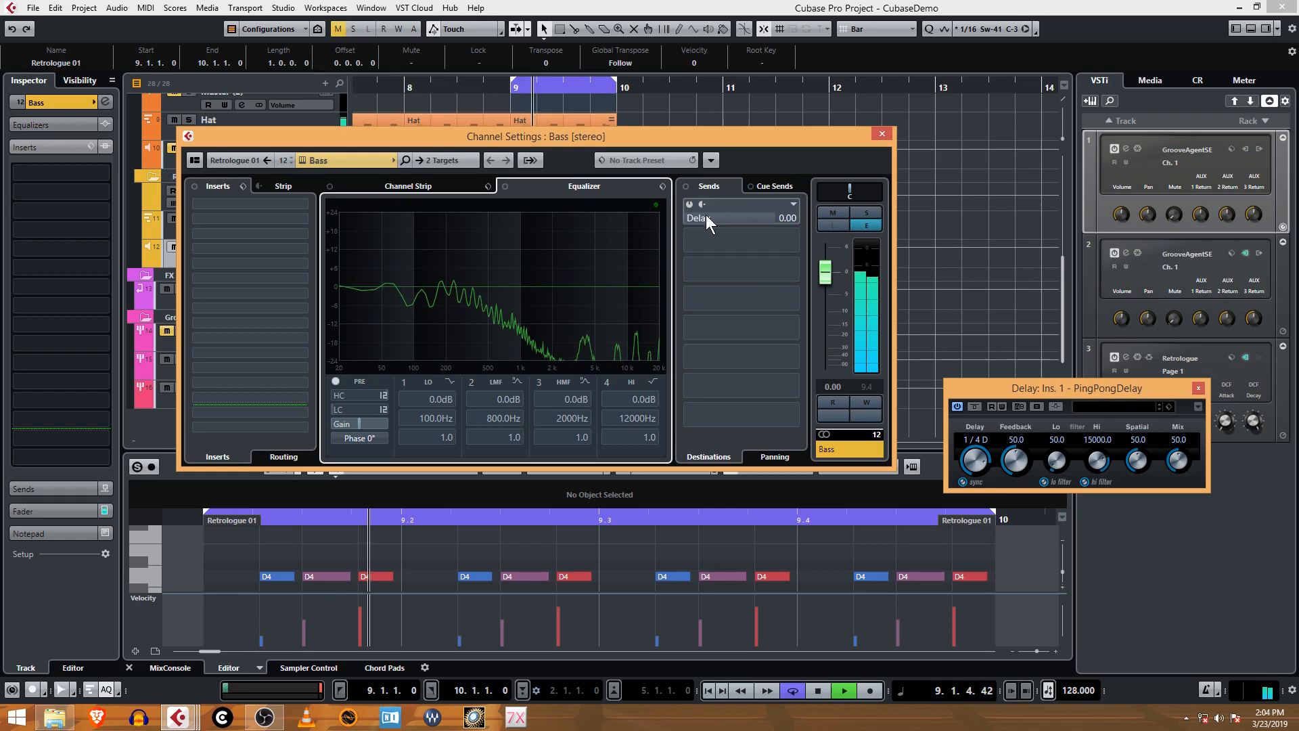
pyautogui.moveTo(708, 219)
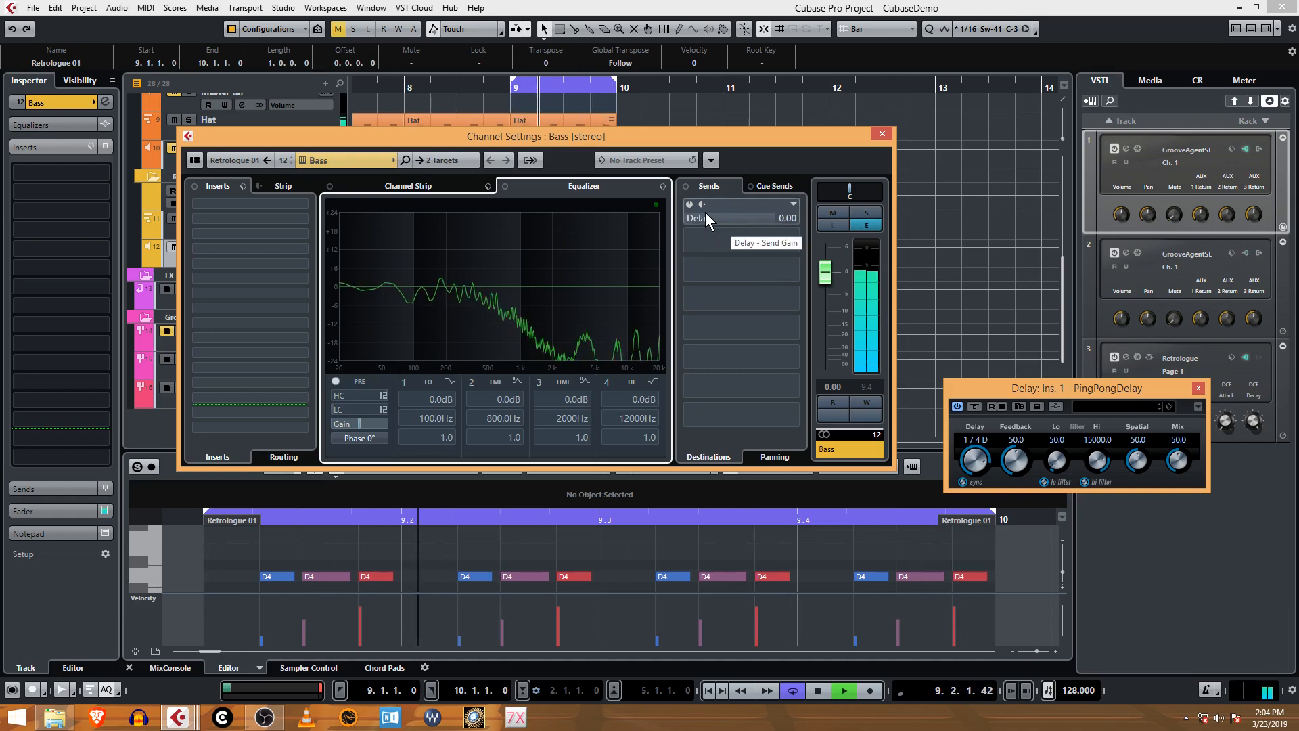
pyautogui.click(730, 217)
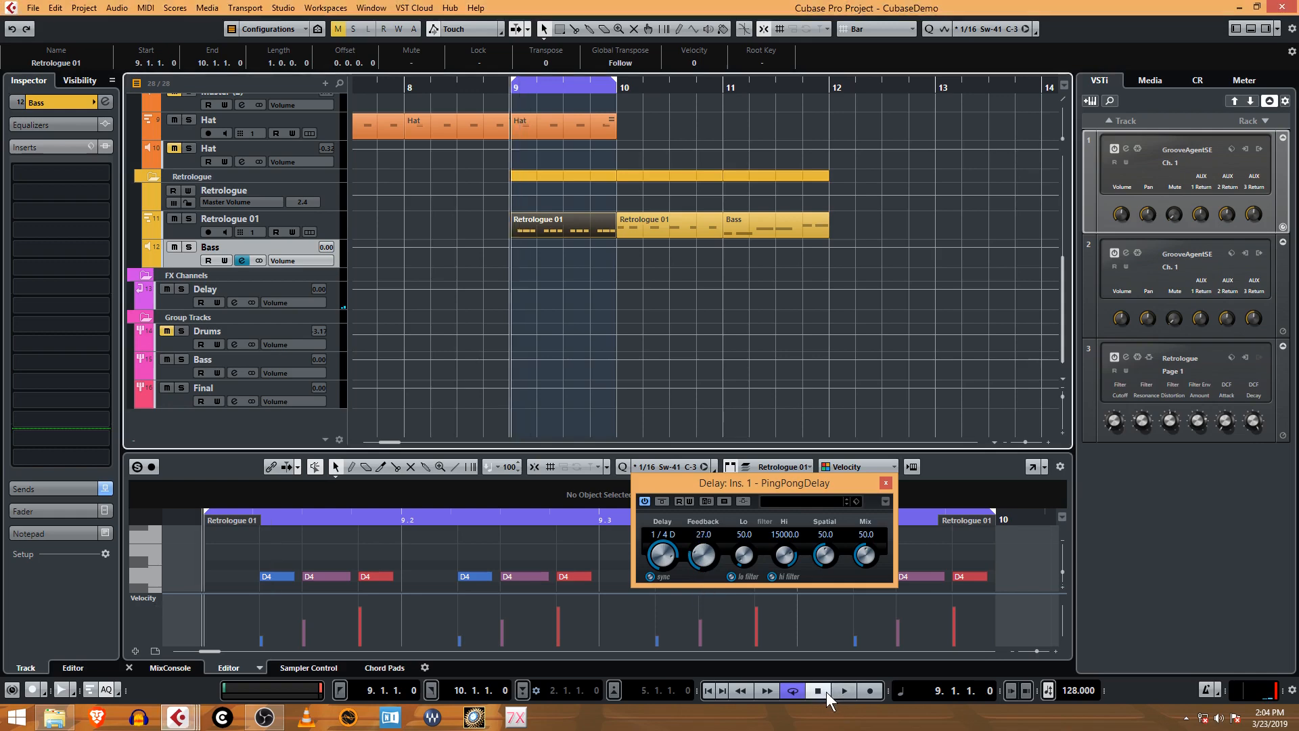
# - Audition the loop with play and stop while lowering PingPongDelay feedback to 9.0
pyautogui.click(843, 690)
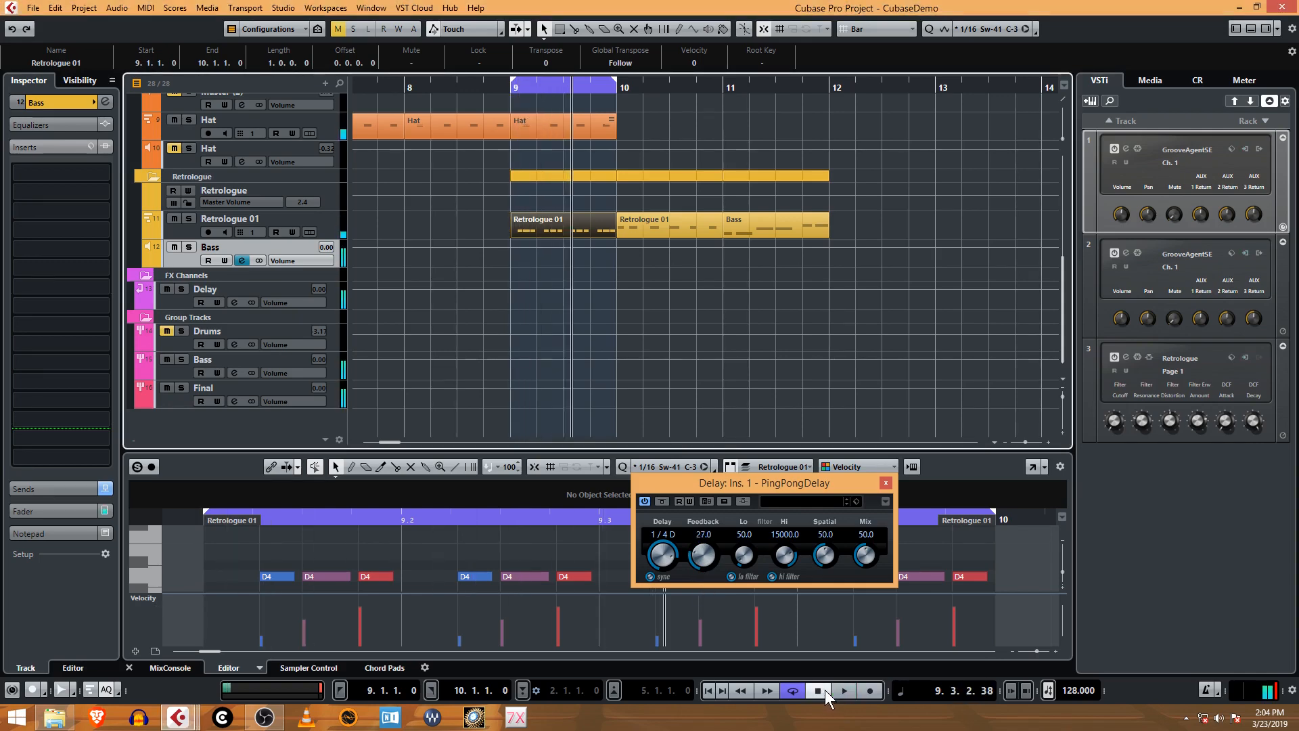
pyautogui.click(842, 690)
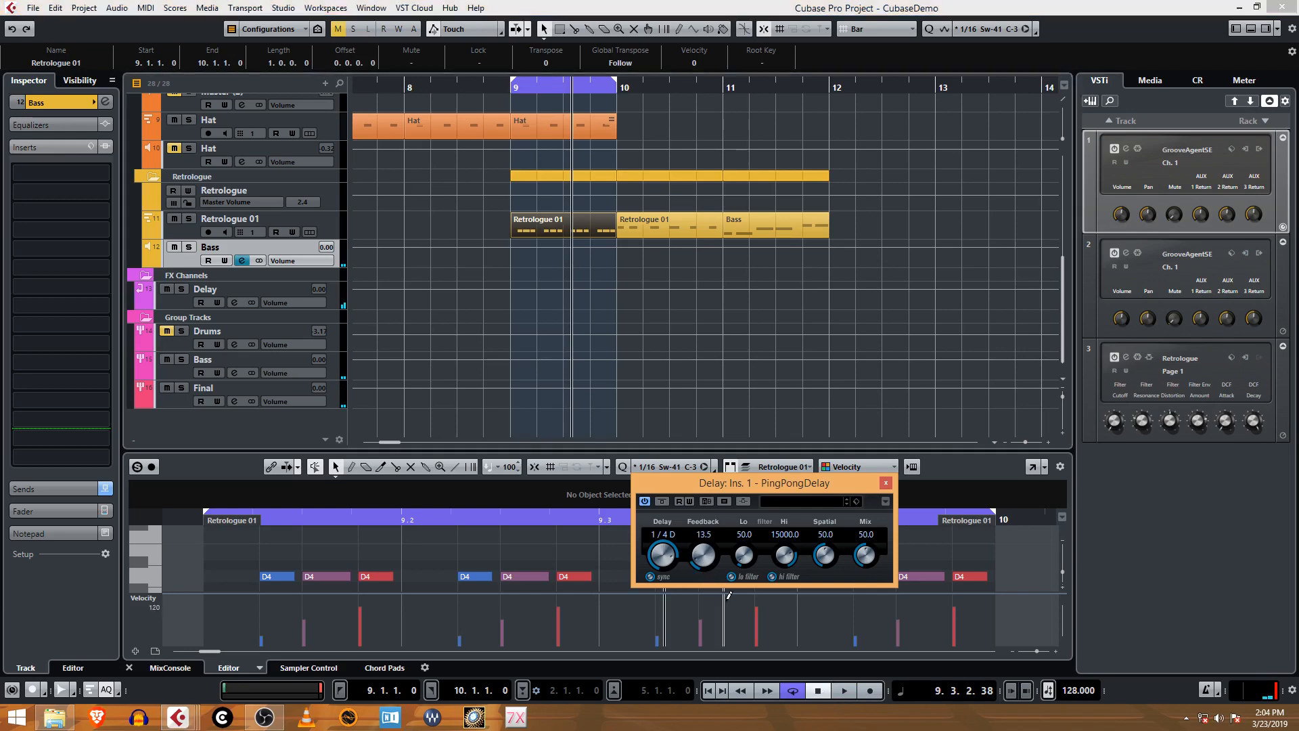
pyautogui.click(842, 689)
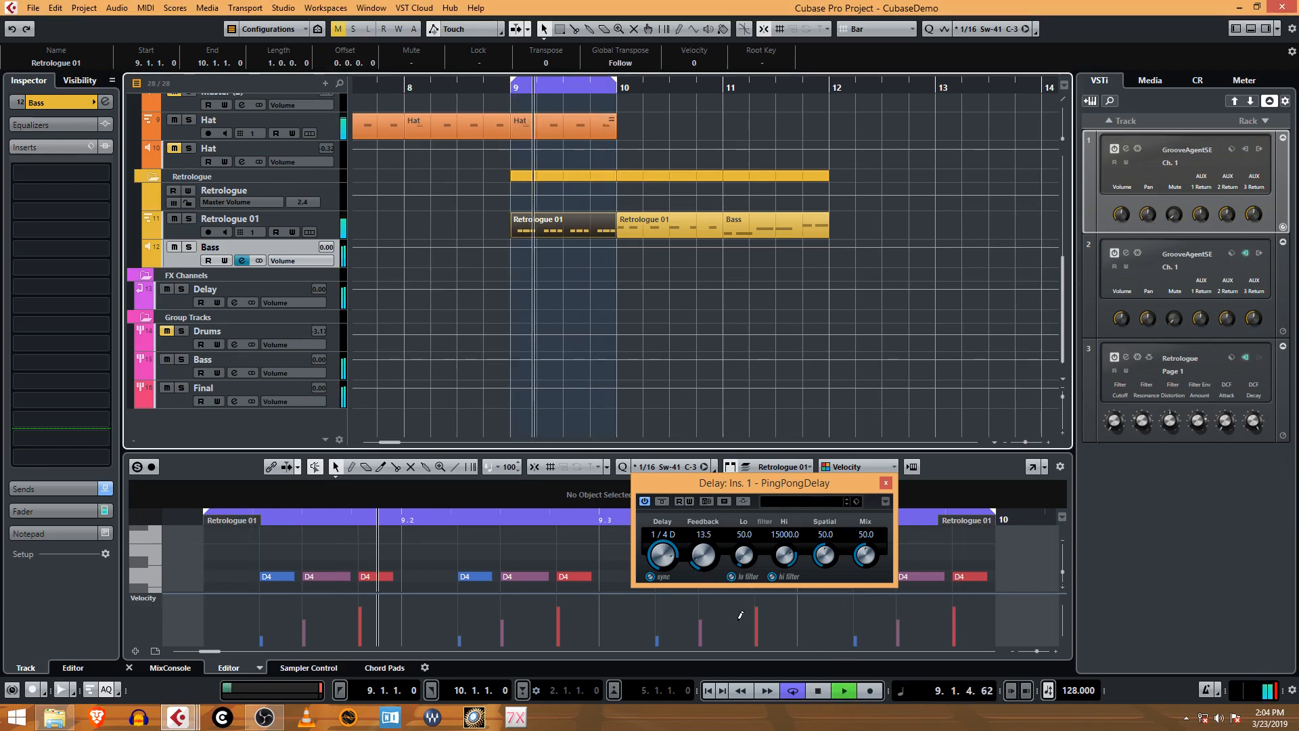
pyautogui.click(843, 690)
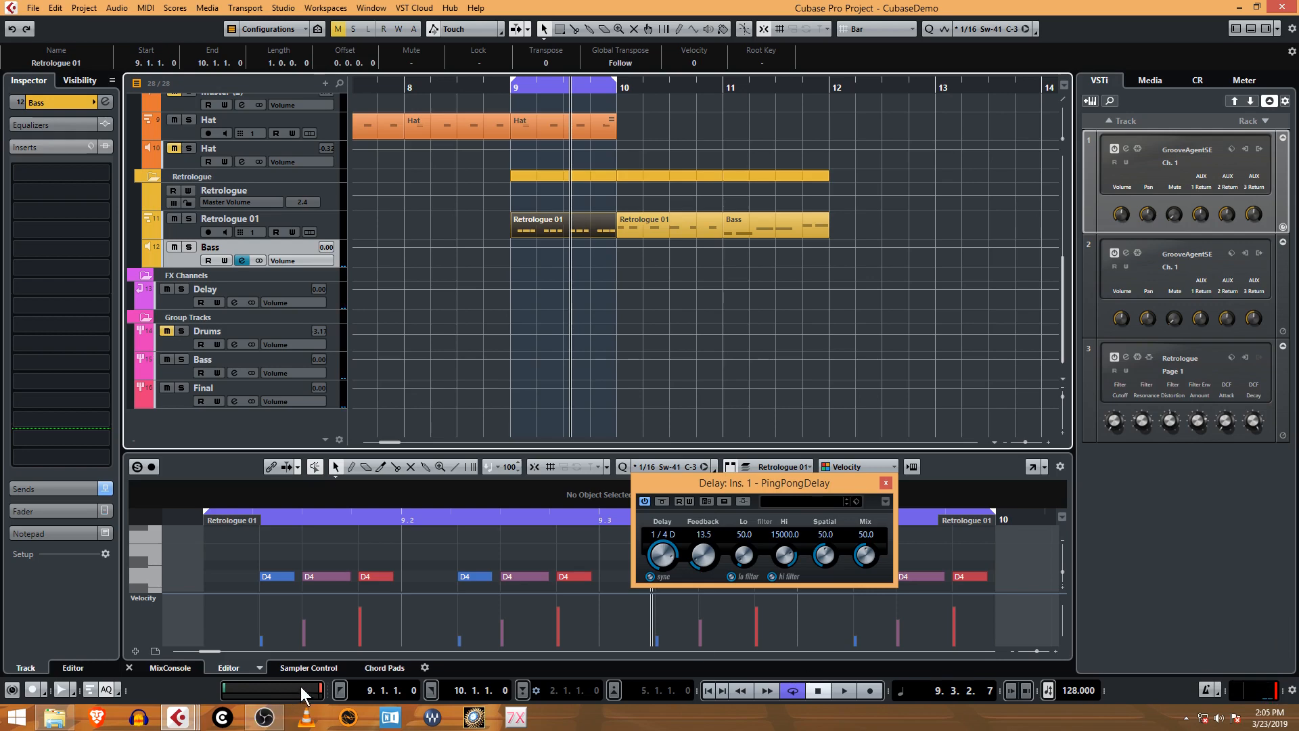
pyautogui.moveTo(321, 696)
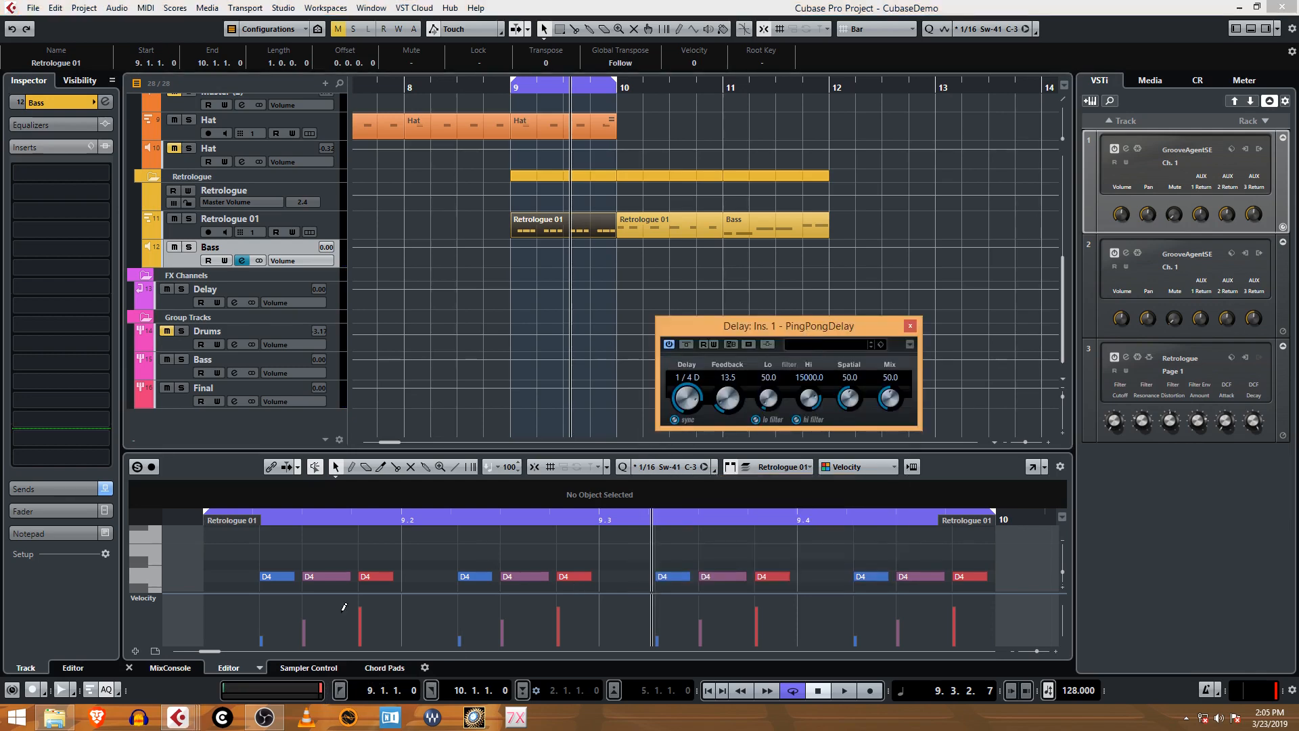
pyautogui.moveTo(324, 691)
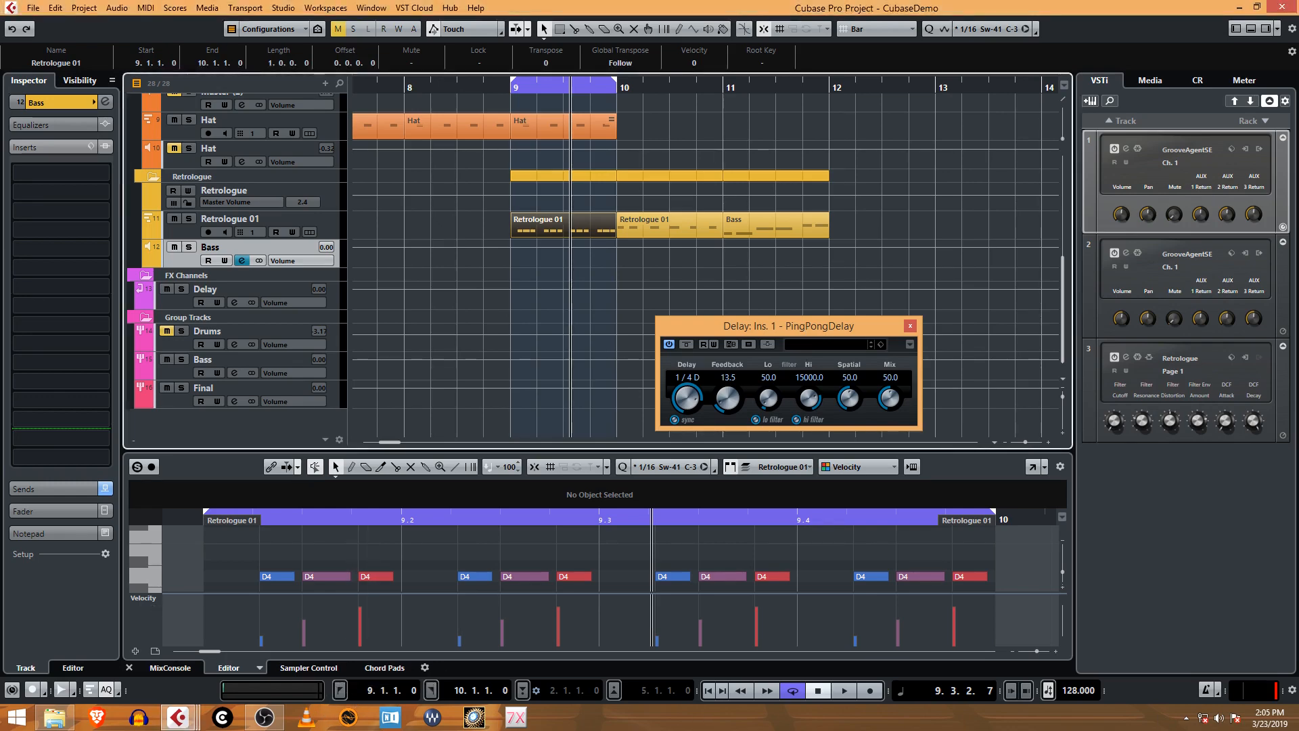
pyautogui.moveTo(1265, 660)
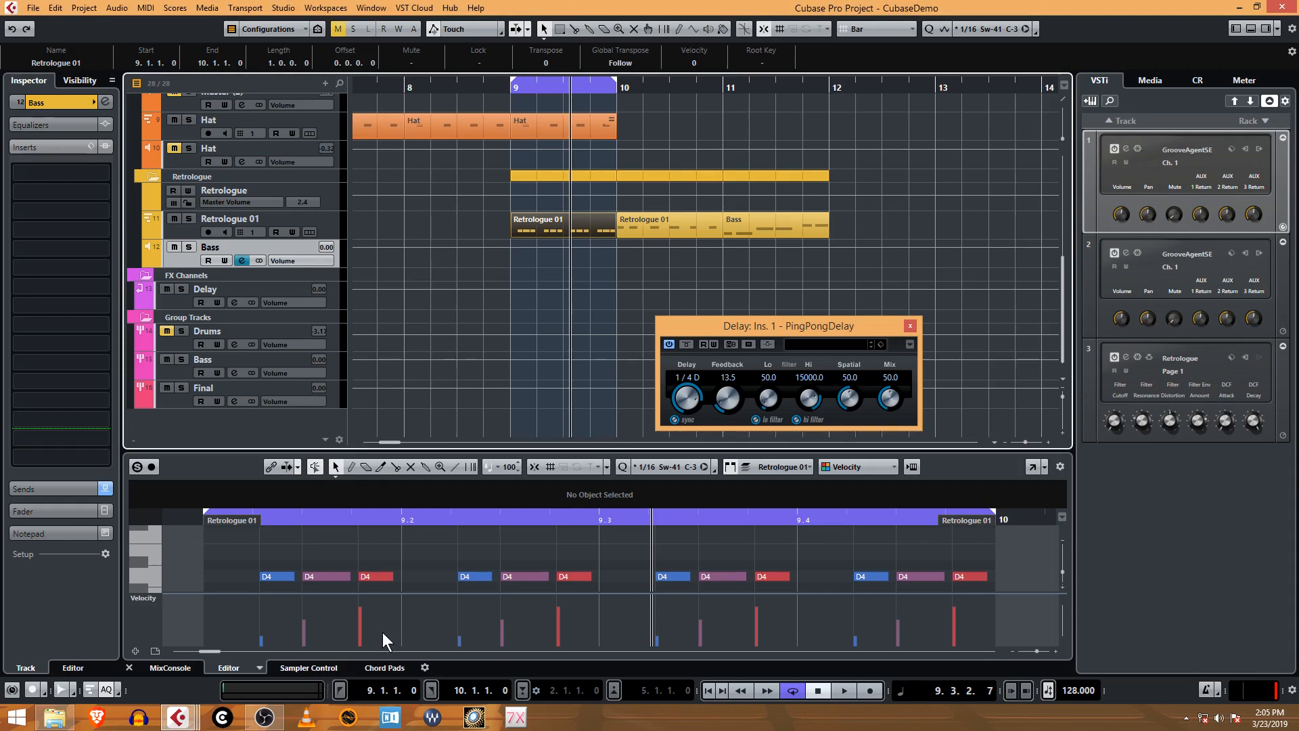
pyautogui.moveTo(841, 690)
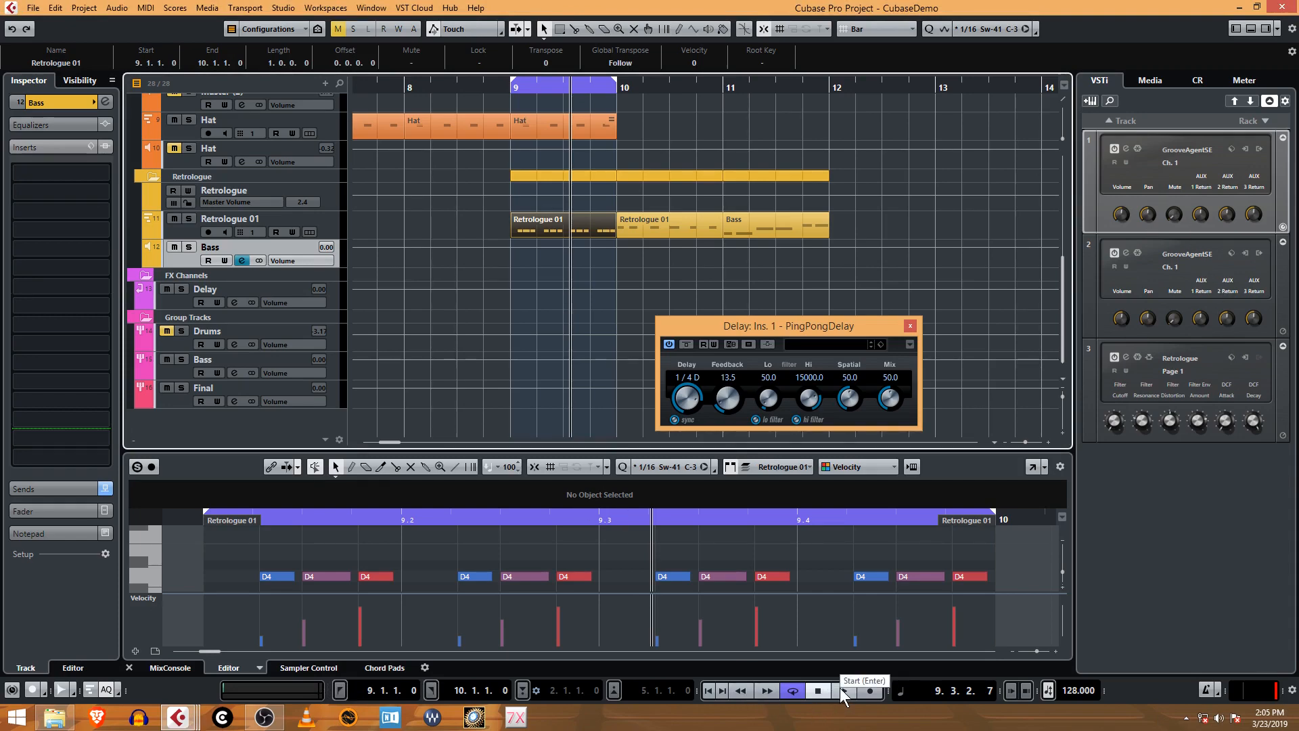
pyautogui.click(842, 690)
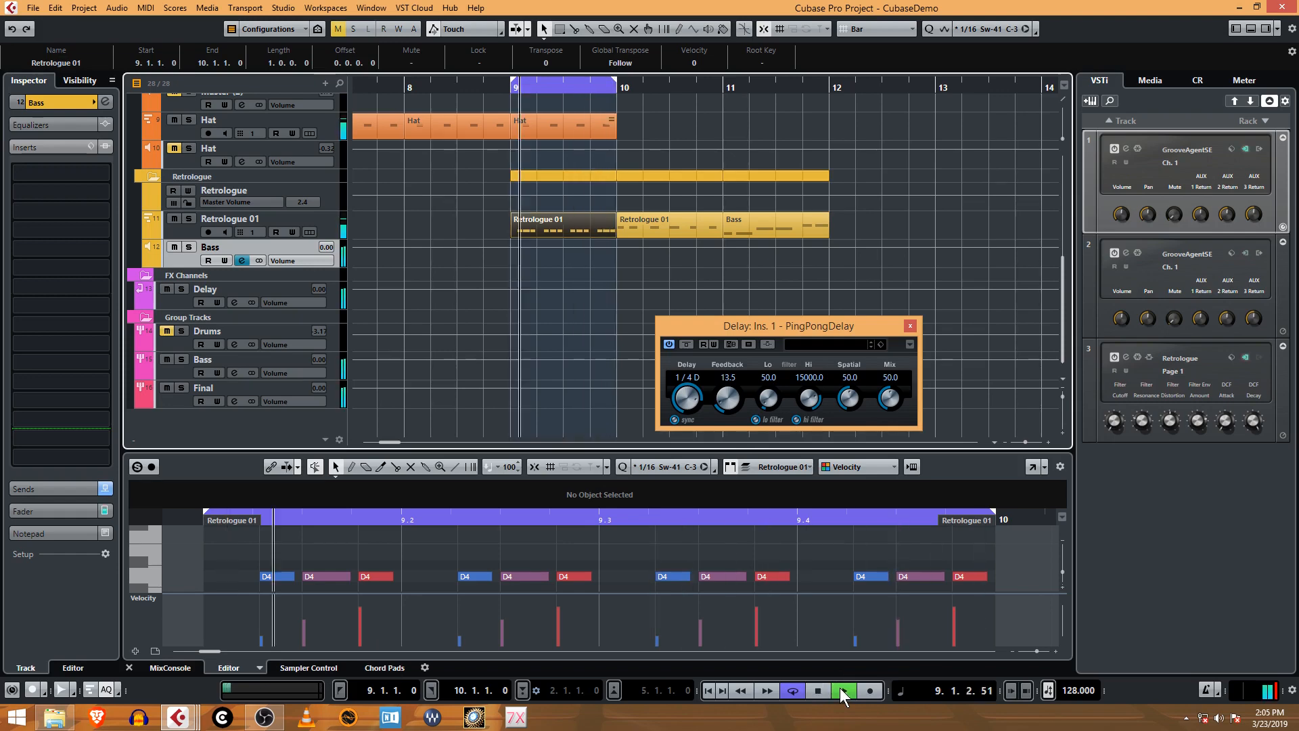
pyautogui.click(844, 690)
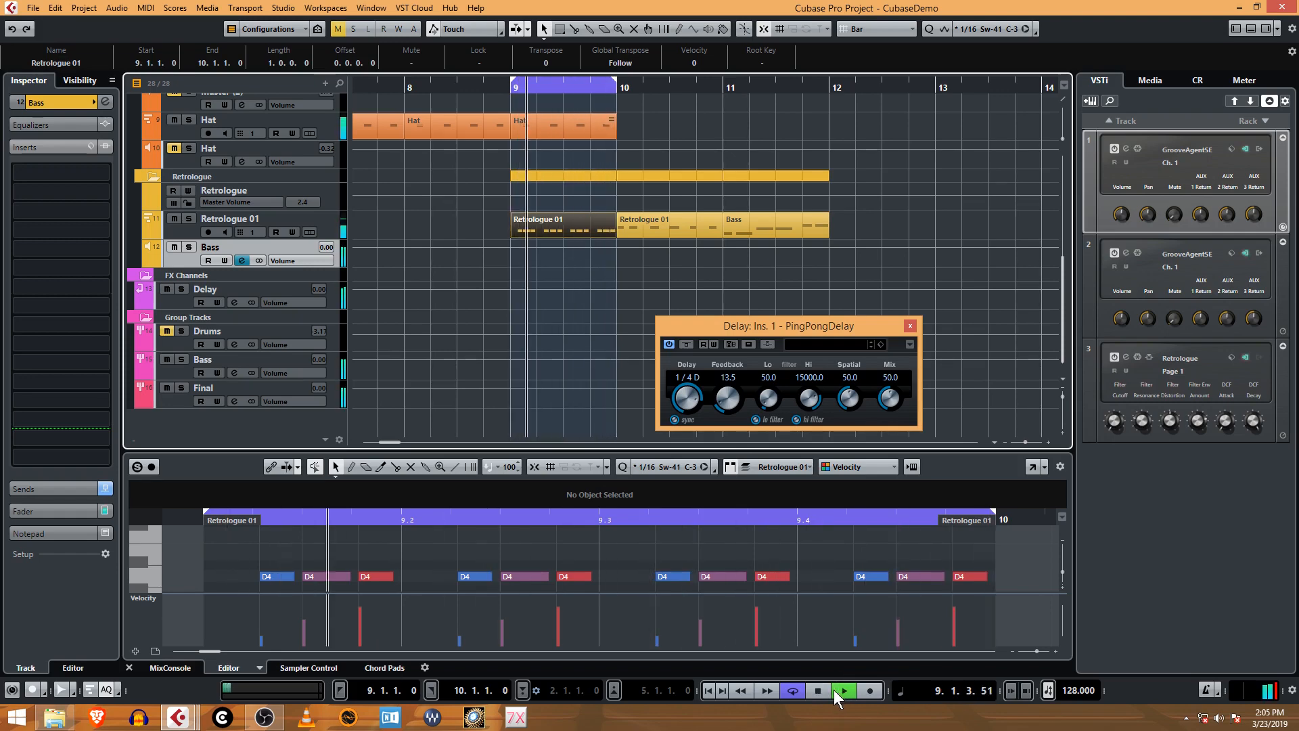
pyautogui.click(817, 691)
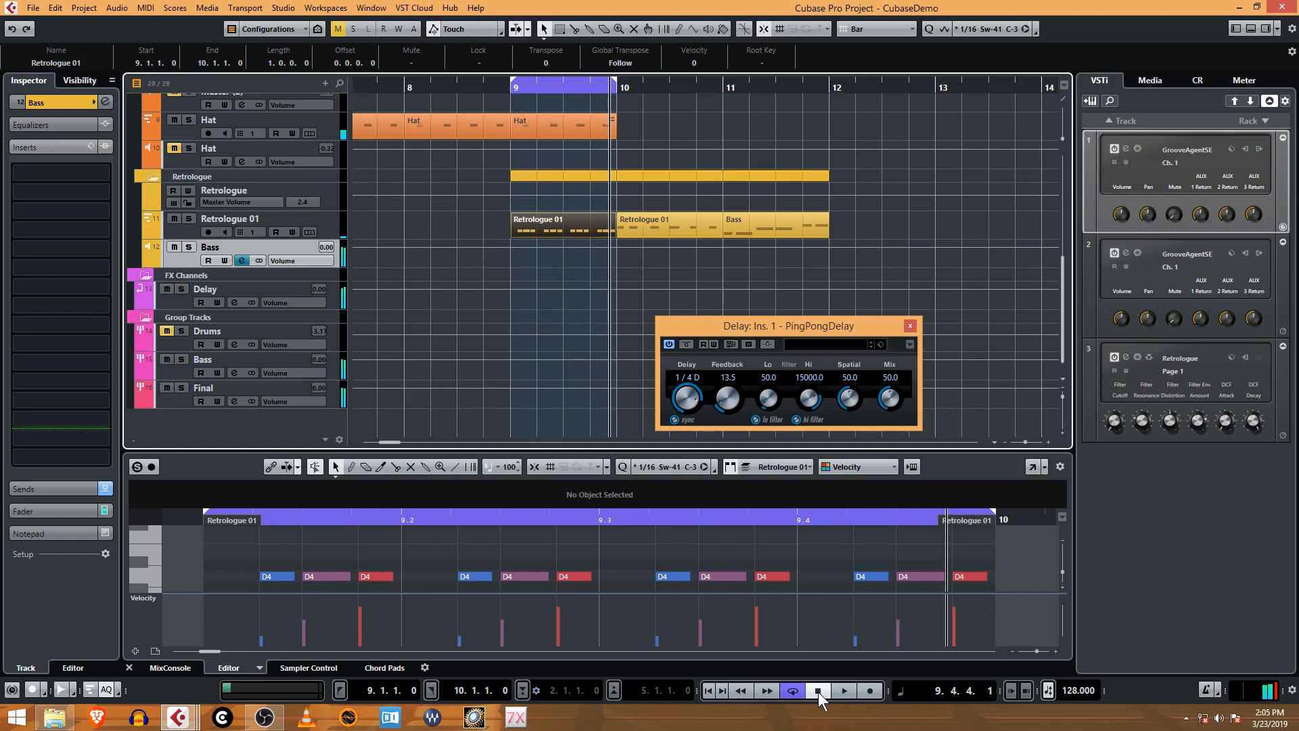
pyautogui.click(815, 690)
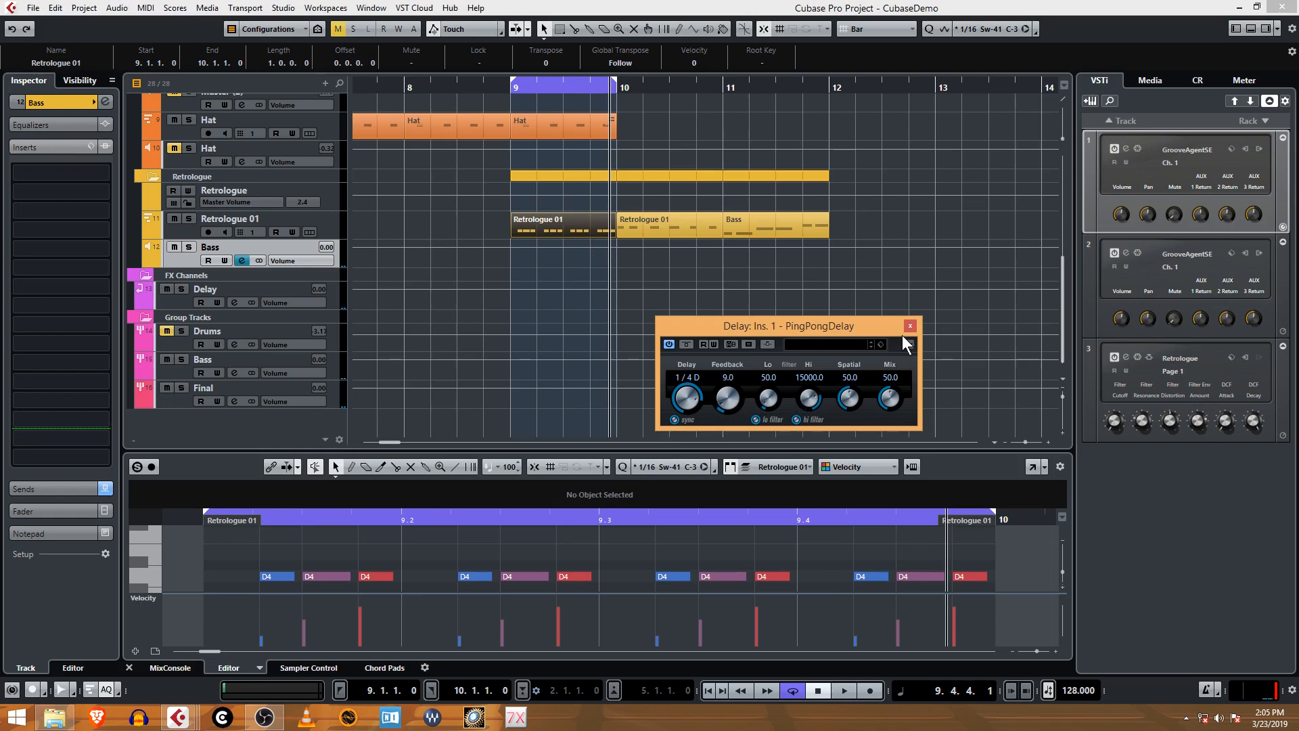
pyautogui.moveTo(678, 443)
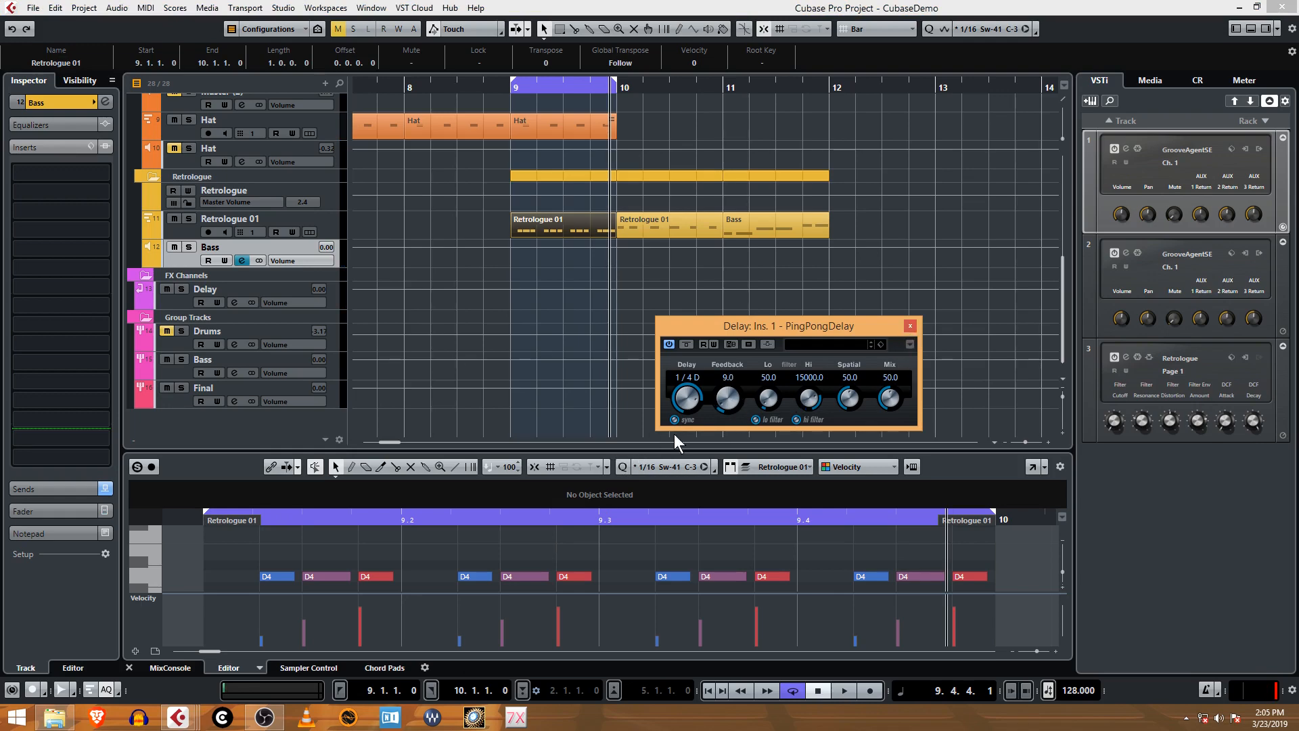
pyautogui.moveTo(918, 336)
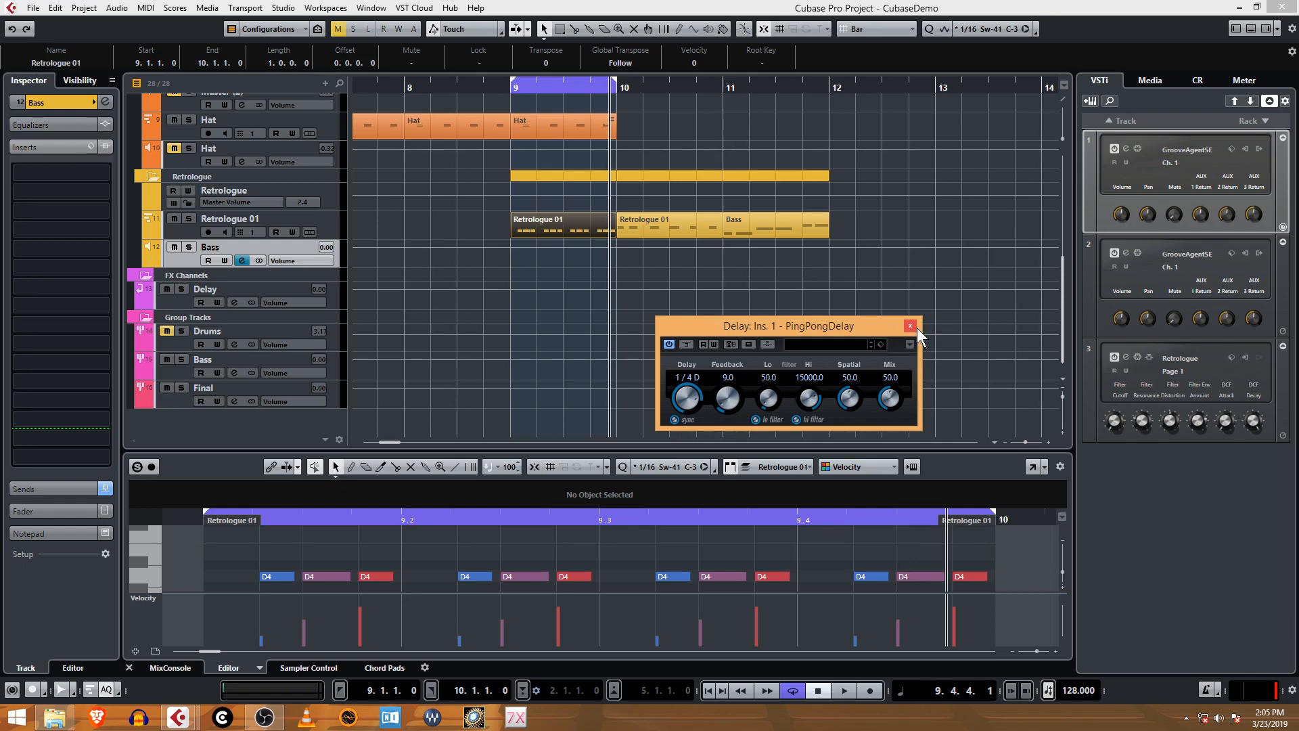
# - Close PingPongDelay, audition the bass, and set its Delay send to -14.1 dB
pyautogui.click(909, 325)
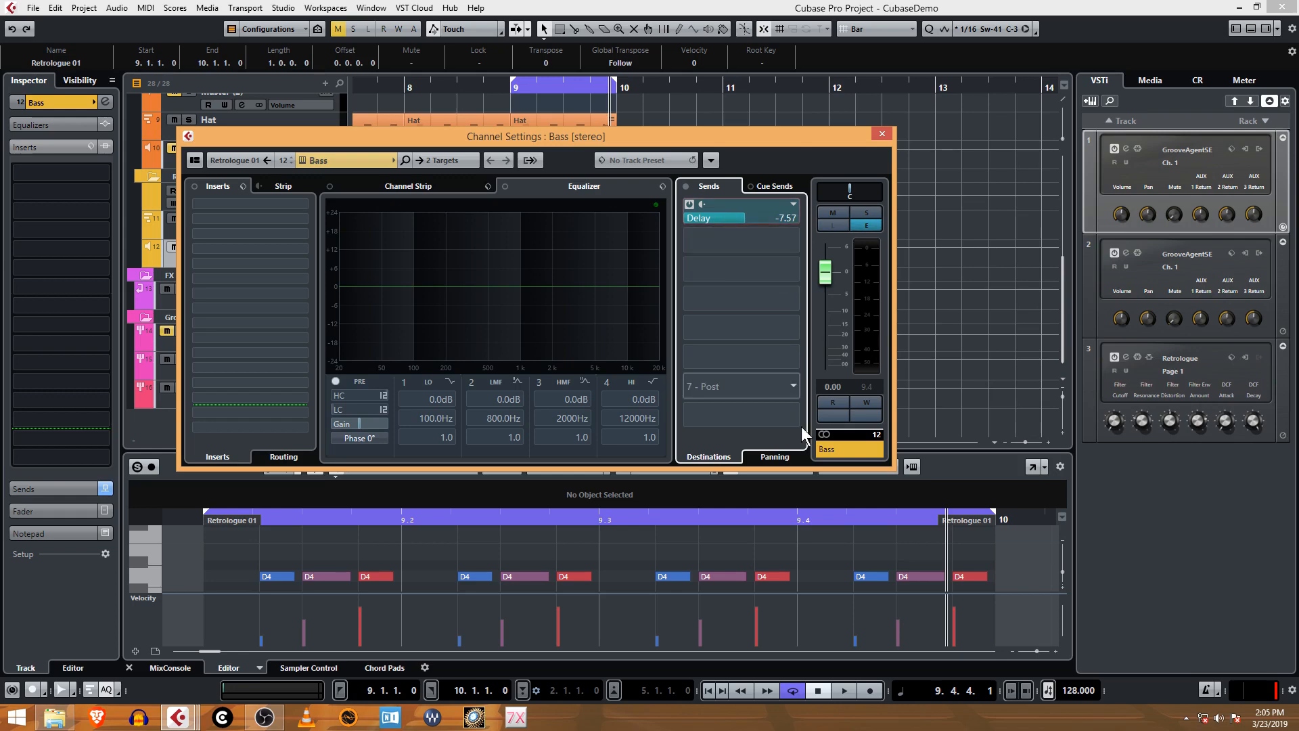
pyautogui.click(880, 134)
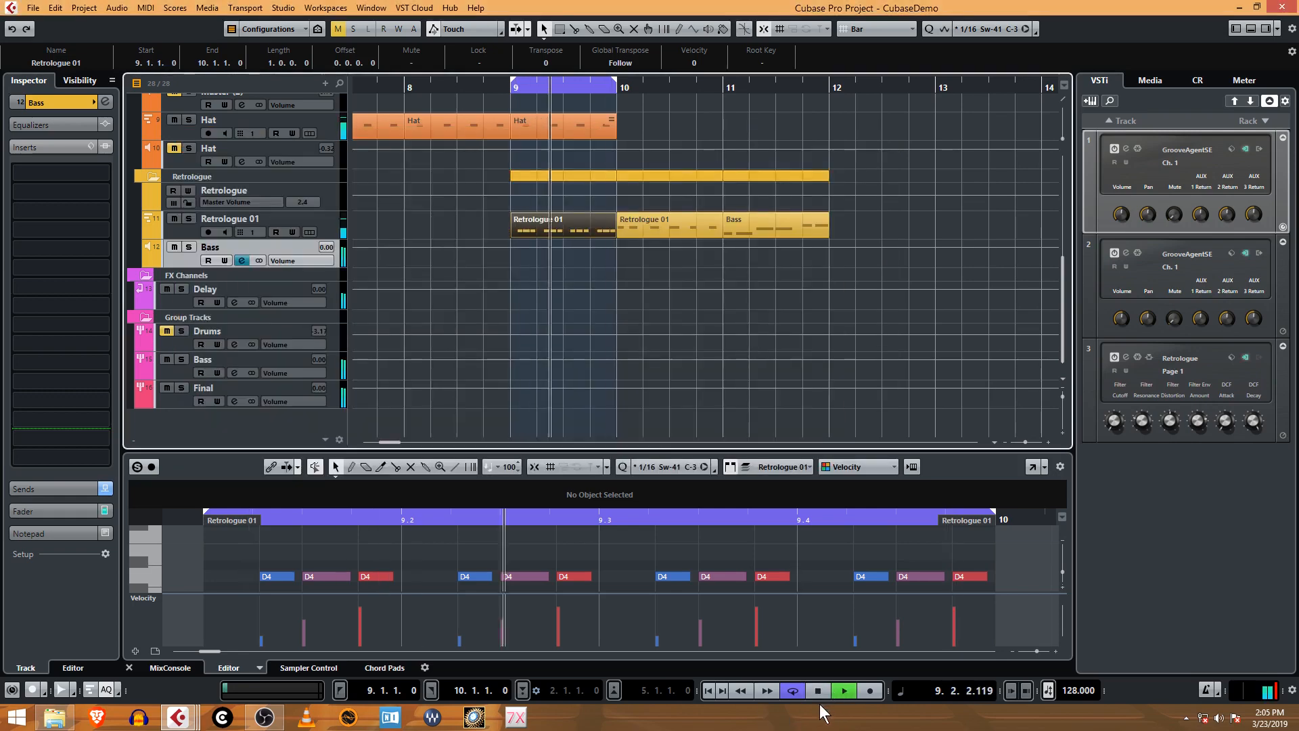
pyautogui.click(844, 690)
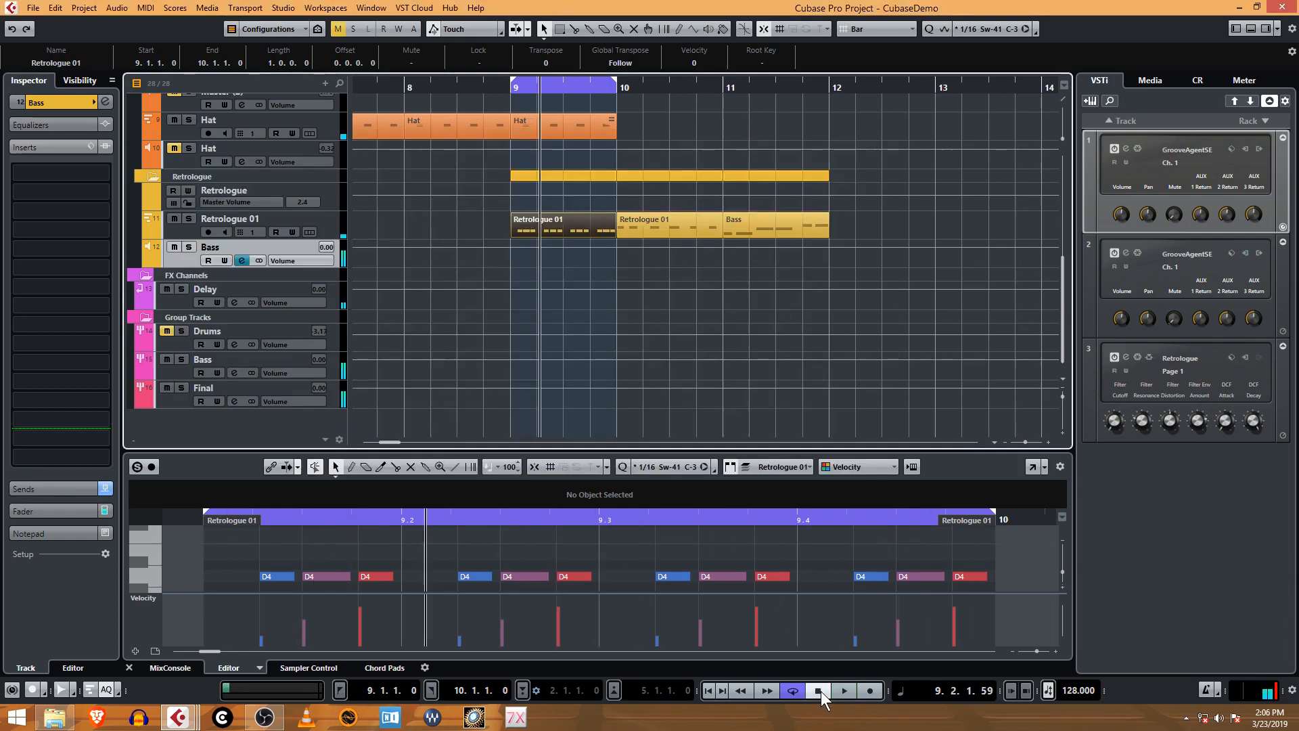
pyautogui.click(844, 690)
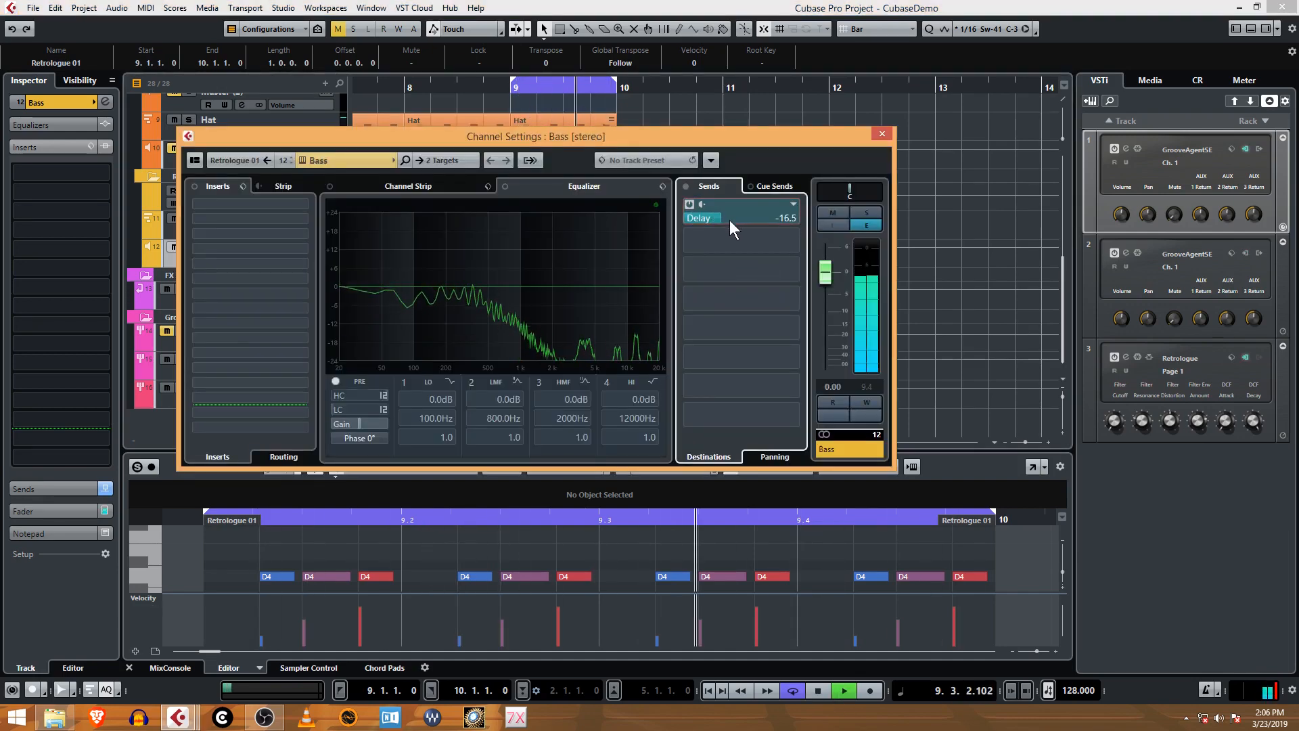
pyautogui.moveTo(764, 690)
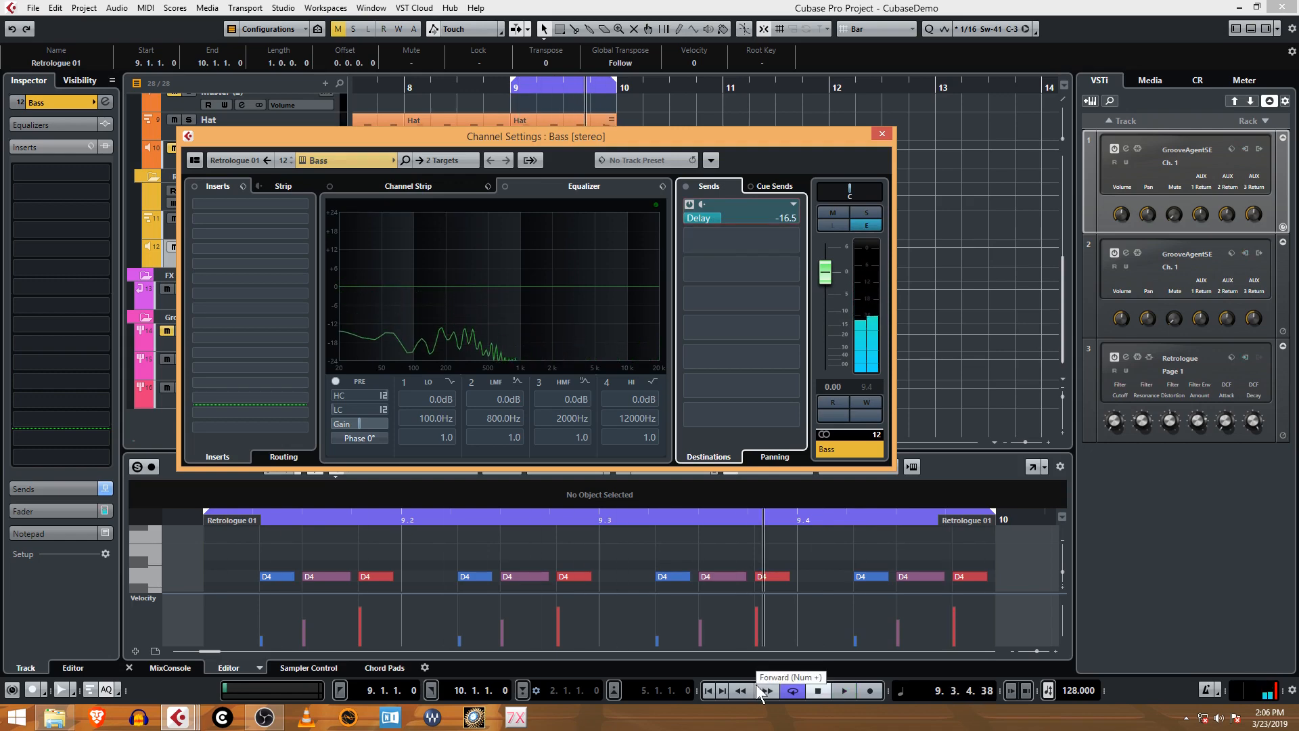
pyautogui.click(765, 690)
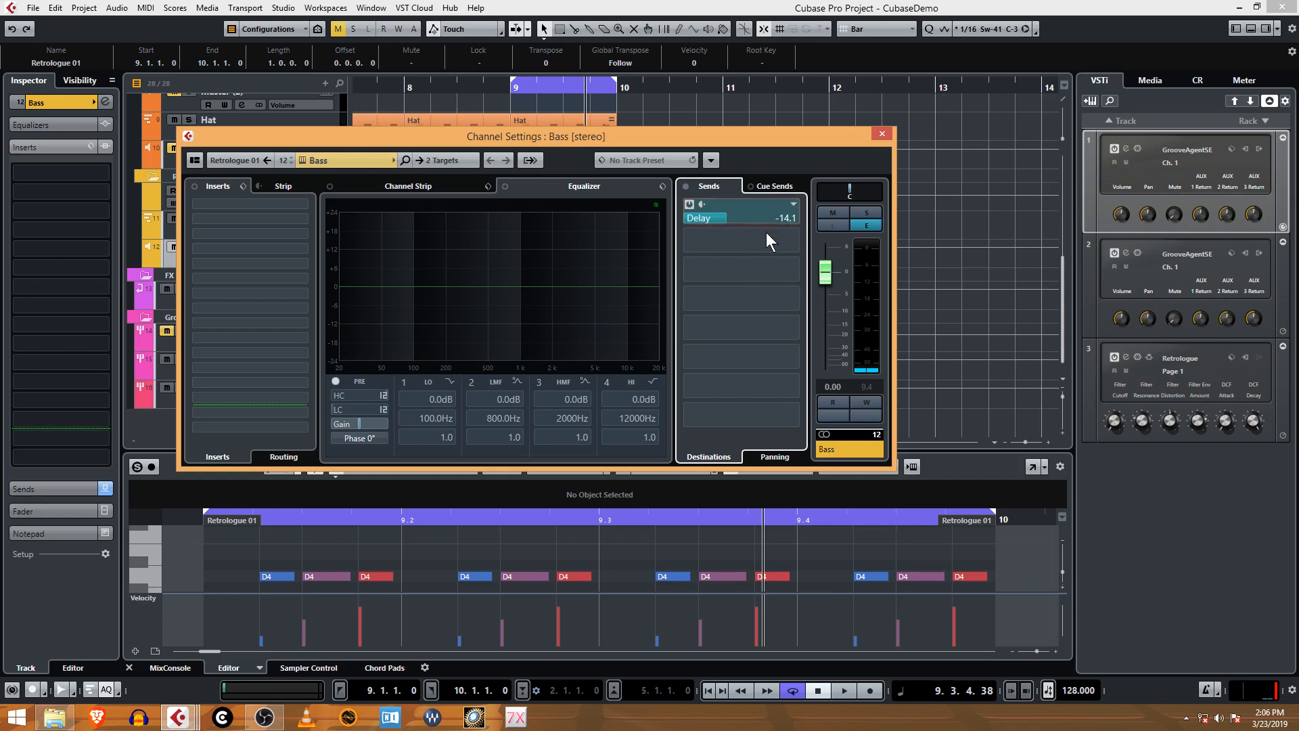
pyautogui.moveTo(881, 134)
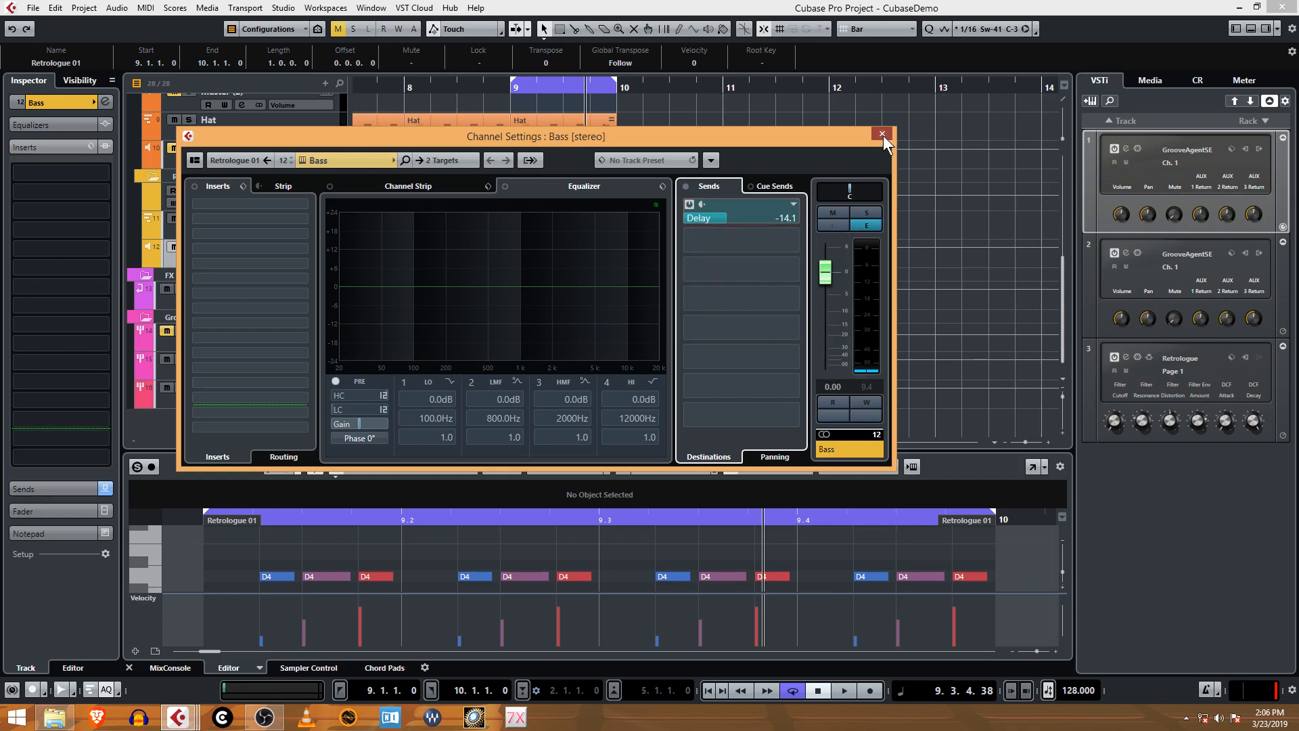
pyautogui.click(881, 134)
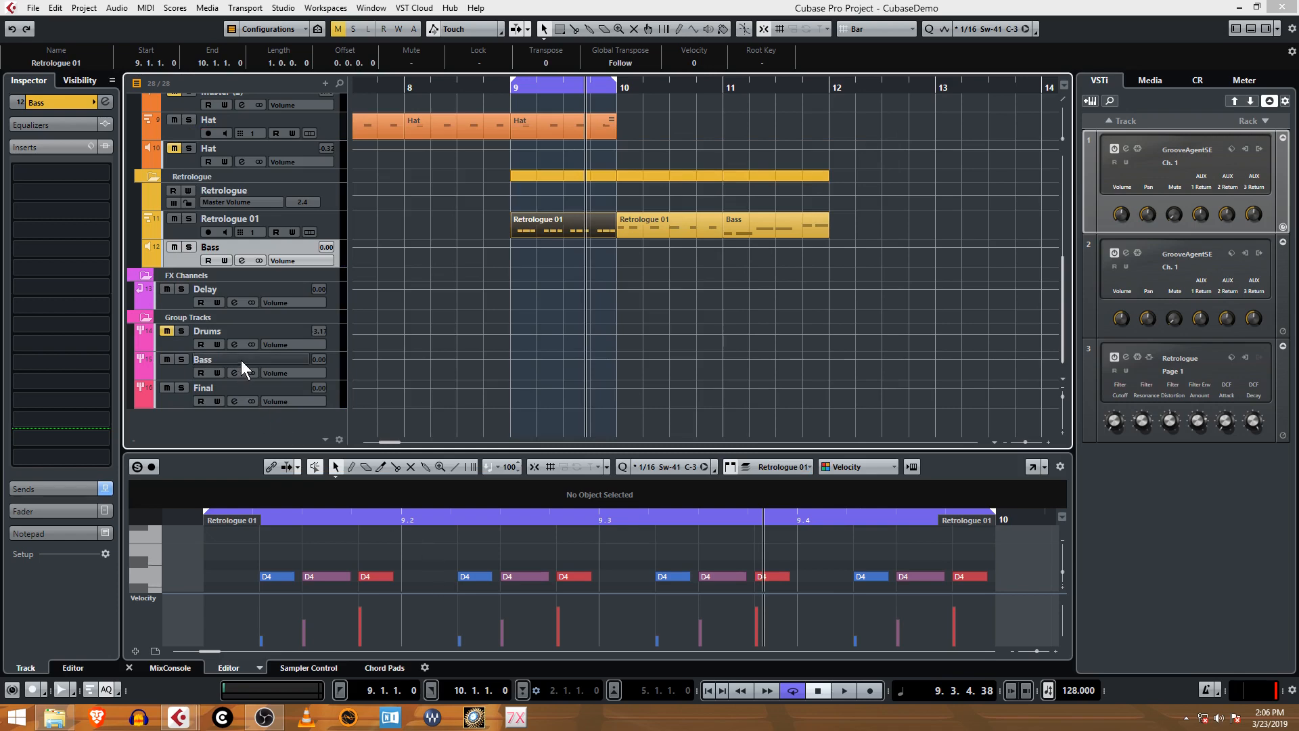
pyautogui.click(206, 288)
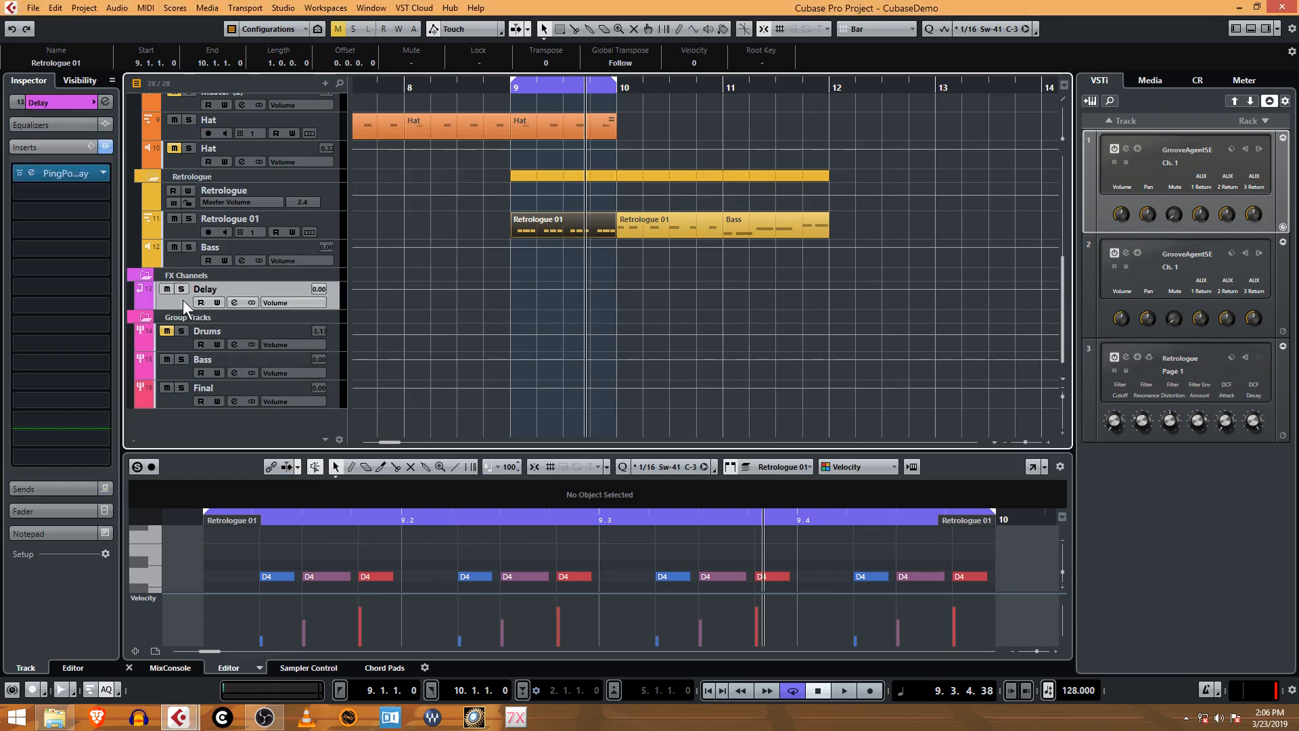
pyautogui.moveTo(294, 309)
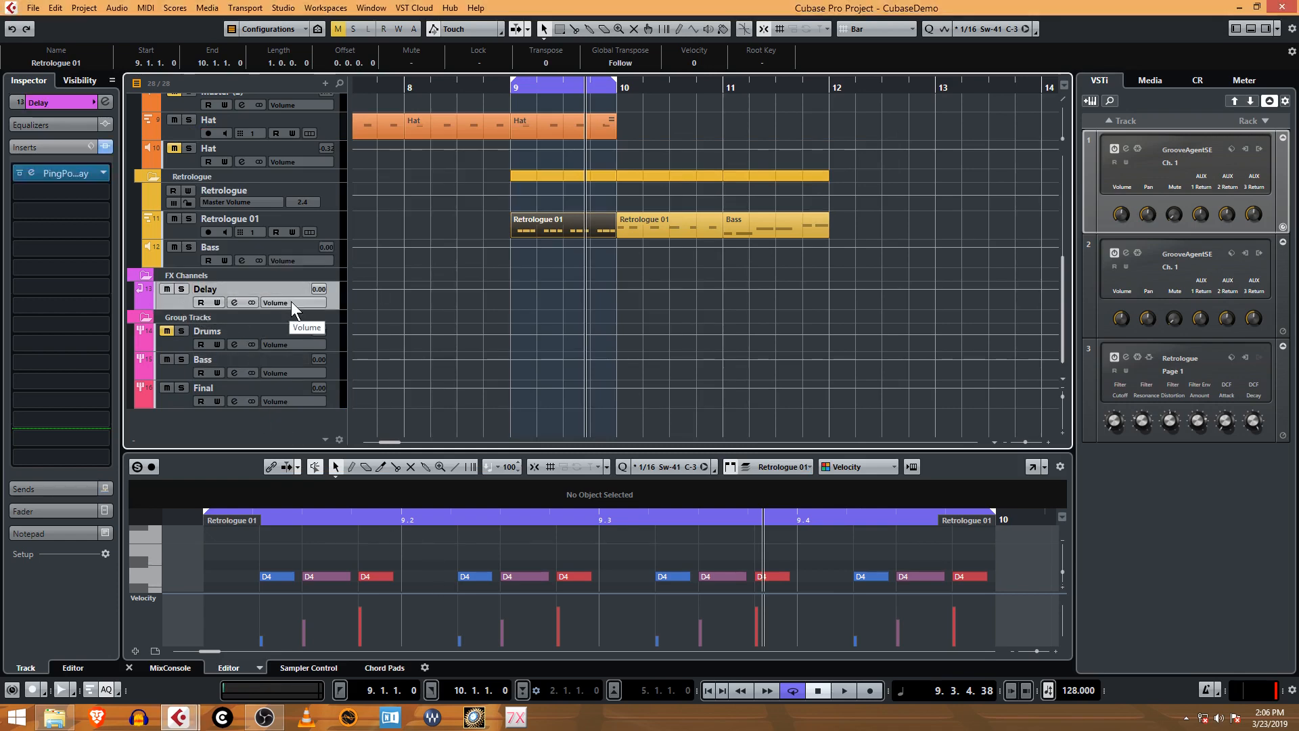
pyautogui.click(169, 667)
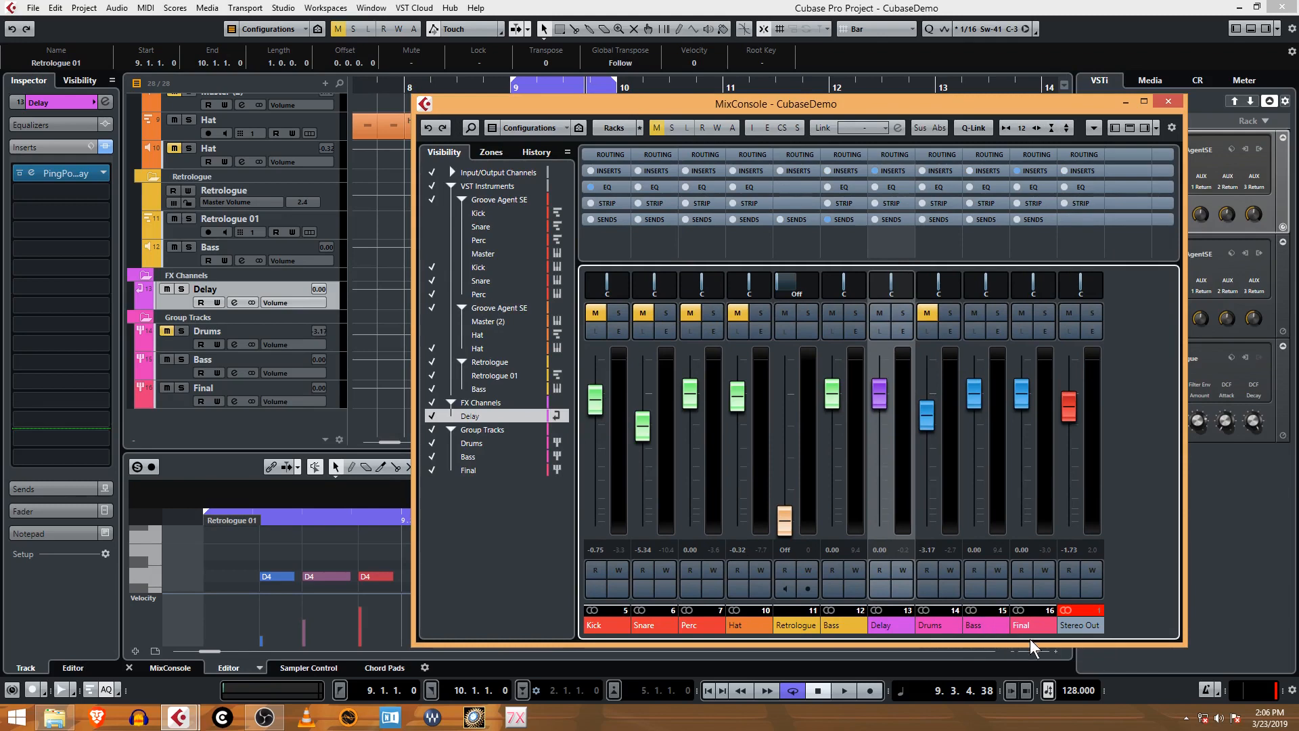
pyautogui.moveTo(897, 428)
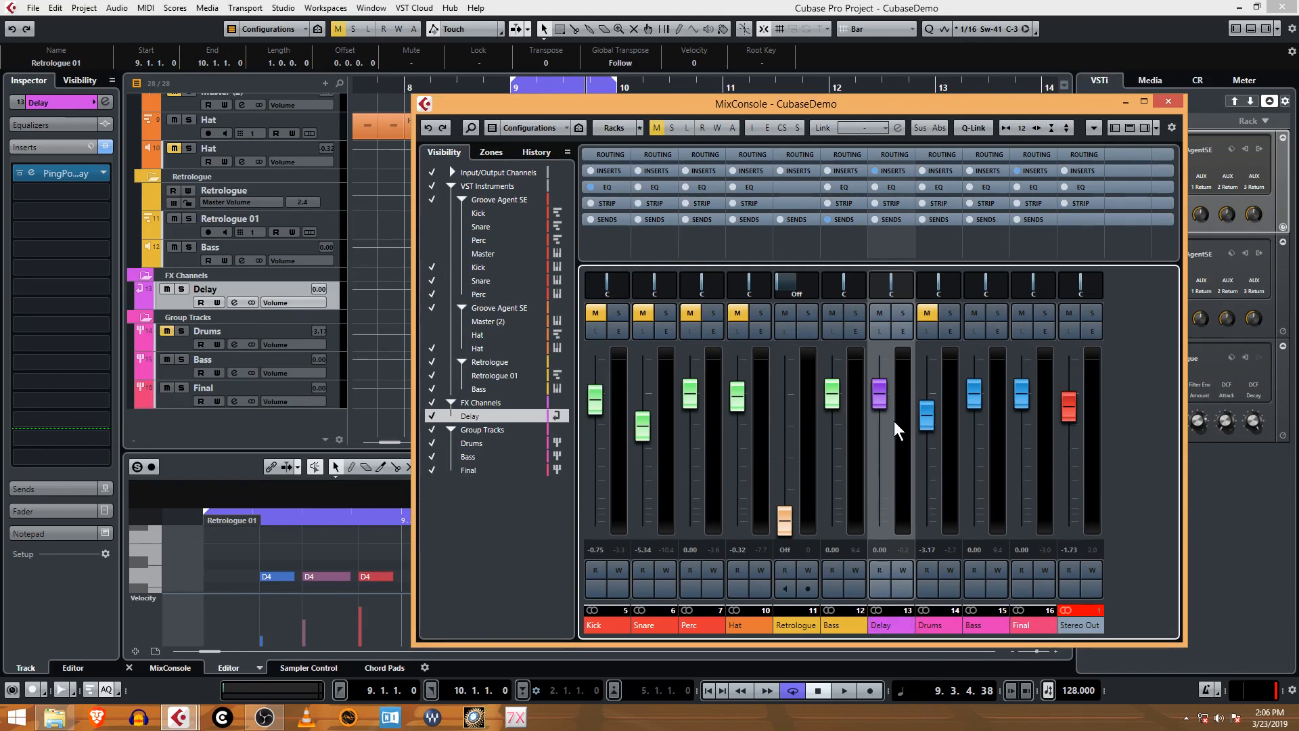
pyautogui.moveTo(878, 527)
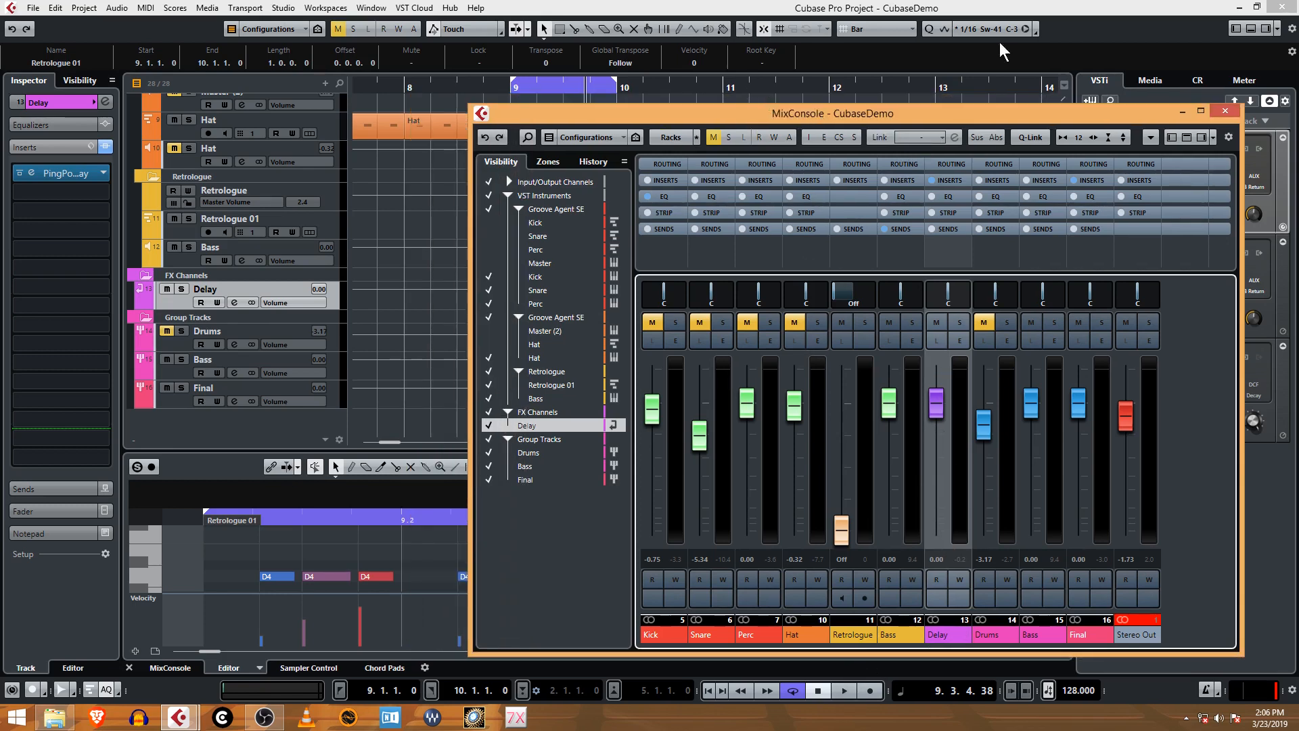
pyautogui.click(1224, 111)
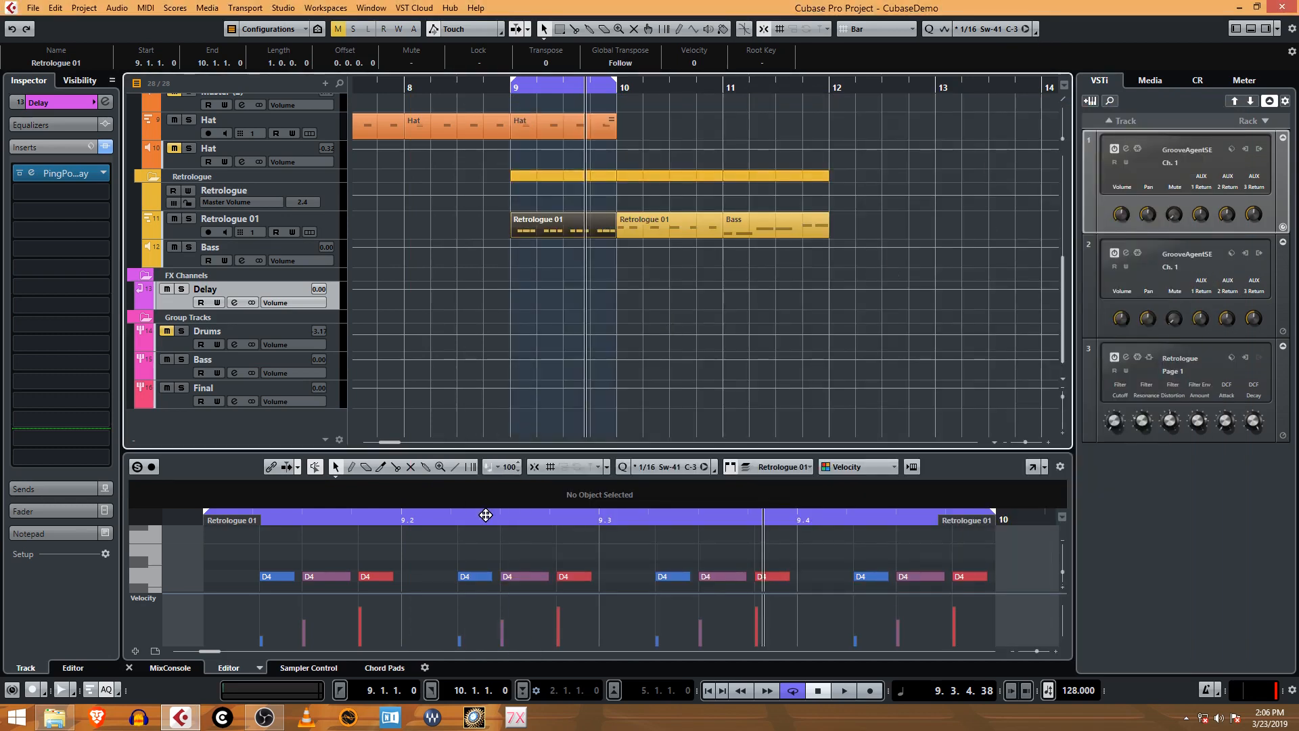
pyautogui.moveTo(193, 277)
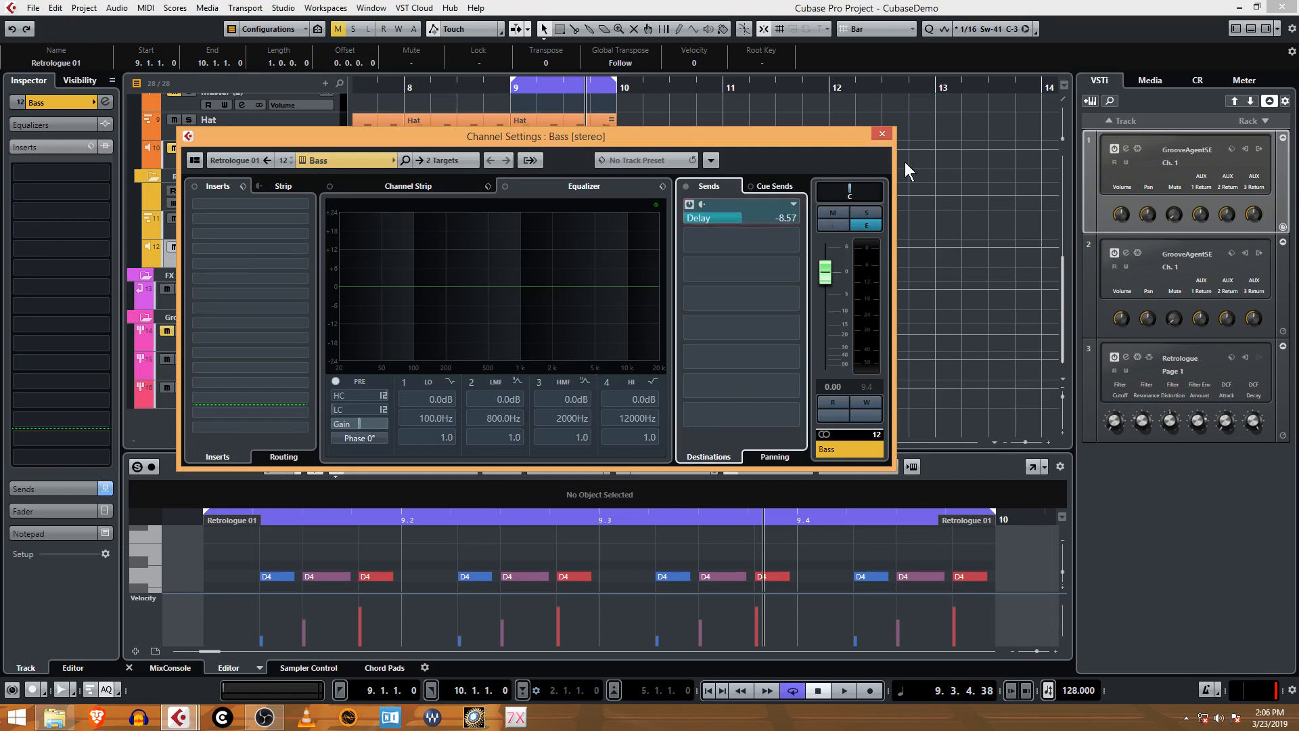
pyautogui.moveTo(881, 133)
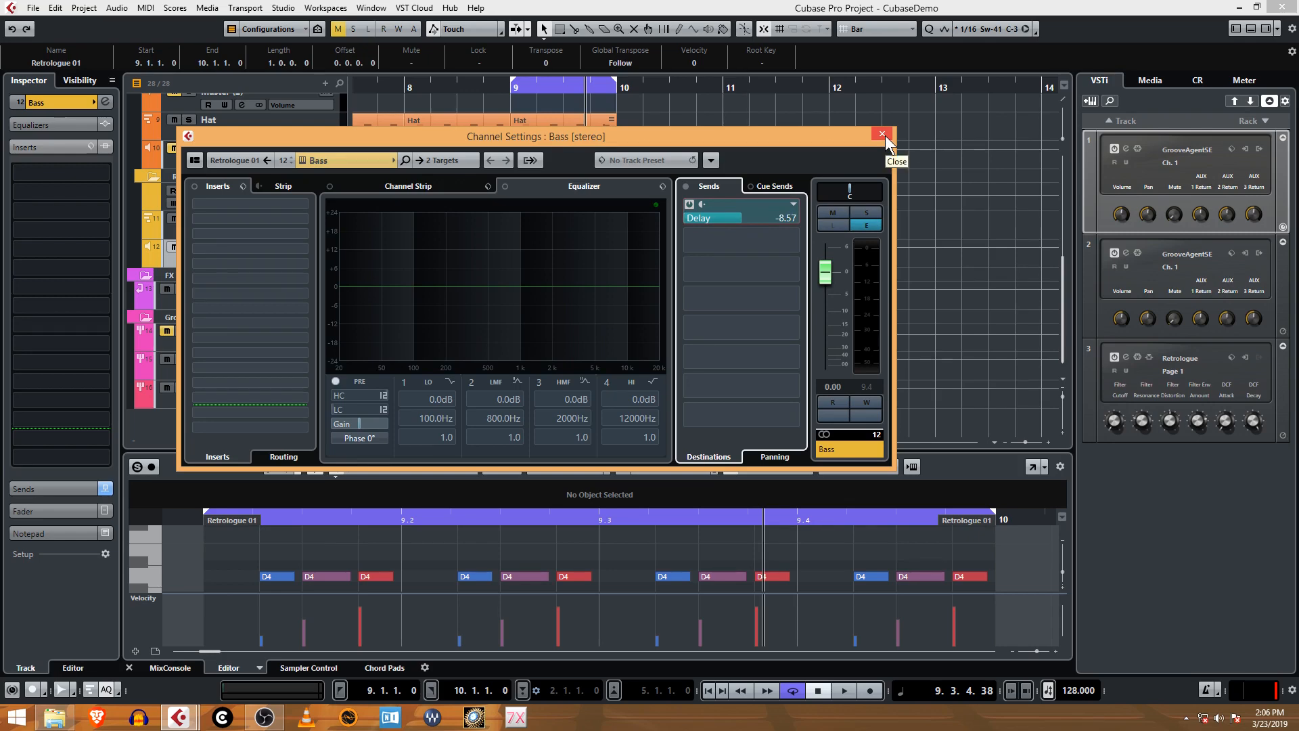
# - Close Bass settings with the Delay send at -8.57 dB and select the Delay track
pyautogui.click(882, 134)
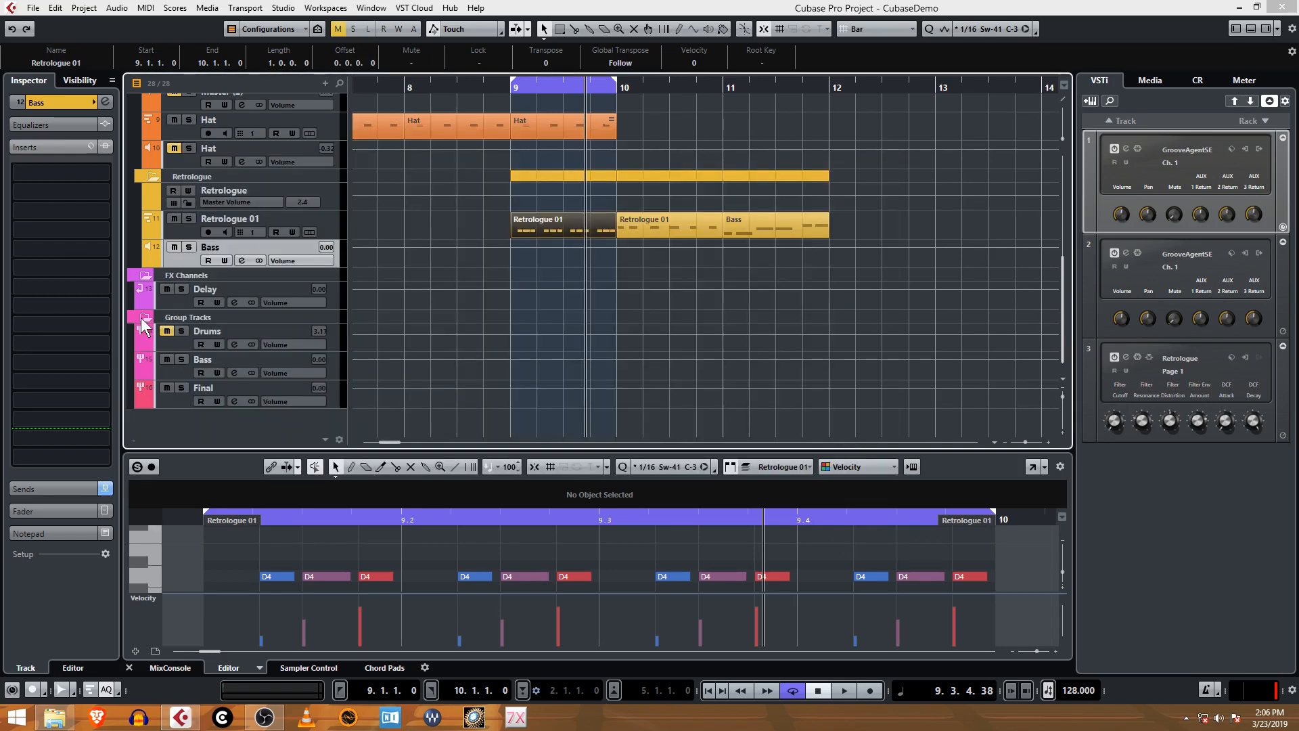
pyautogui.click(205, 288)
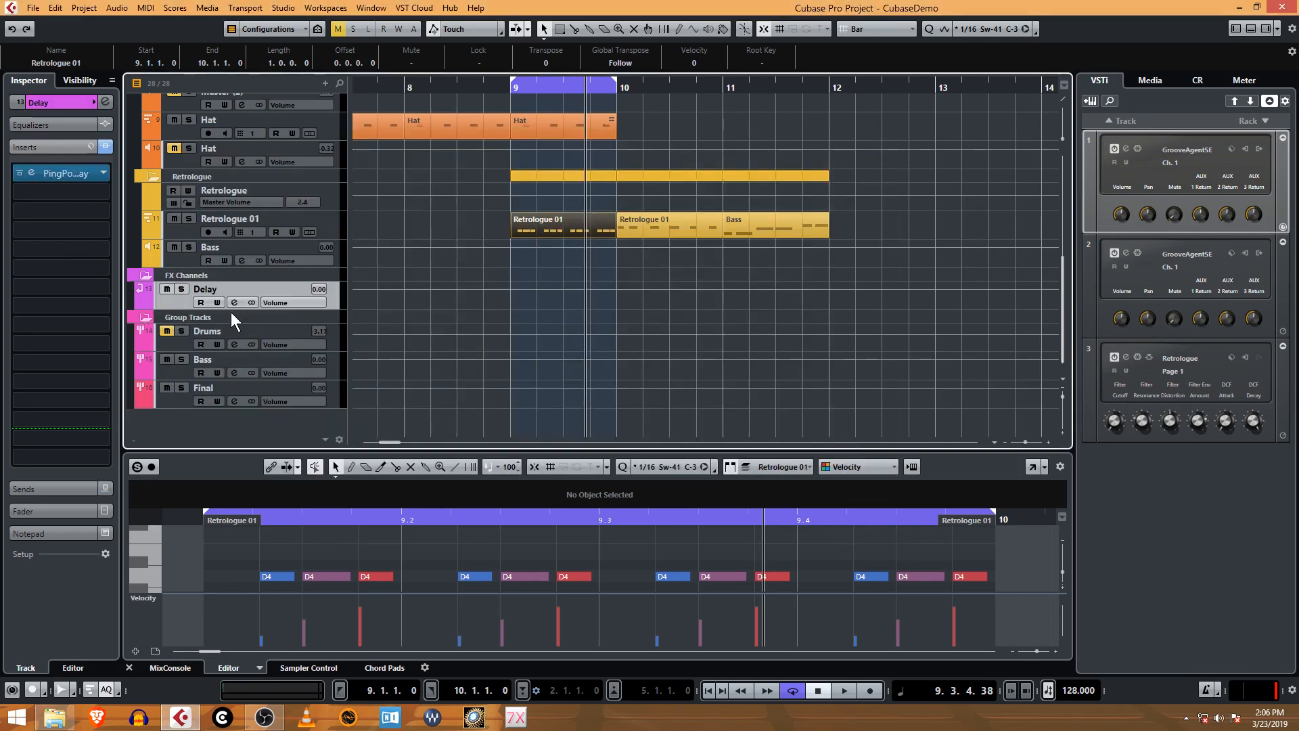
# - During playback, set the Delay channel to -0.15 dB and Bass's Delay send to -4.04 dB
pyautogui.click(233, 302)
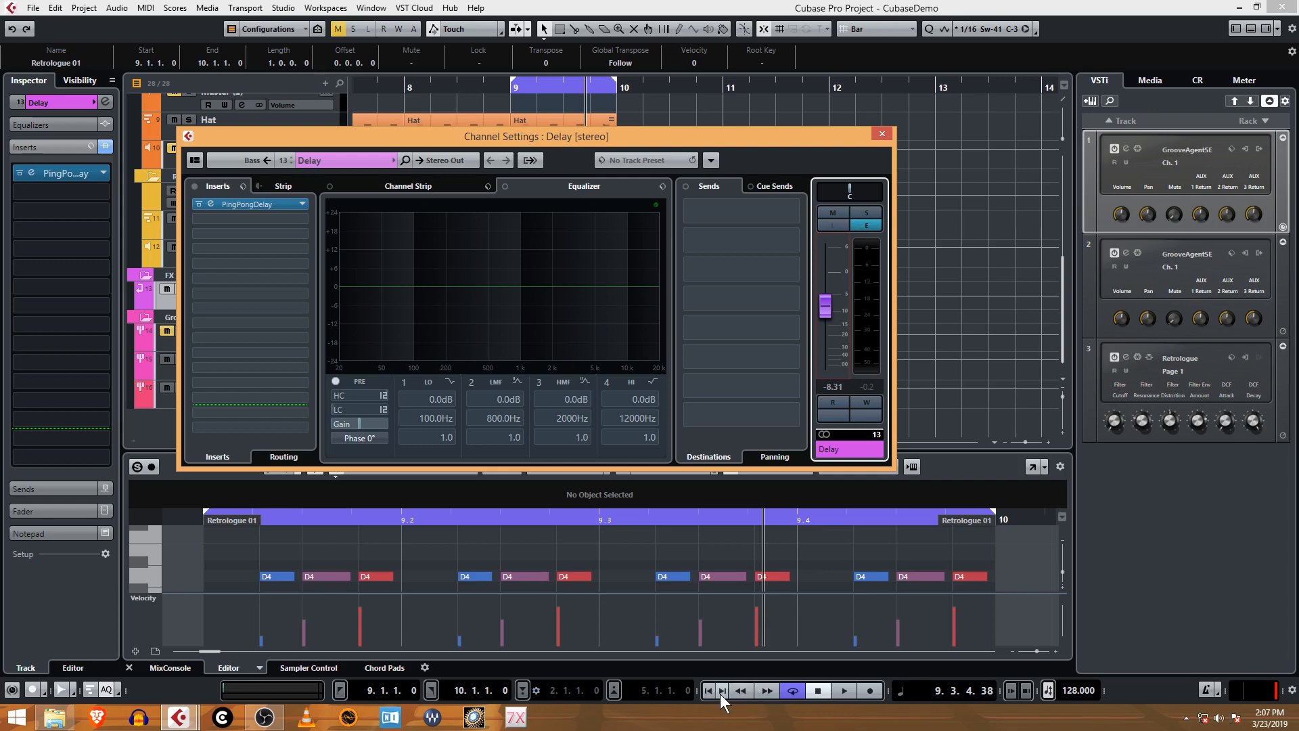
pyautogui.click(844, 690)
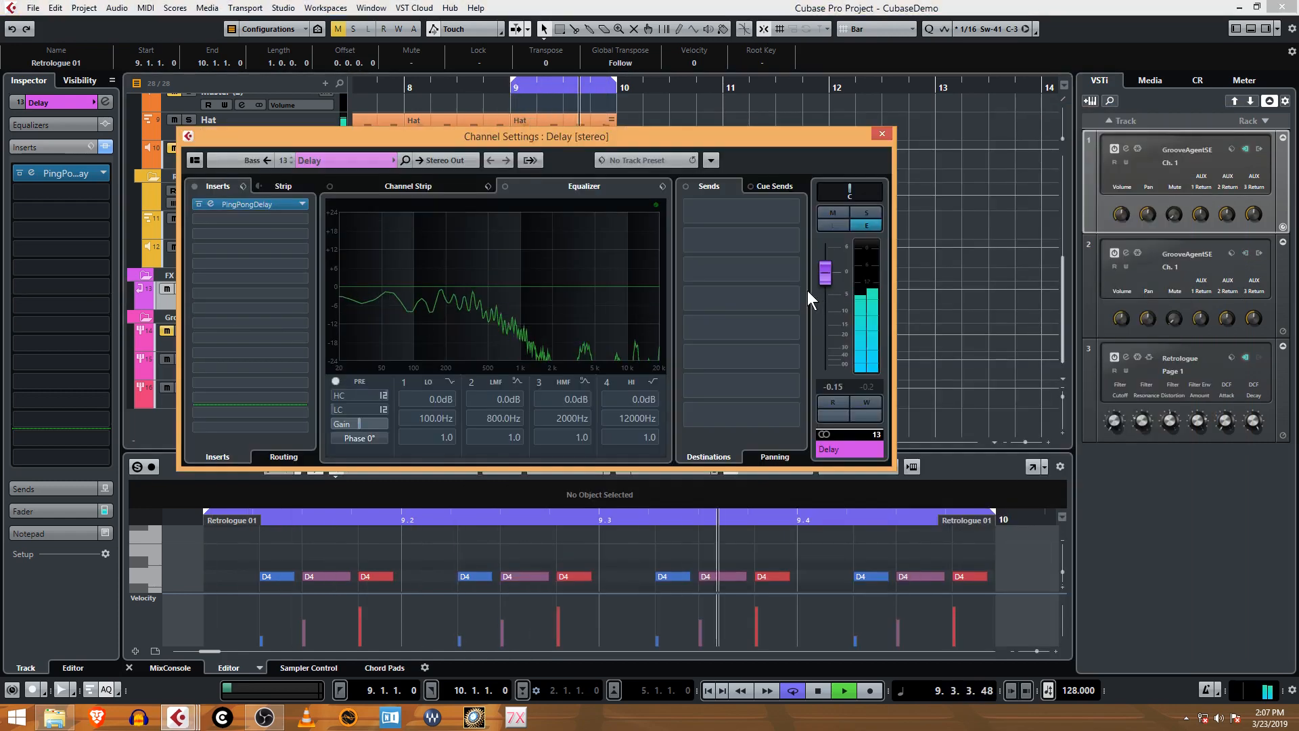
pyautogui.click(881, 133)
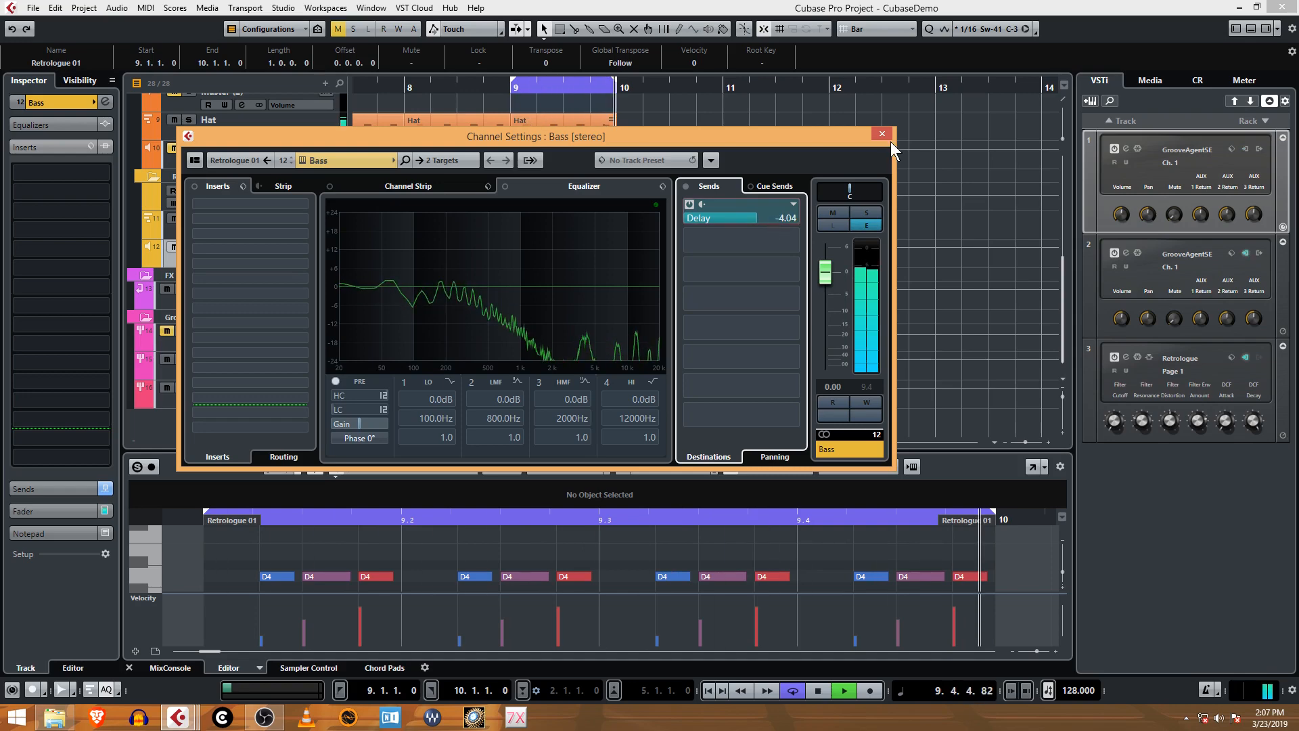
pyautogui.click(881, 133)
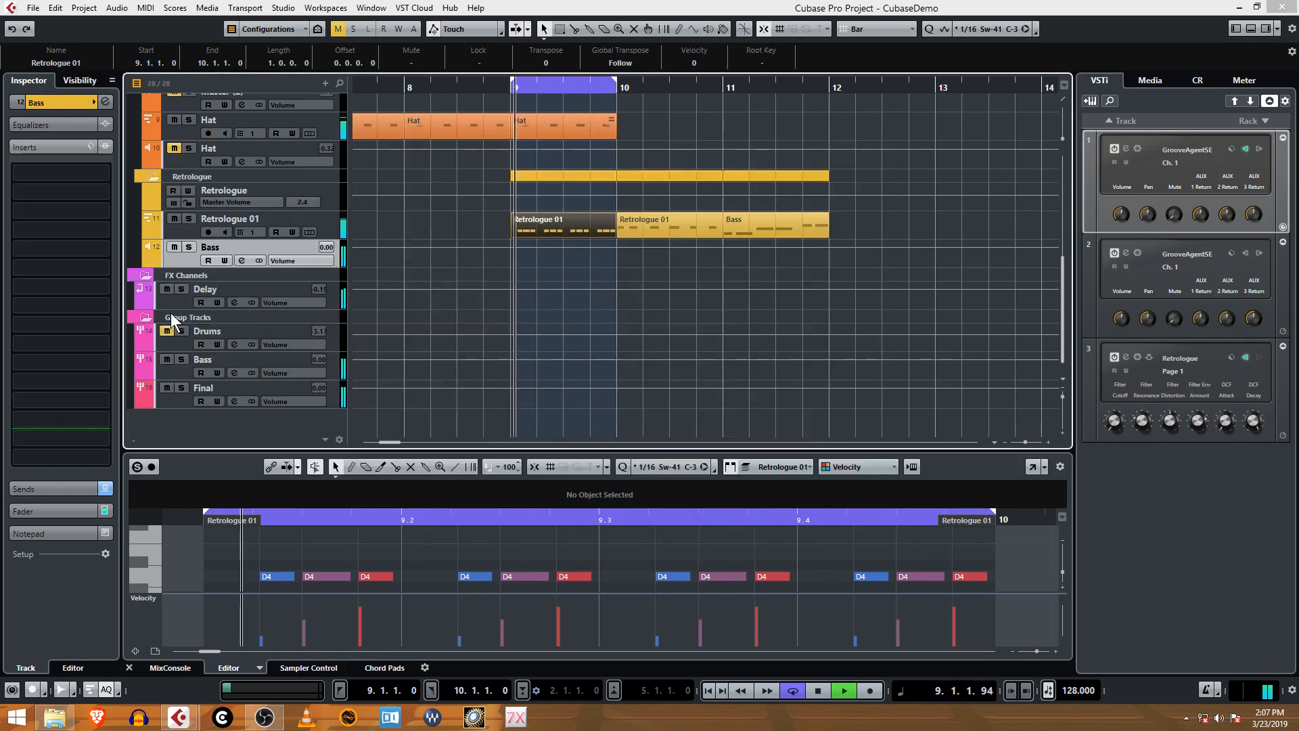
# - Lower the Delay FX channel's volume to -6.24 dB in its settings, then stop playback
pyautogui.click(241, 302)
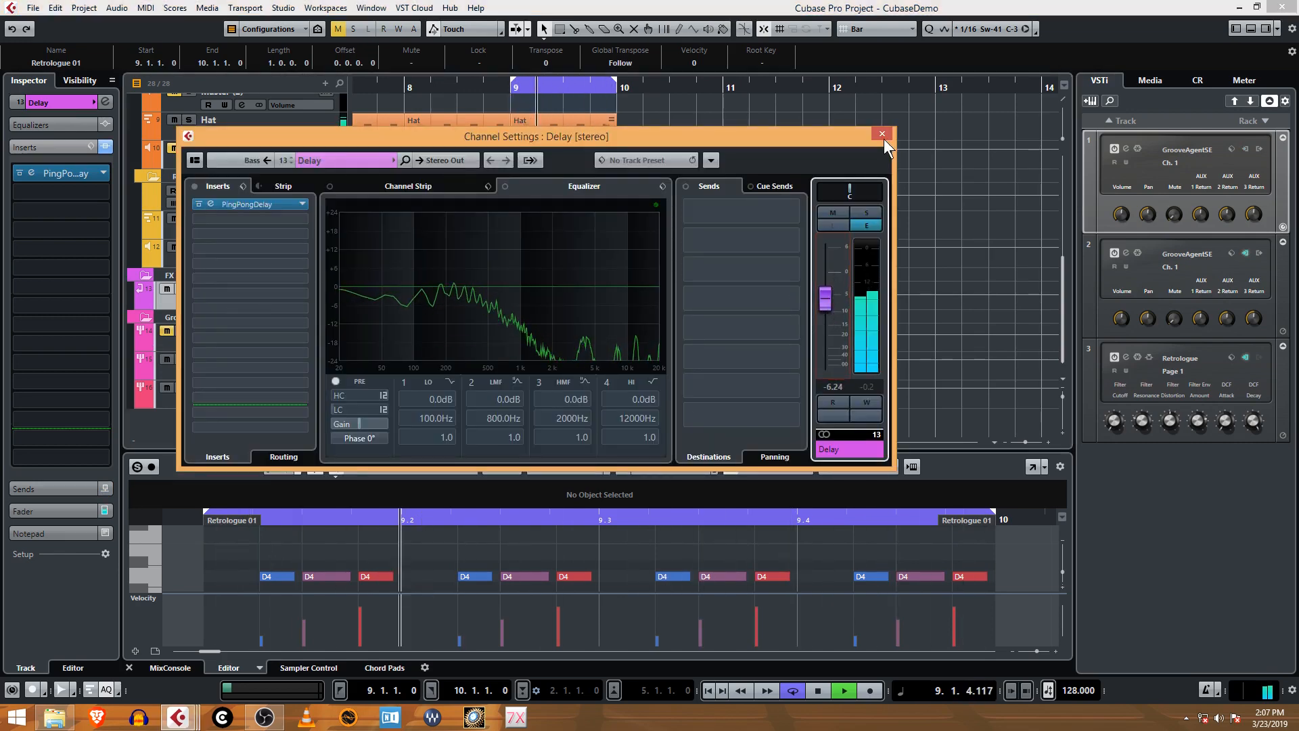
pyautogui.click(881, 133)
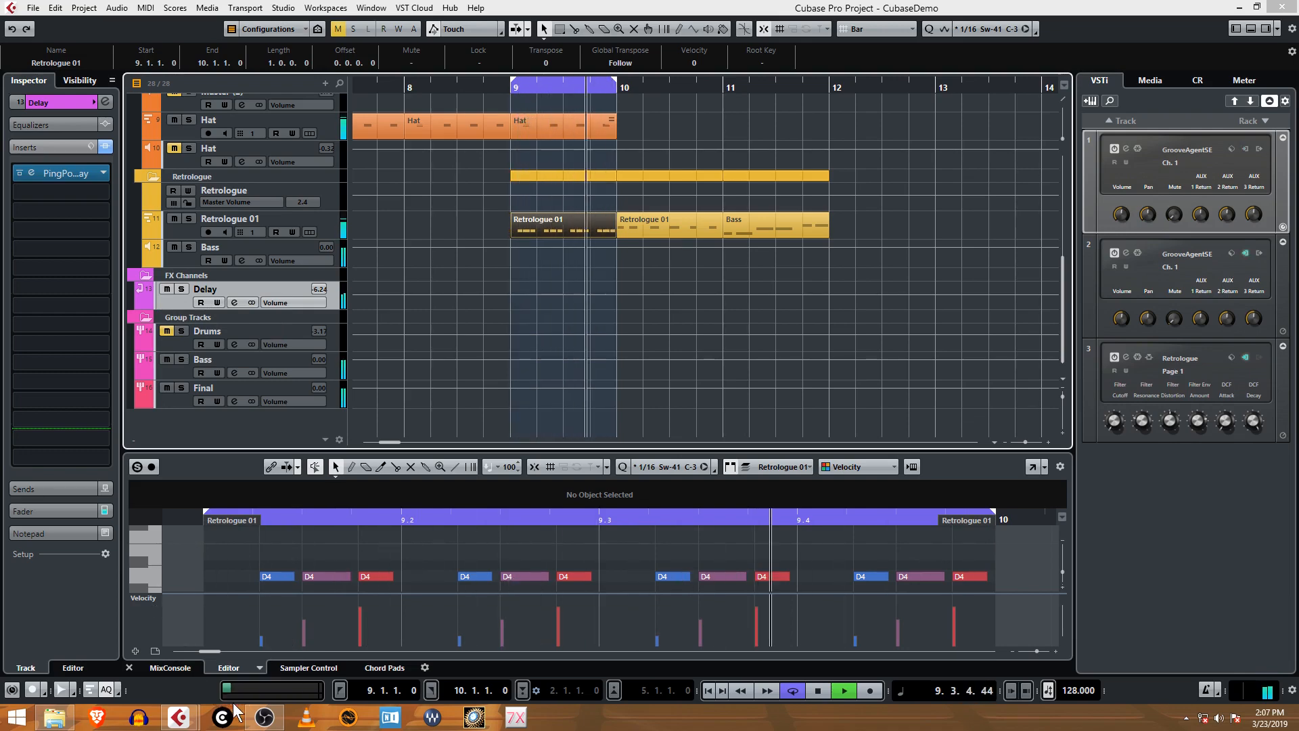
pyautogui.click(791, 690)
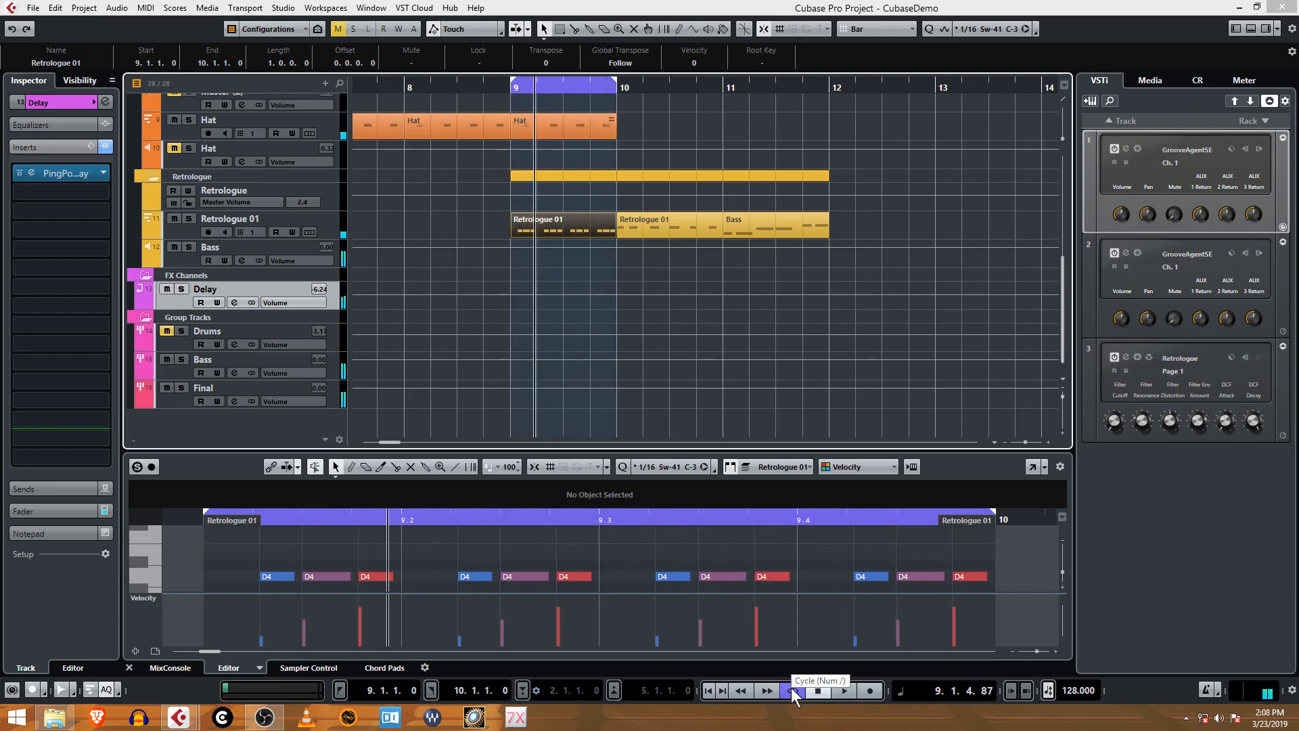
pyautogui.click(767, 690)
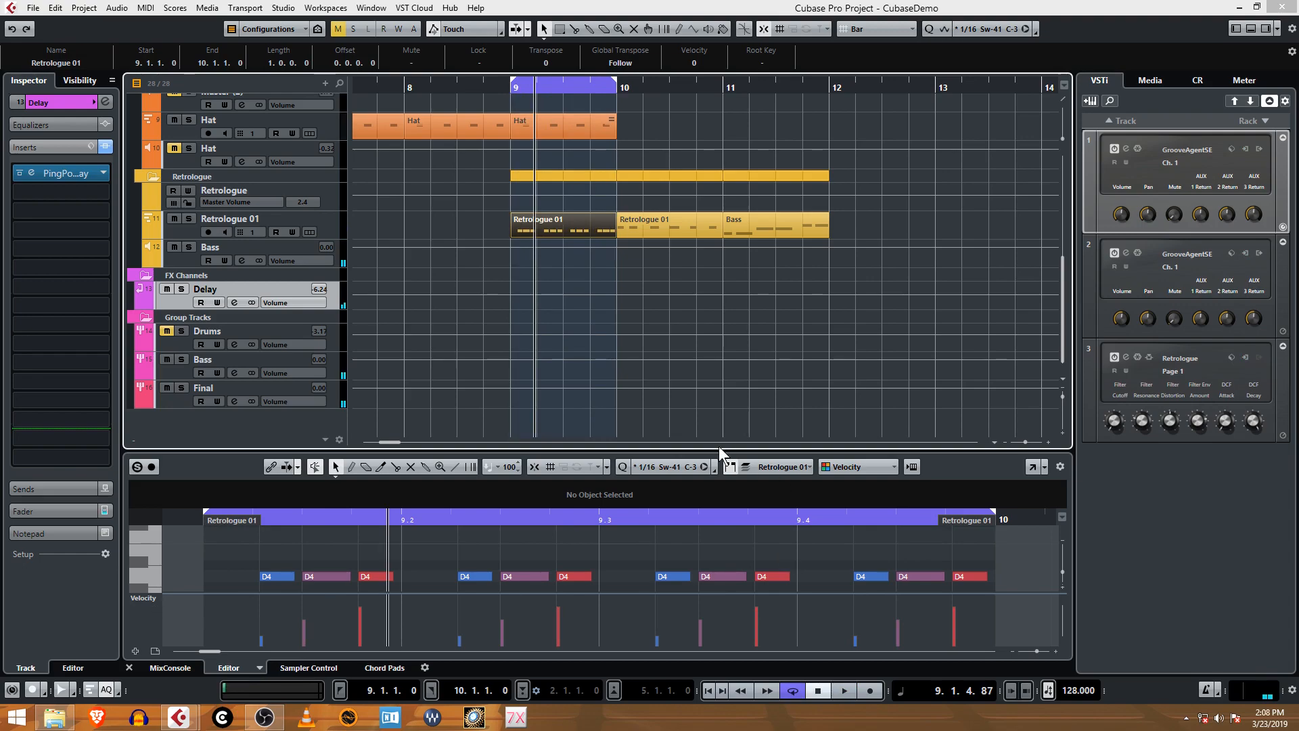
pyautogui.moveTo(740, 432)
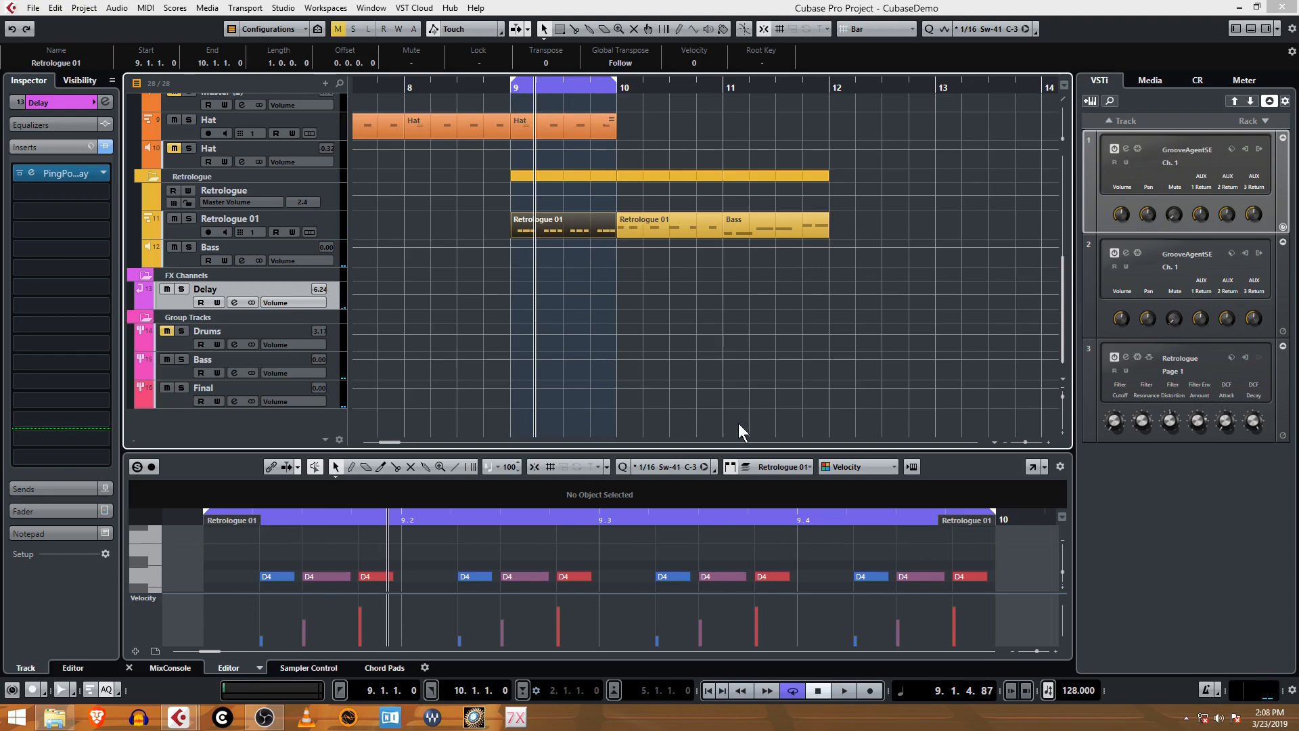